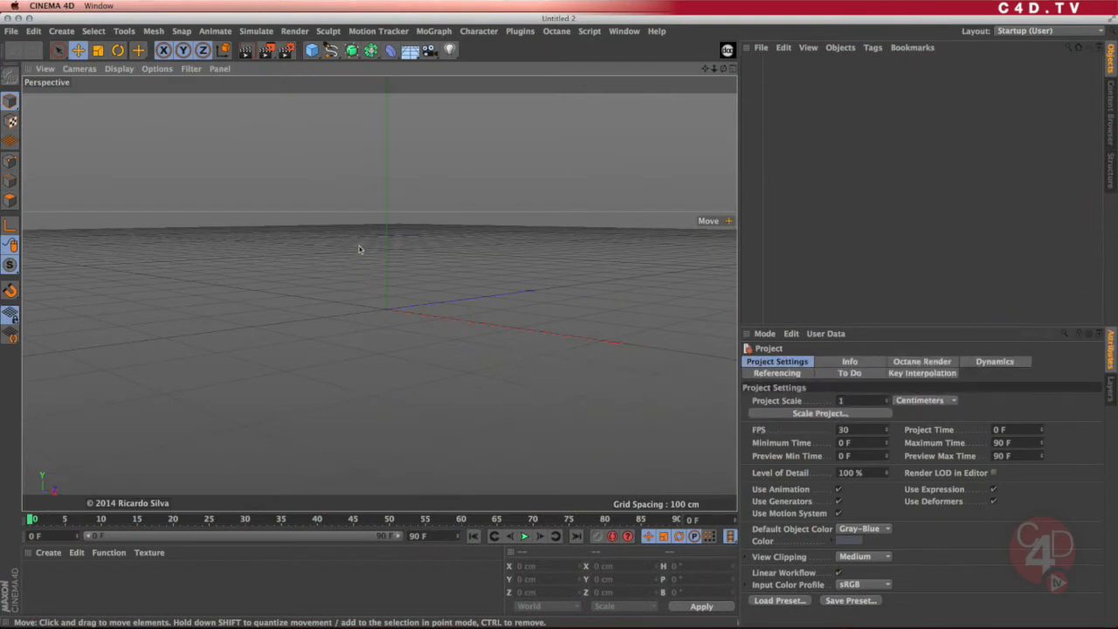
- Add a Cylinder primitive, about 61 cm radius and 200 cm tall, from the primitives palette
drag(358, 249, 443, 318)
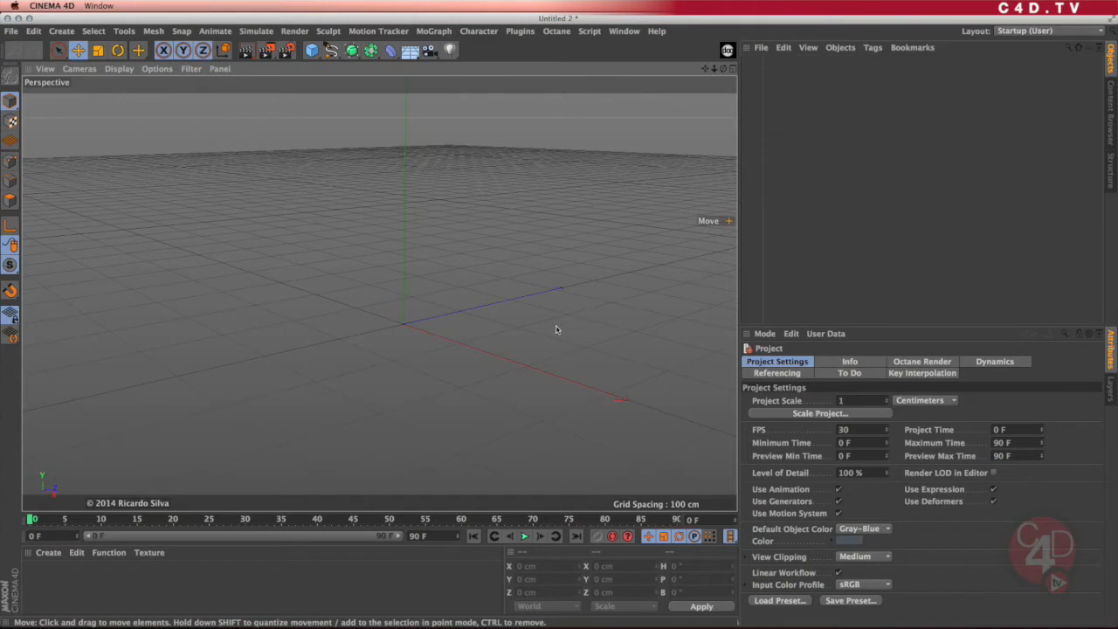
mouse_move(482, 325)
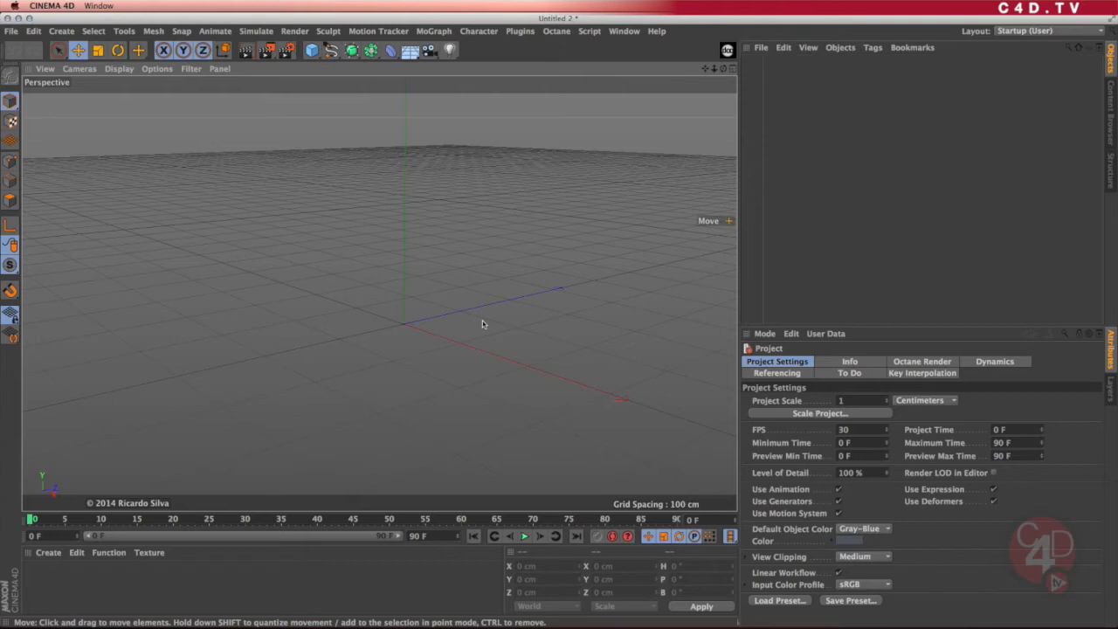
mouse_move(478, 325)
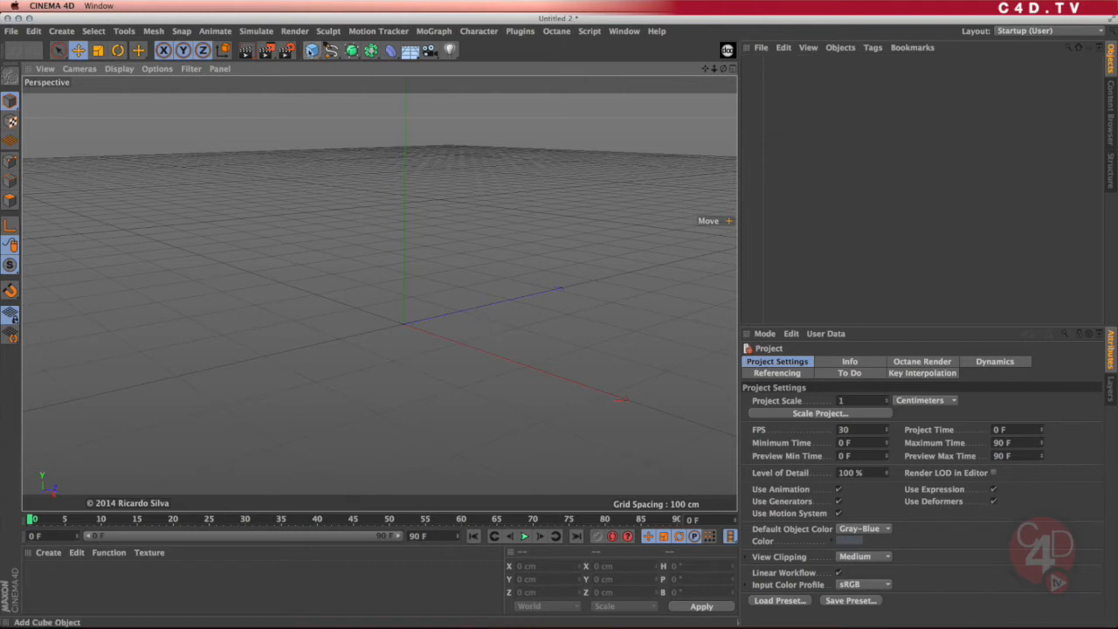
click(311, 50)
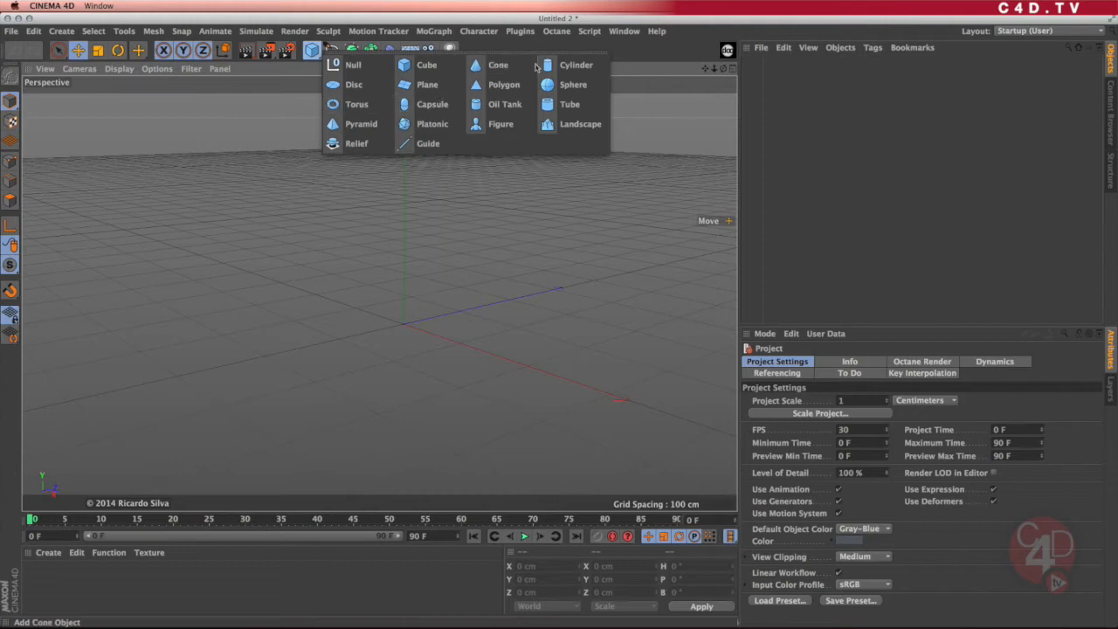
click(576, 65)
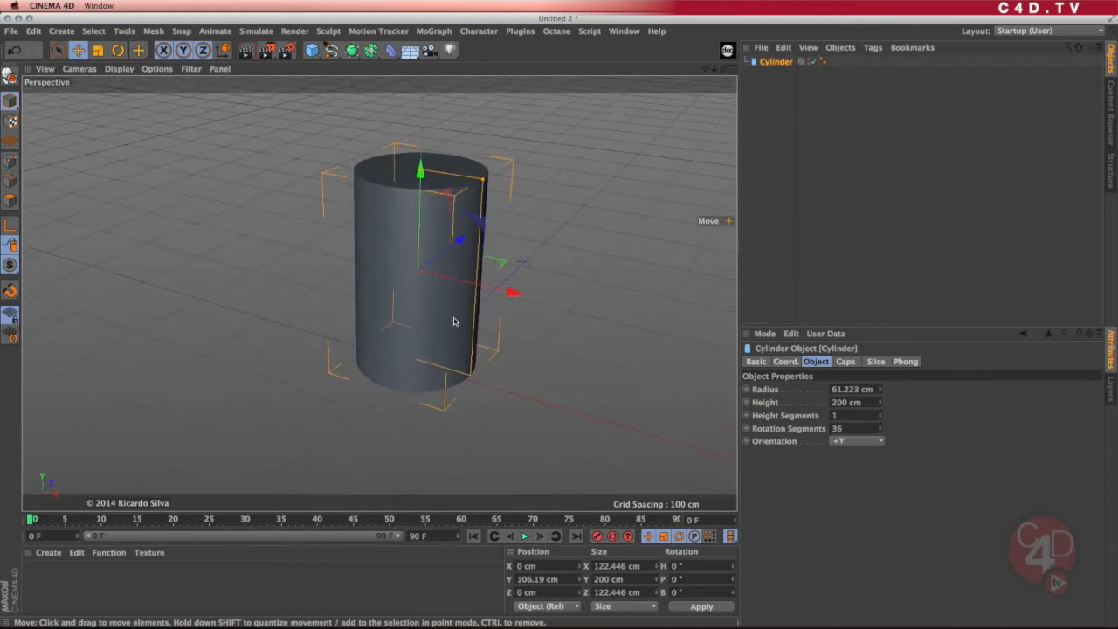
mouse_move(465, 322)
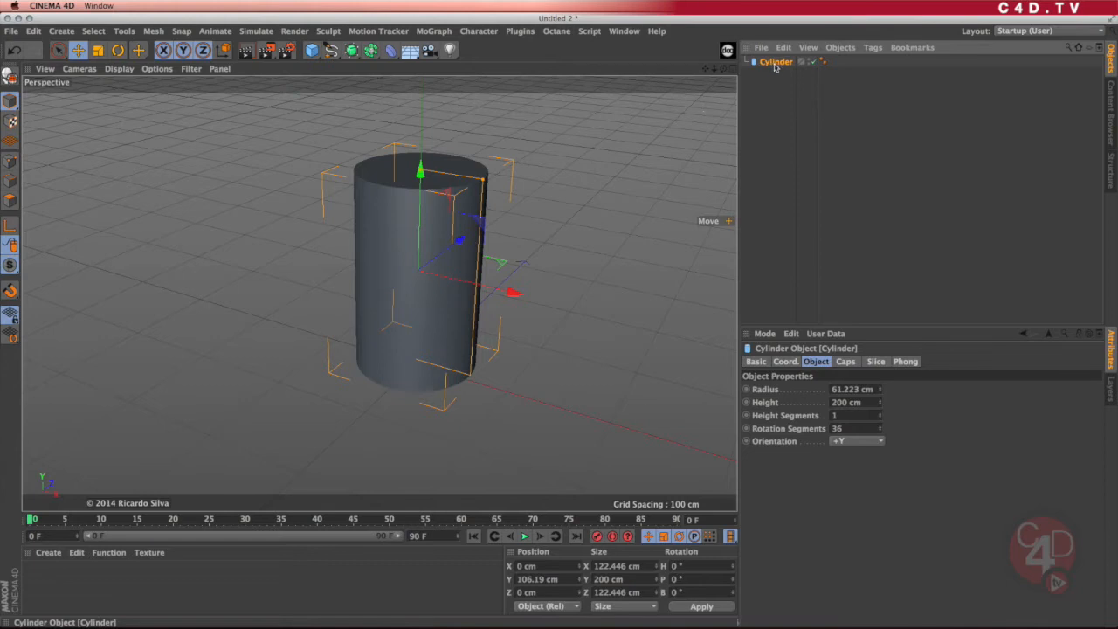
mouse_move(565, 117)
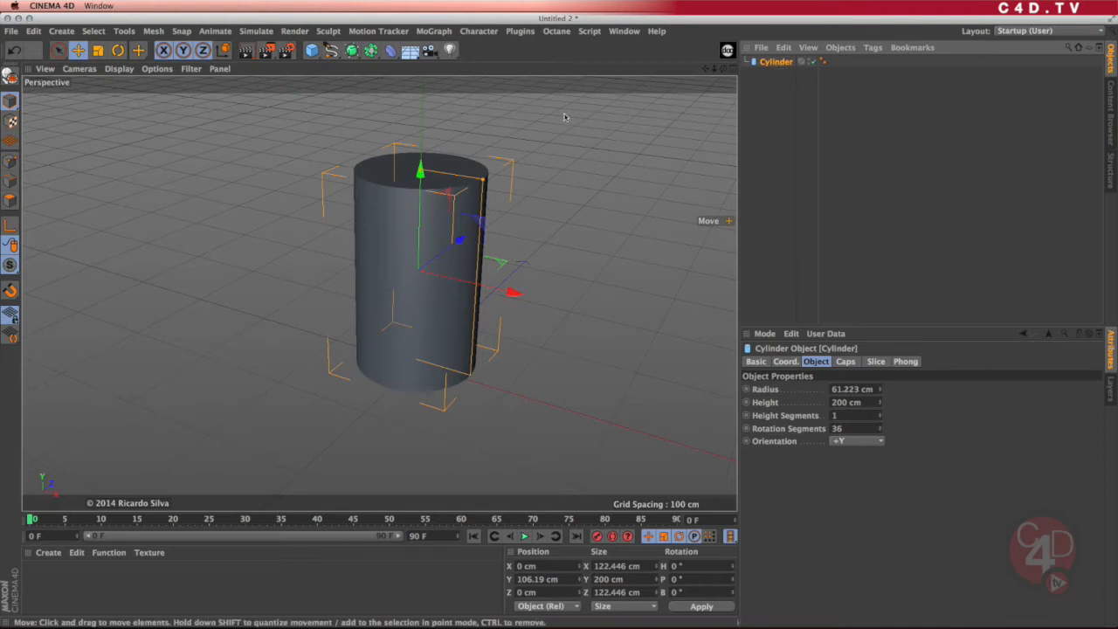
- Switch the viewport to Gouraud Shading (Lines) and give the cylinder 3 height, 18 rotation segments
click(120, 68)
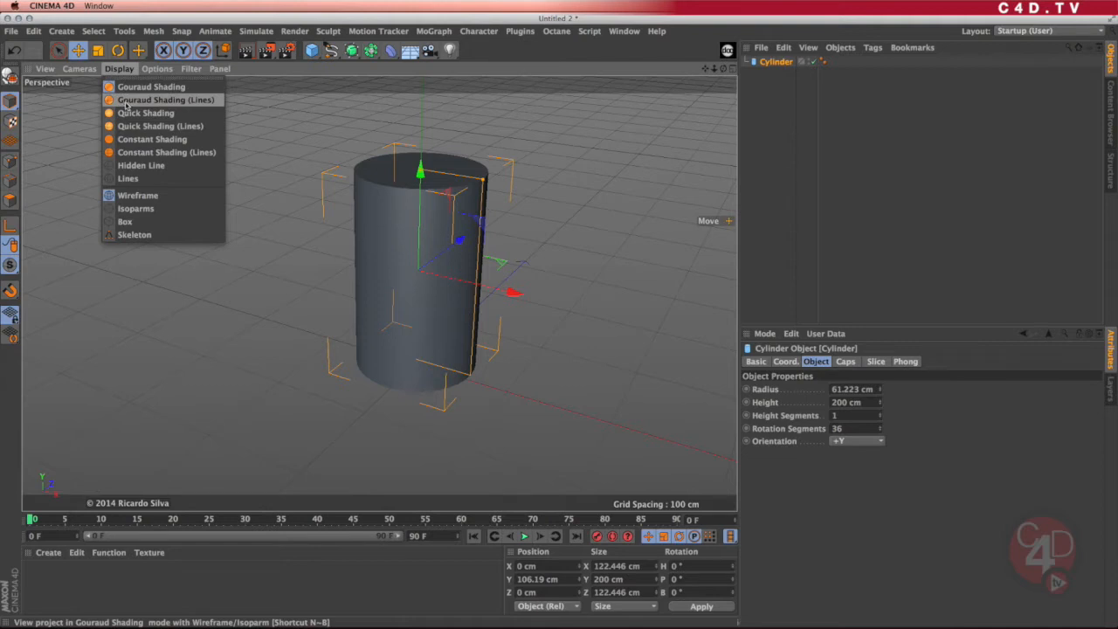
click(164, 99)
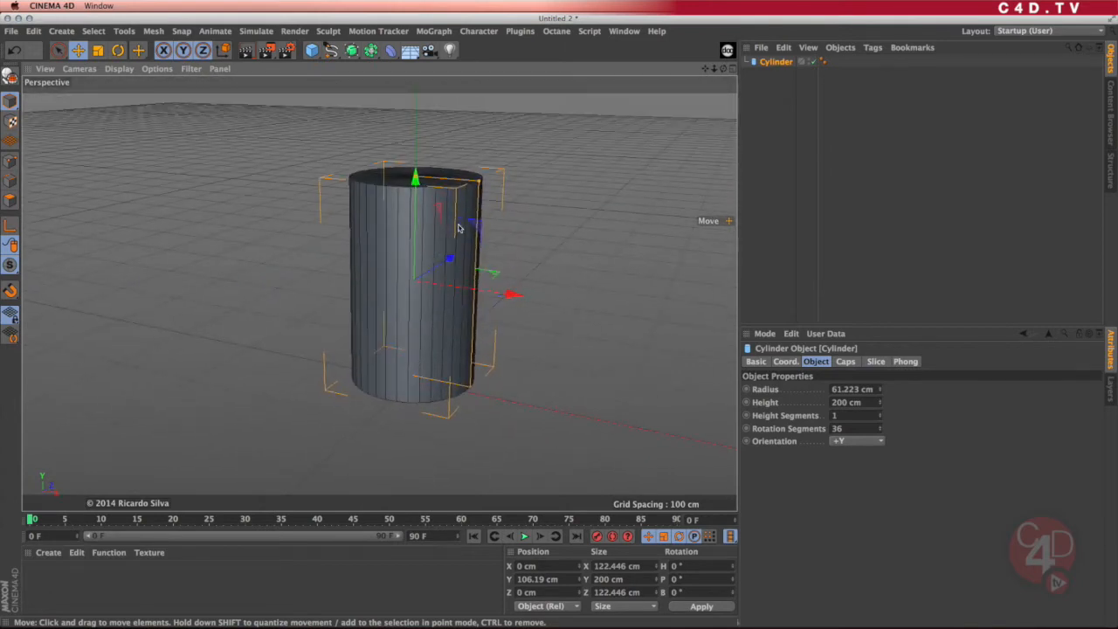
mouse_move(480, 317)
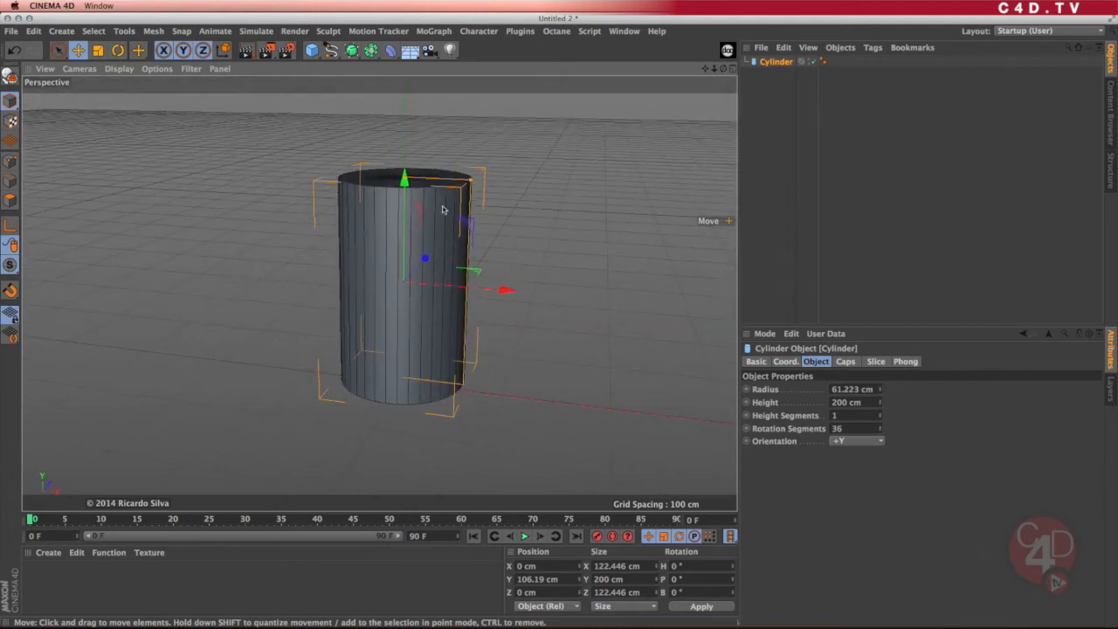
mouse_move(429, 379)
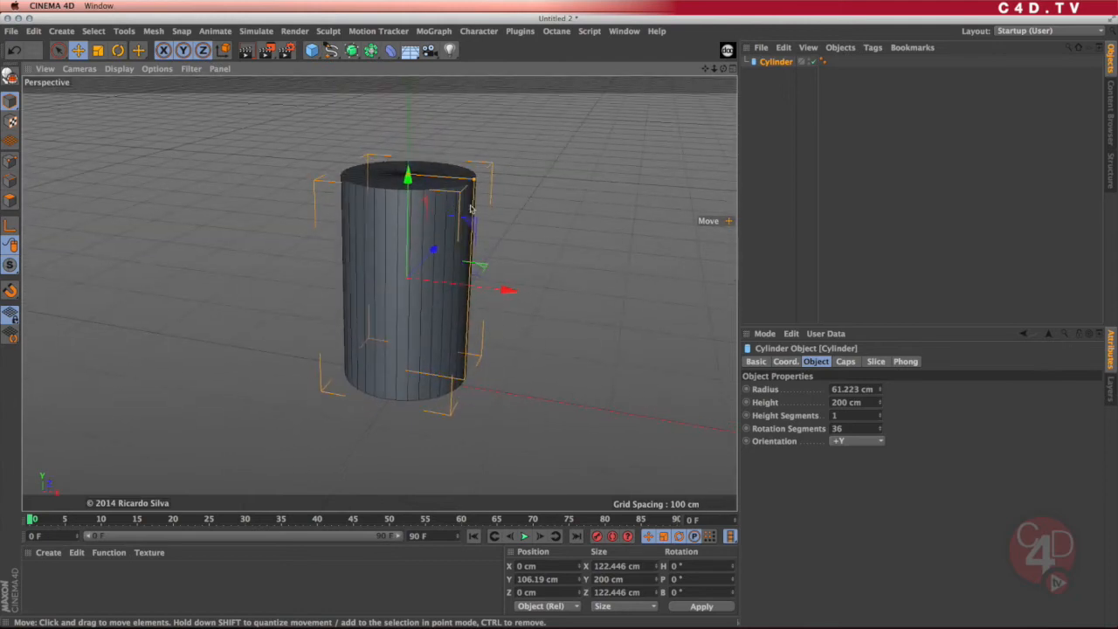
click(856, 415)
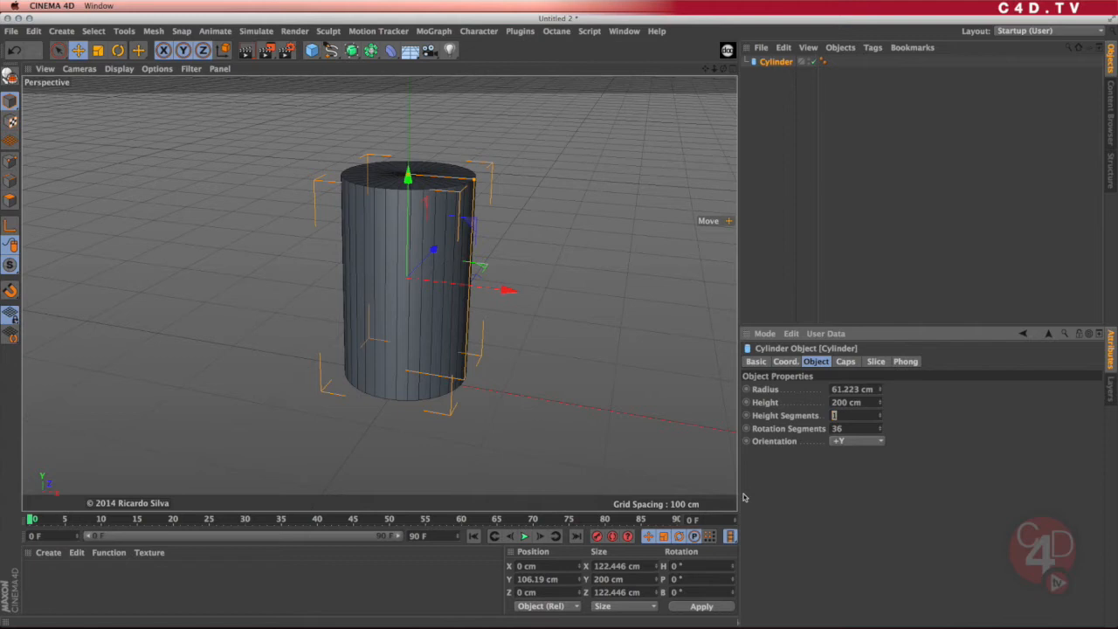
text(3)
click(856, 428)
text(18)
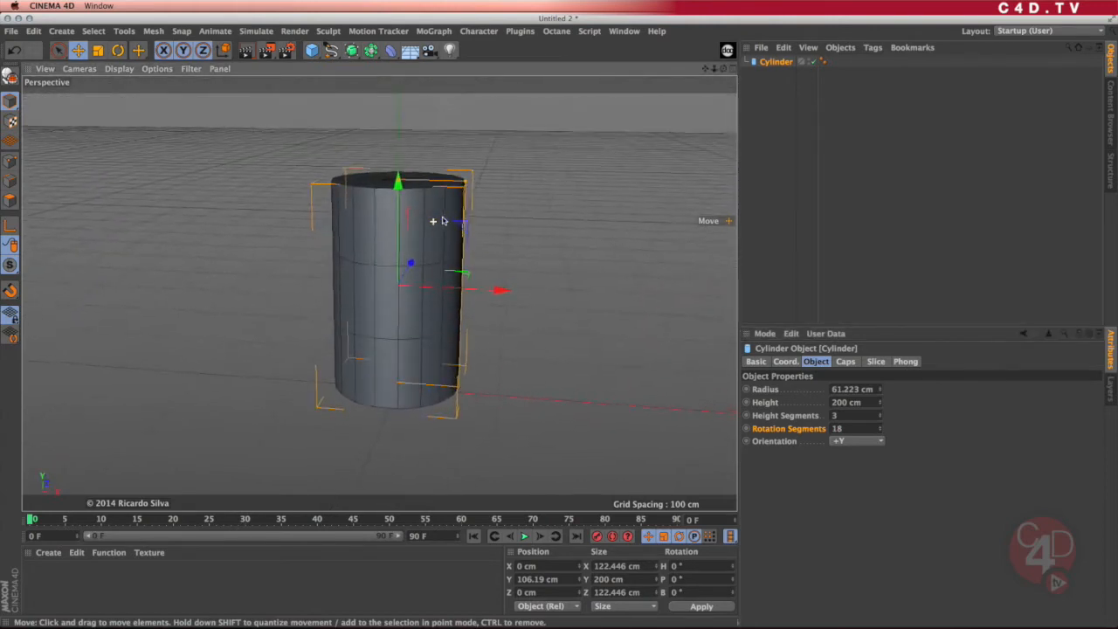
drag(433, 221, 419, 236)
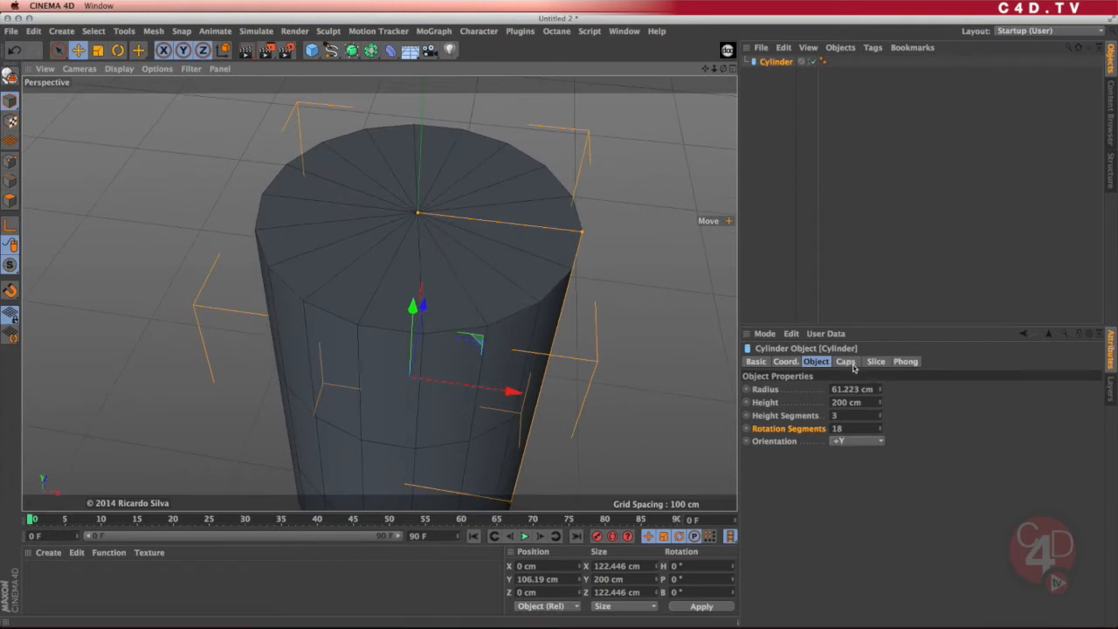
- Uncheck Caps in the cylinder's Caps tab, leaving an open-ended tube
click(845, 360)
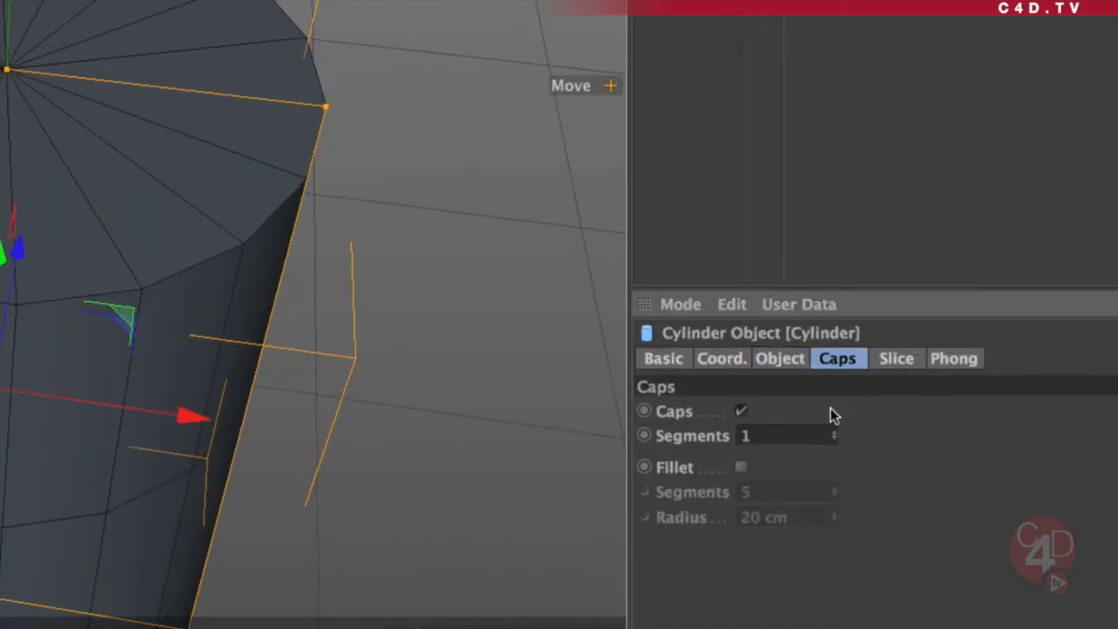
click(742, 411)
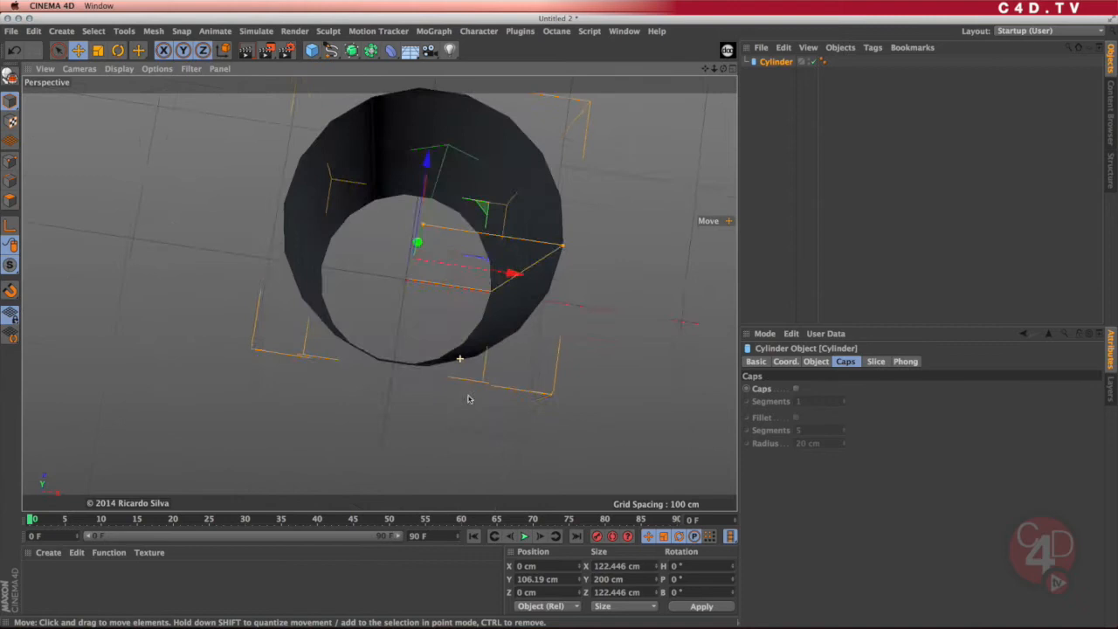
drag(460, 358, 470, 320)
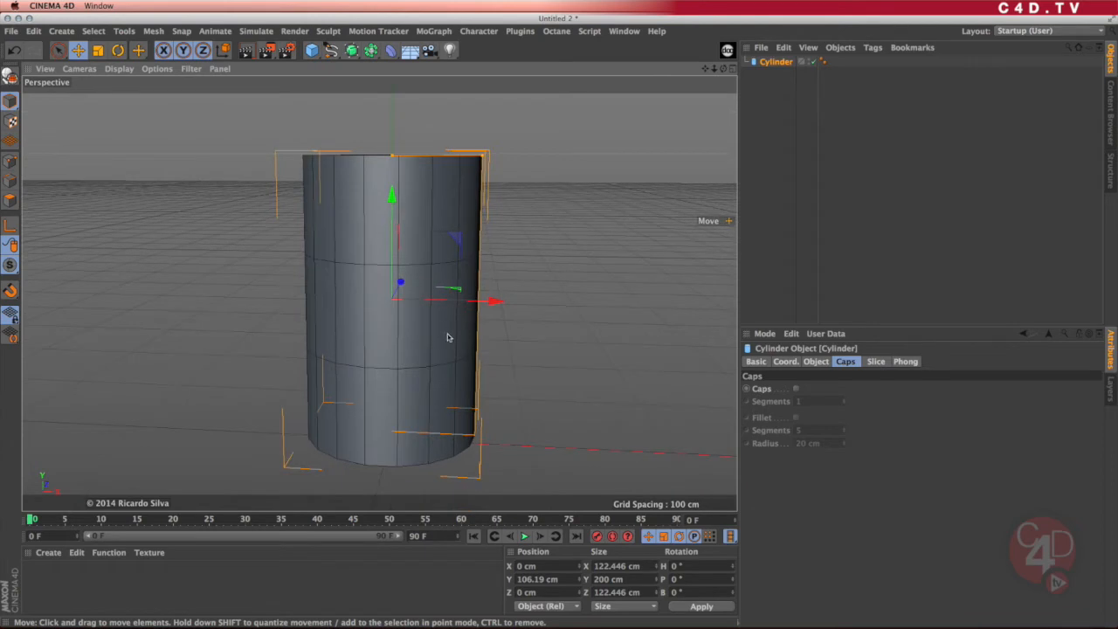
mouse_move(462, 361)
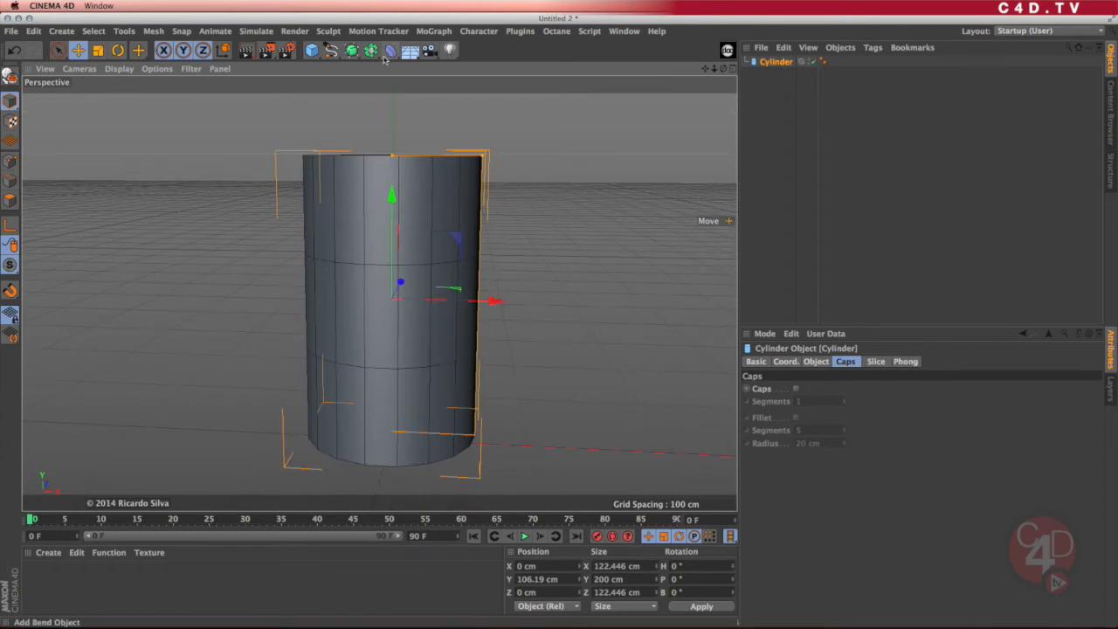
- Add a Bulge deformer under the cylinder at 50% strength with fillet turned off
click(389, 50)
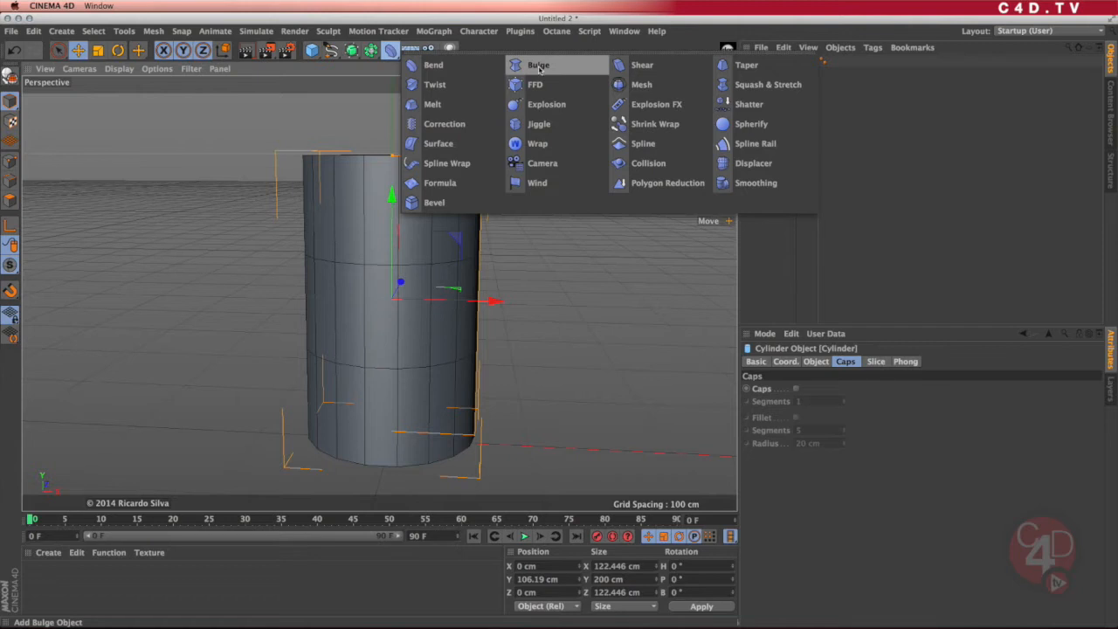
click(539, 65)
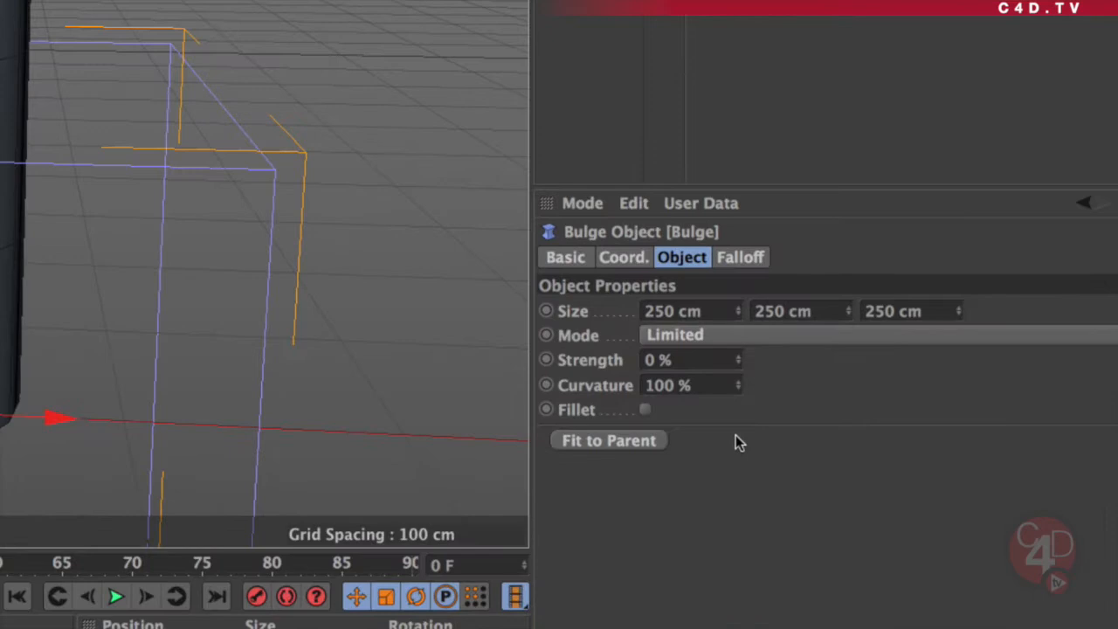
mouse_move(612, 446)
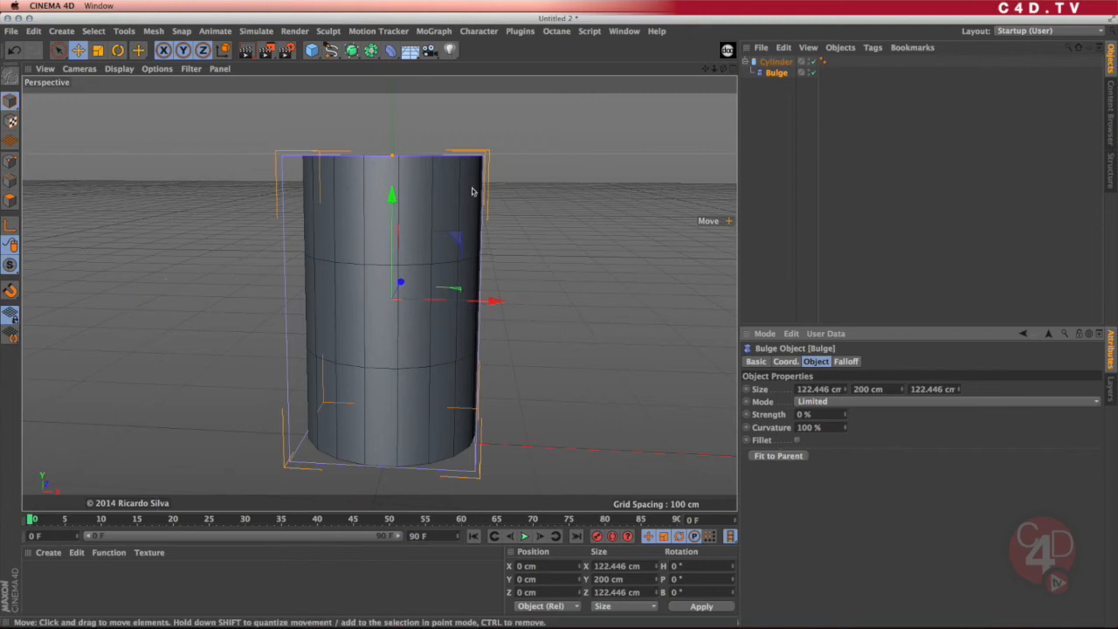
drag(472, 191, 350, 245)
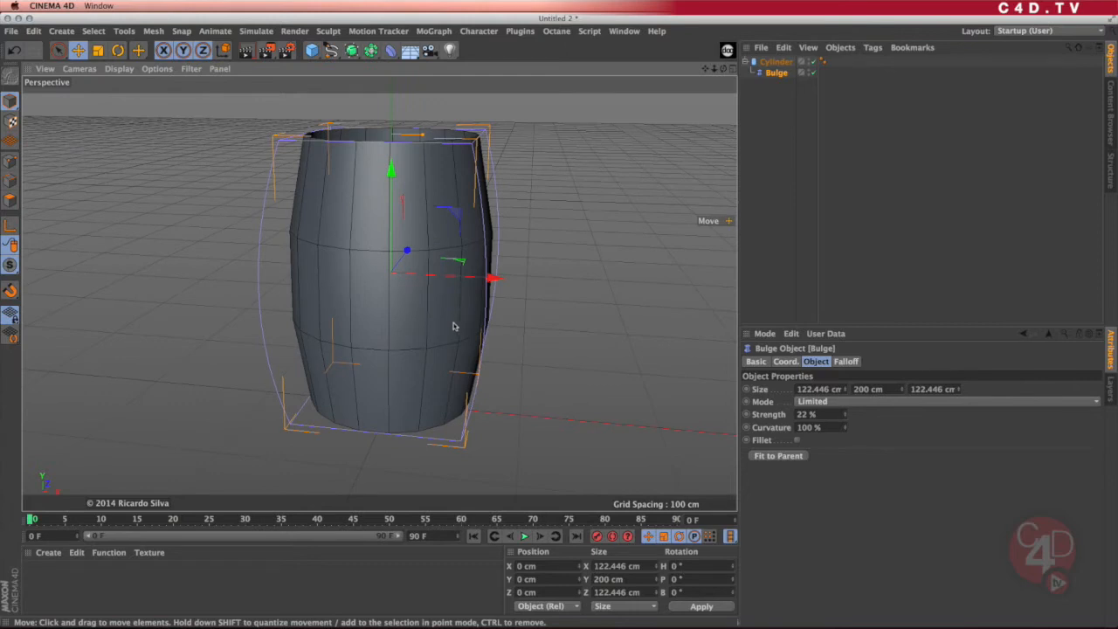
mouse_move(498, 395)
text(50)
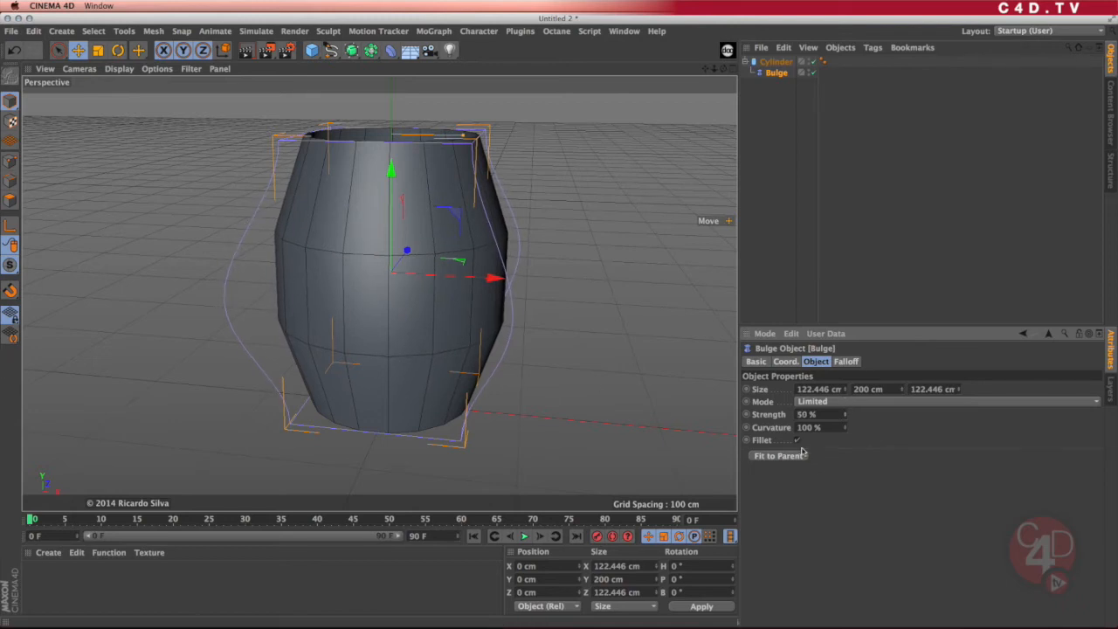
click(796, 440)
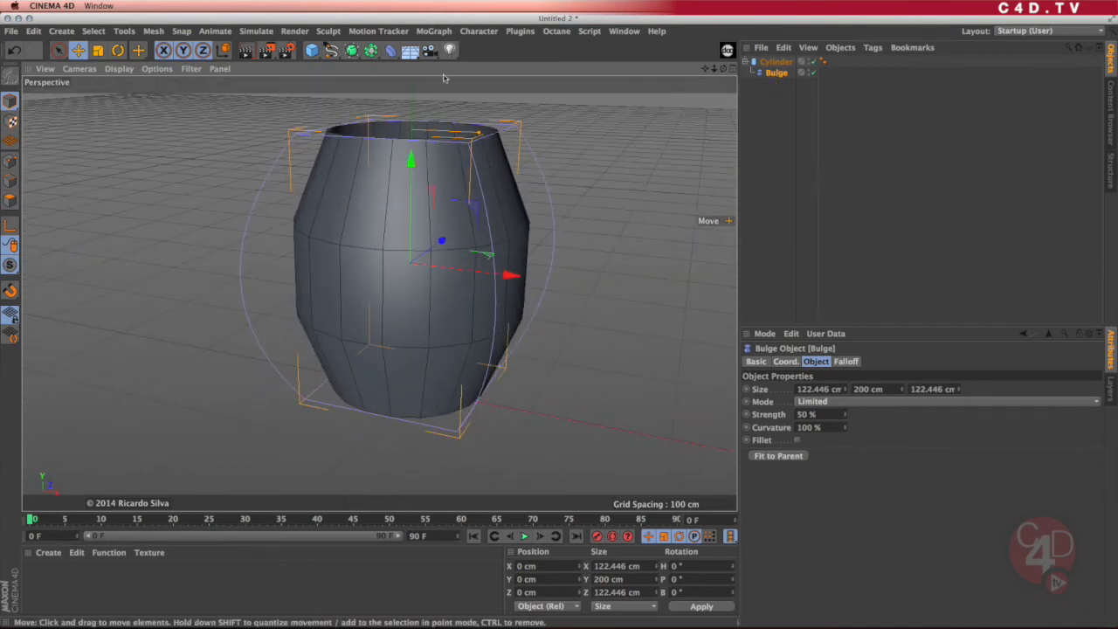
- Add a Taper deformer and set Taper strength to -23% and Bulge to 26%
click(390, 50)
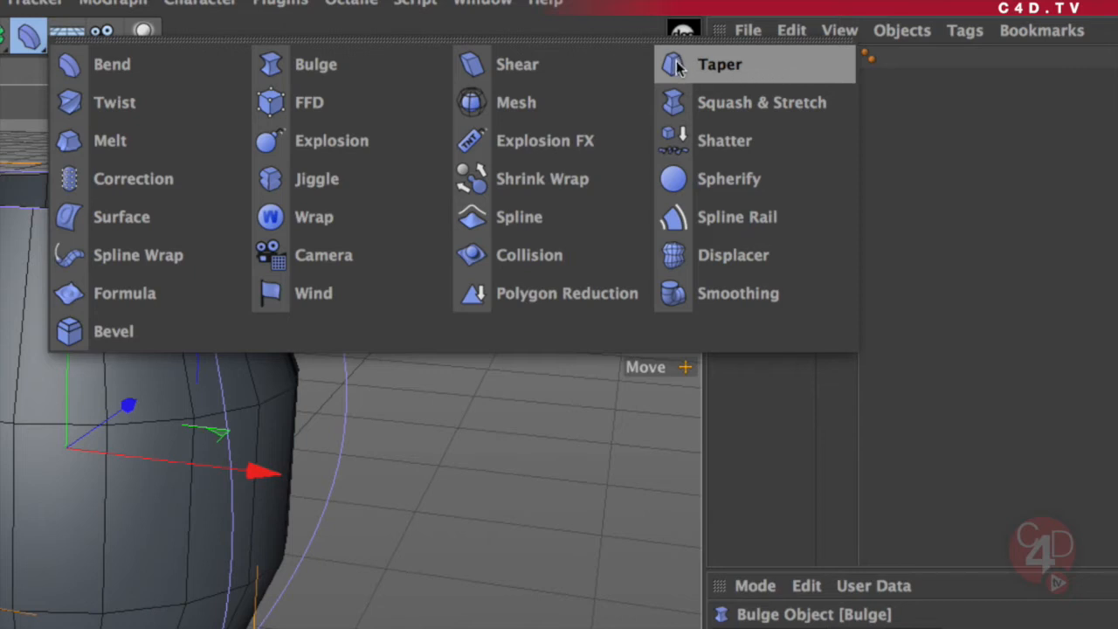
mouse_move(701, 72)
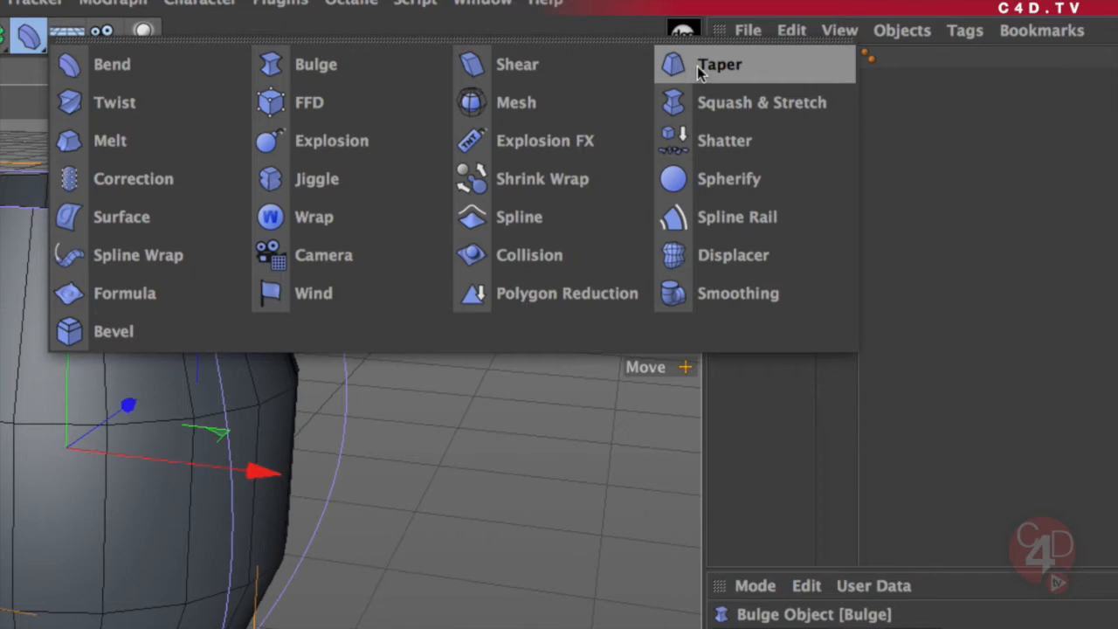
mouse_move(683, 78)
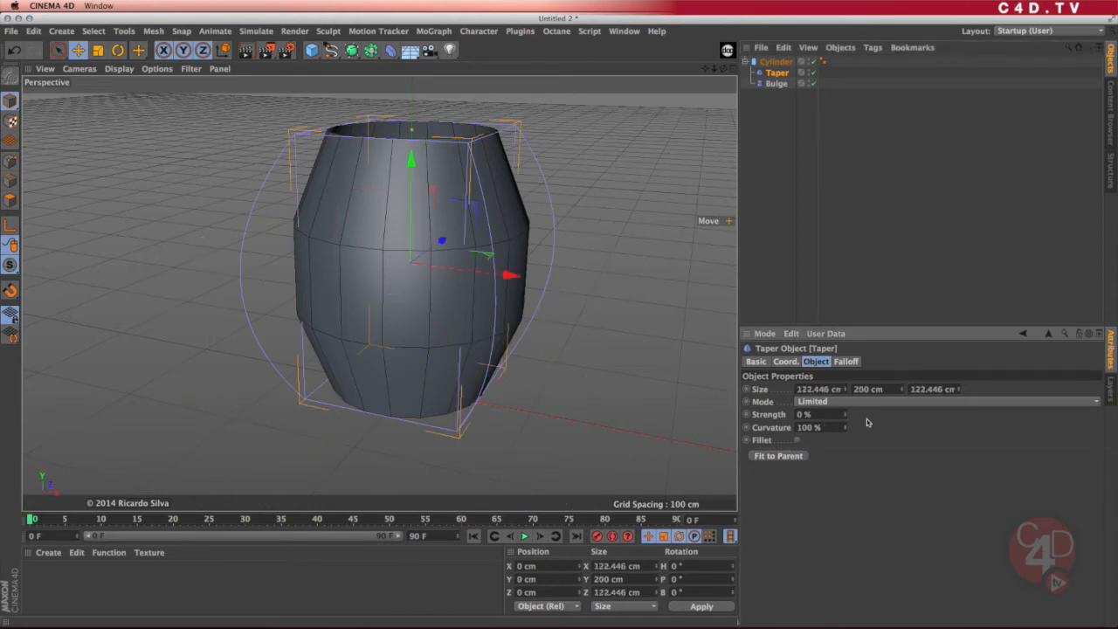
drag(839, 413, 847, 413)
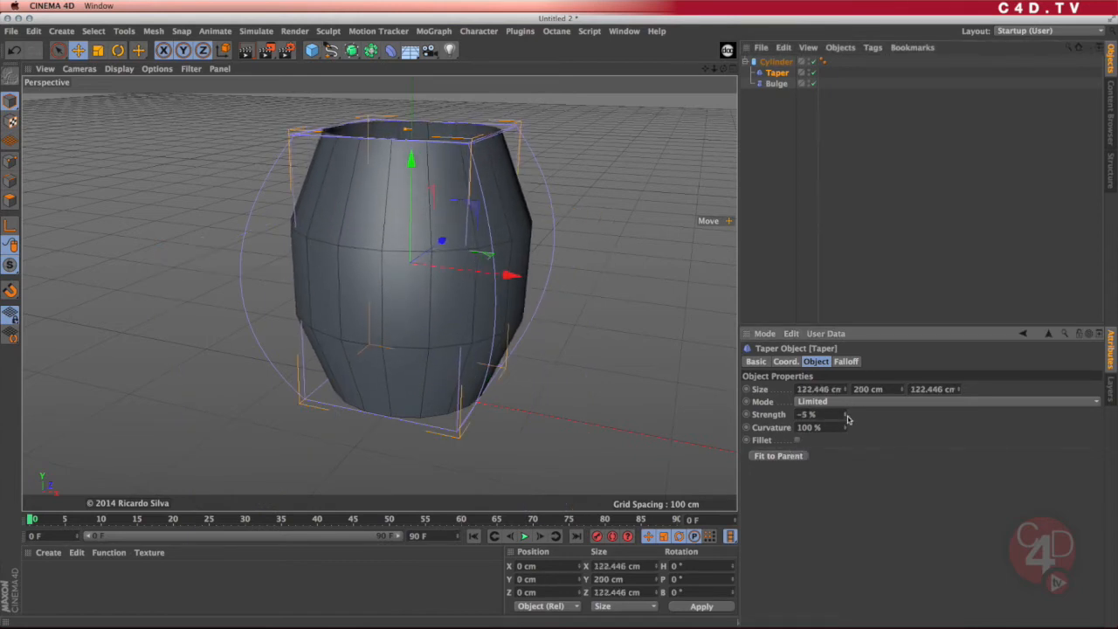
drag(816, 414, 842, 414)
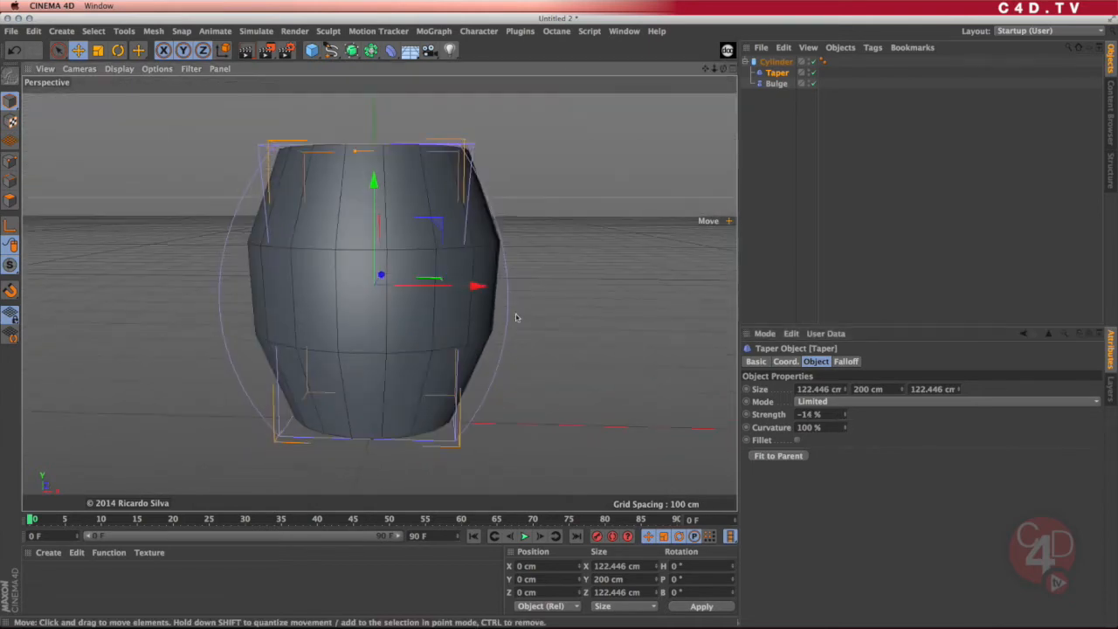
click(777, 83)
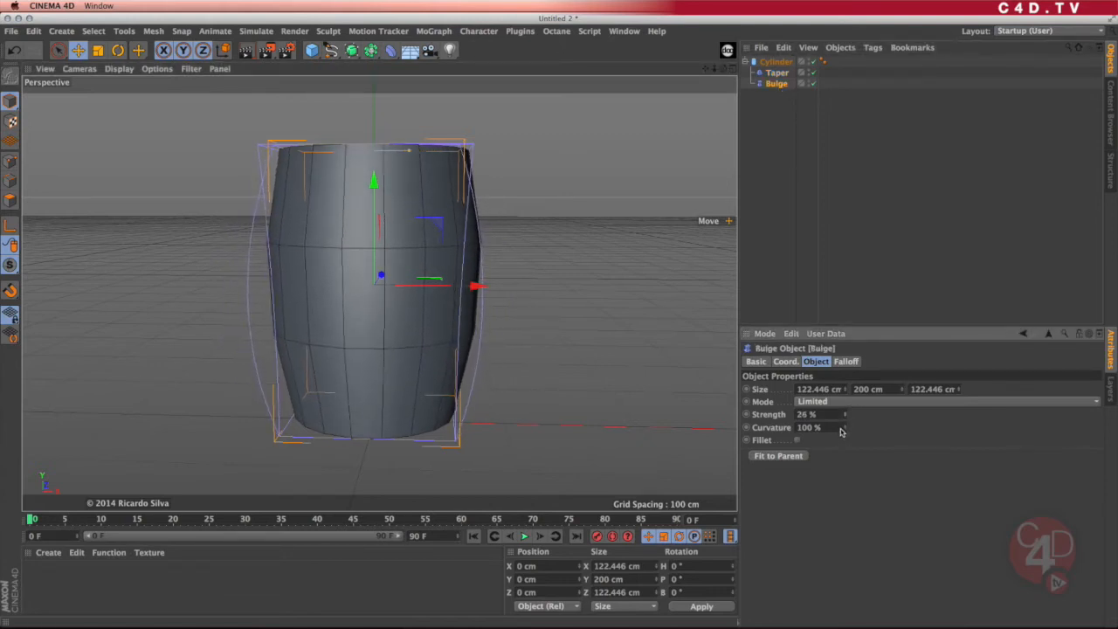
click(777, 72)
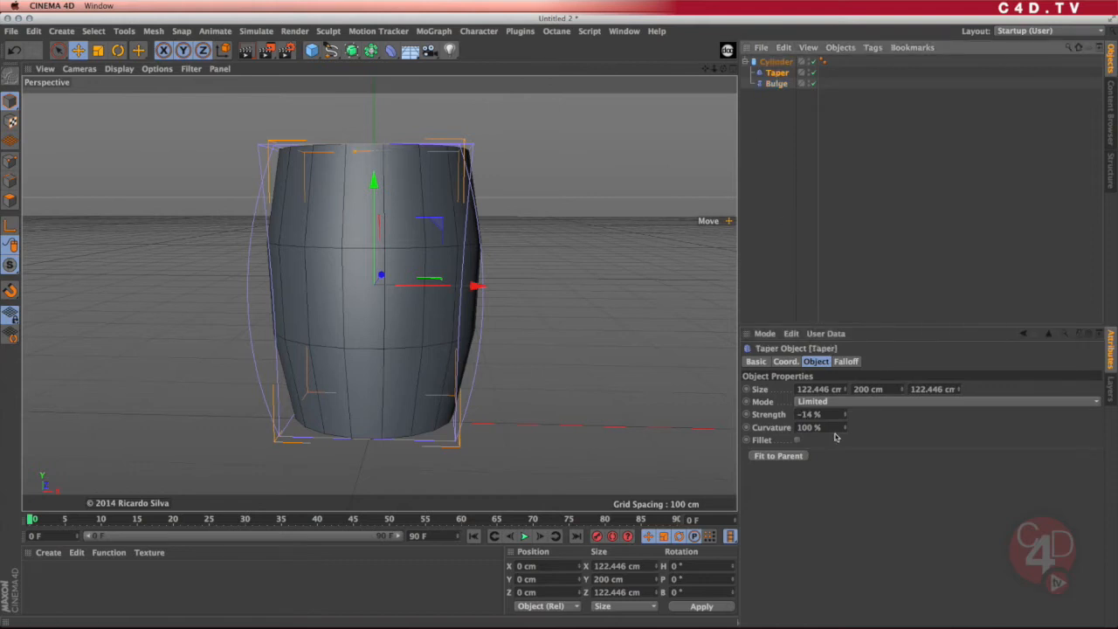
drag(808, 414, 834, 424)
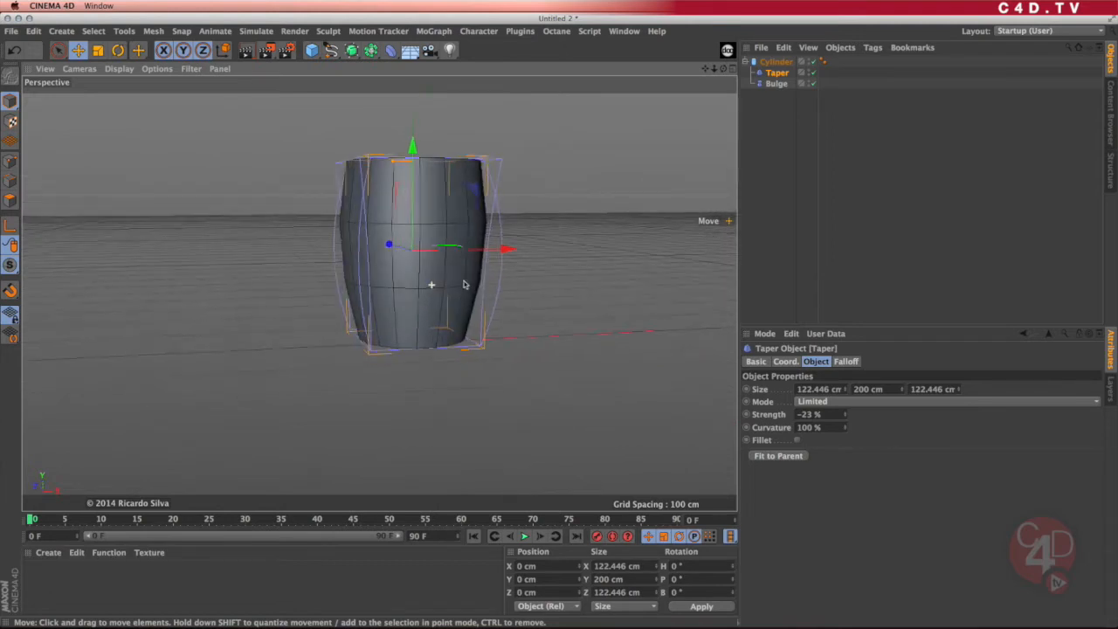
- Orbit to look down into the open top of the tapered vessel
drag(463, 284, 453, 373)
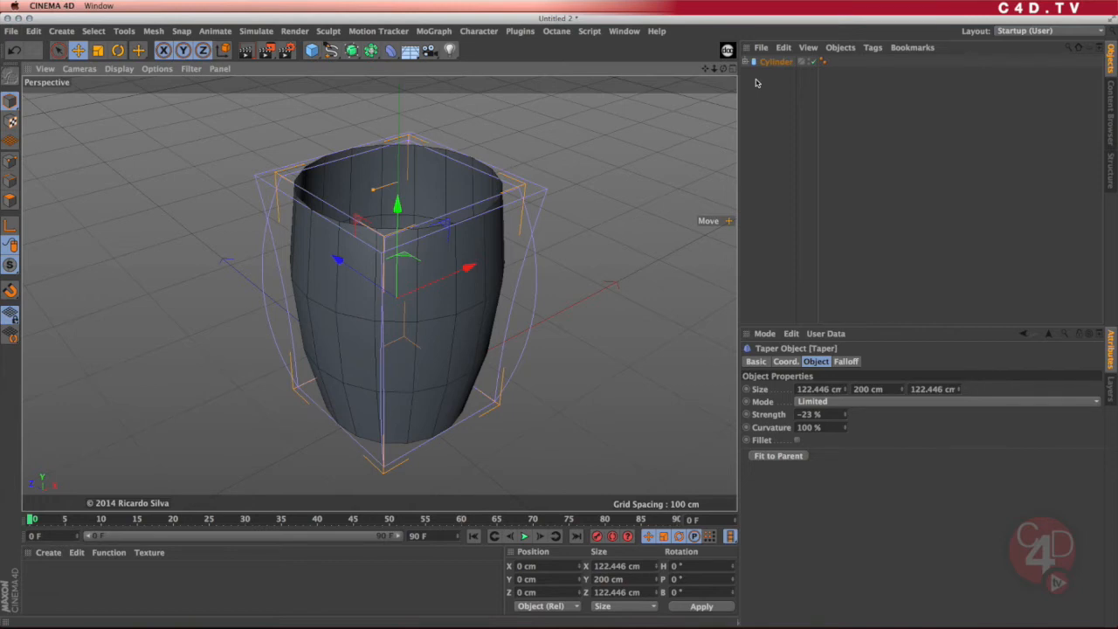
mouse_move(635, 233)
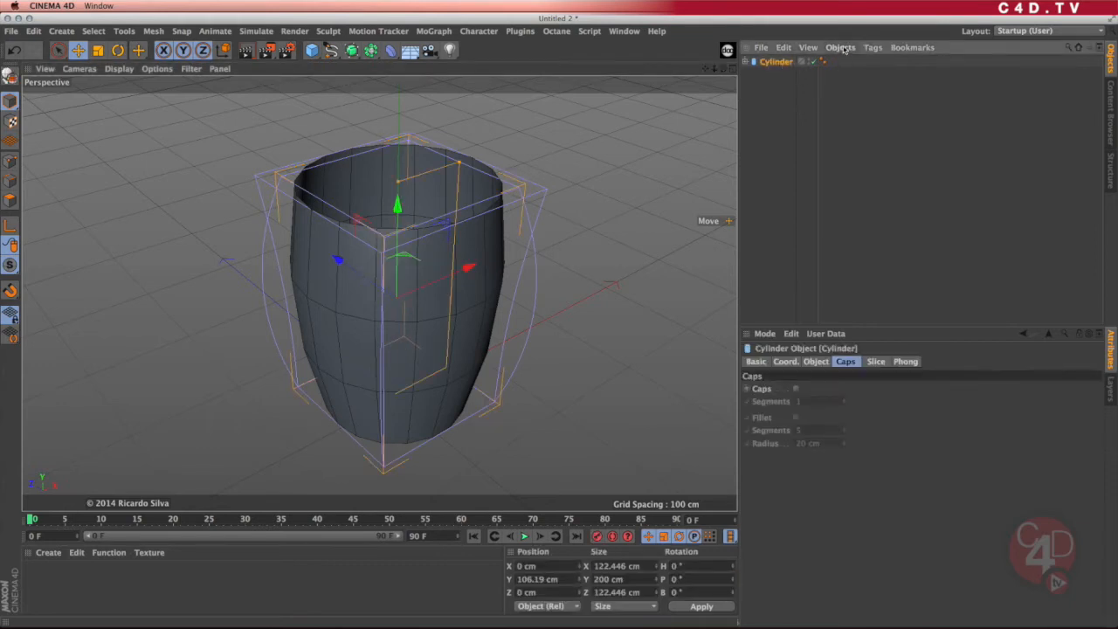
- Open the Objects menu to run Current State to Object on the cylinder
click(841, 47)
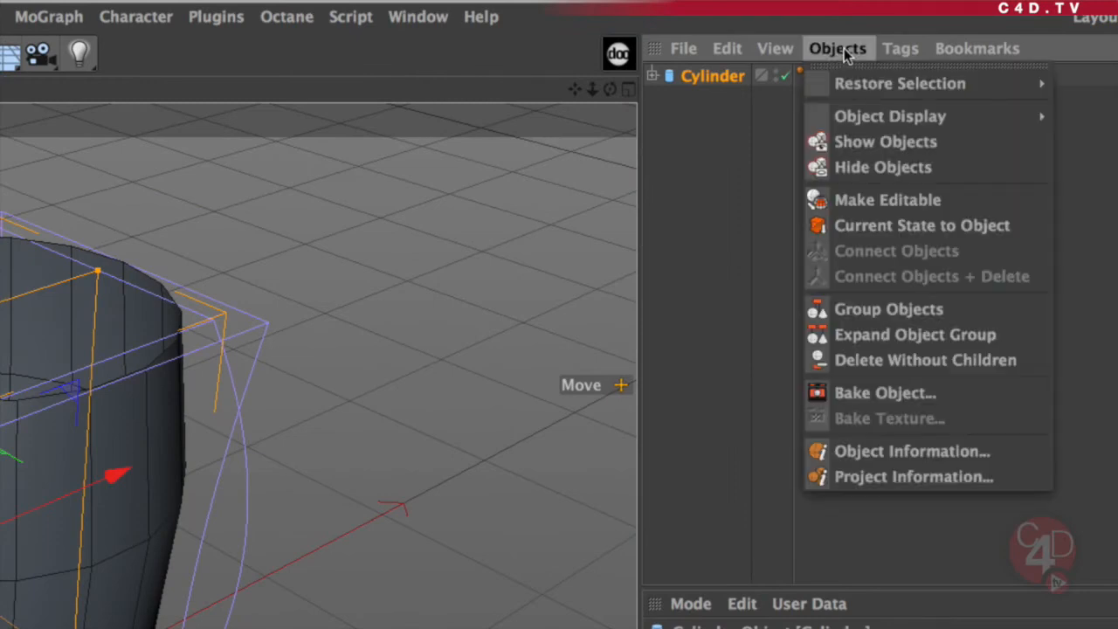
mouse_move(922, 226)
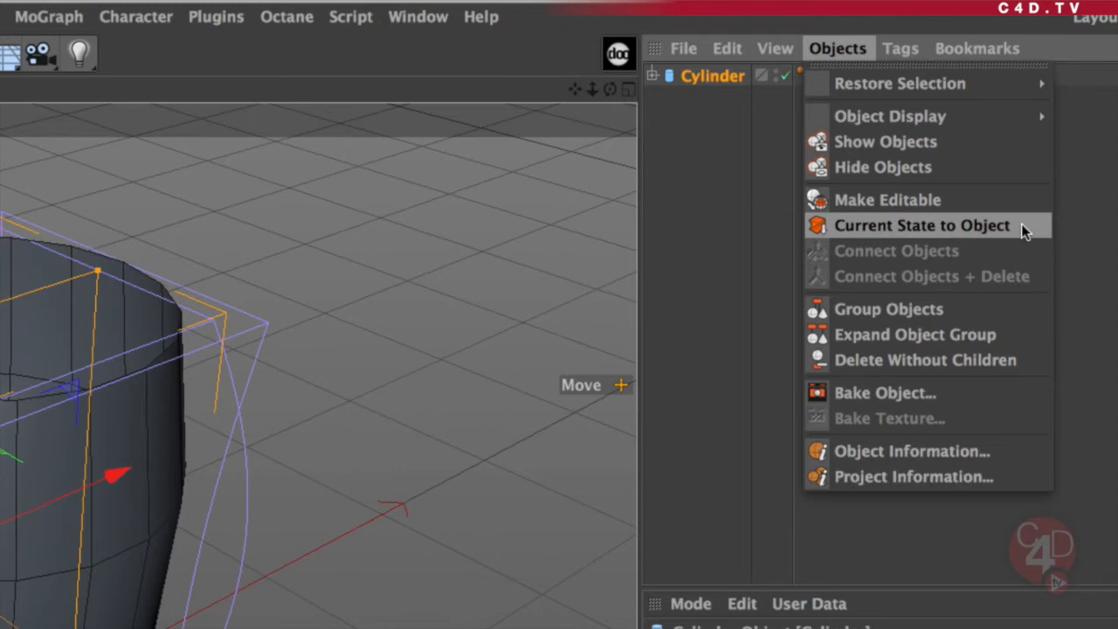
mouse_move(887, 229)
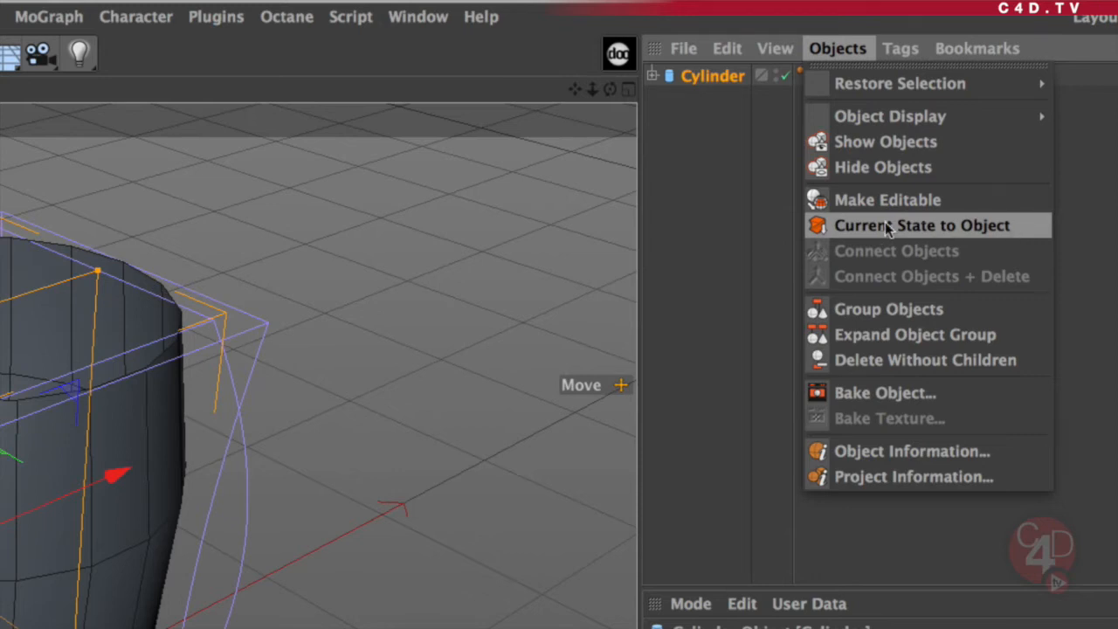
mouse_move(1013, 232)
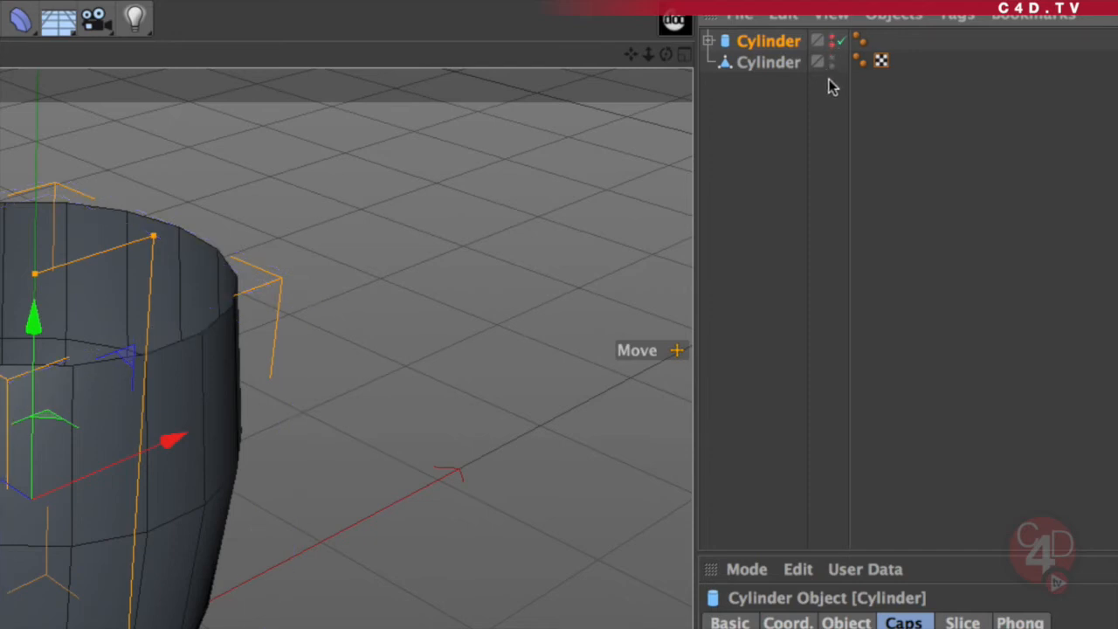
mouse_move(831, 54)
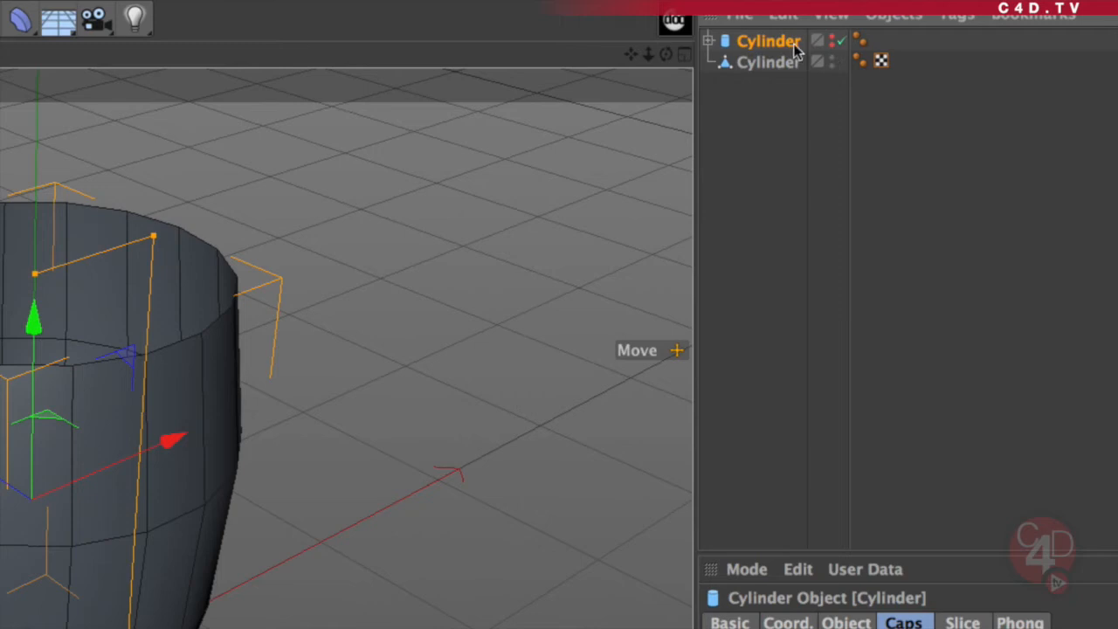
mouse_move(770, 90)
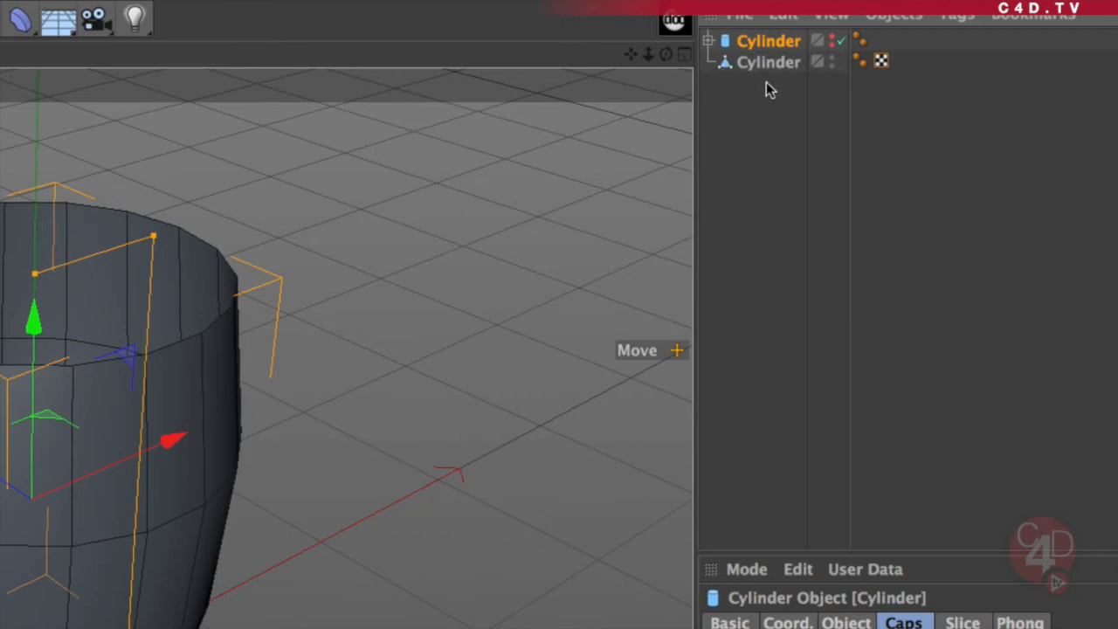
mouse_move(769, 74)
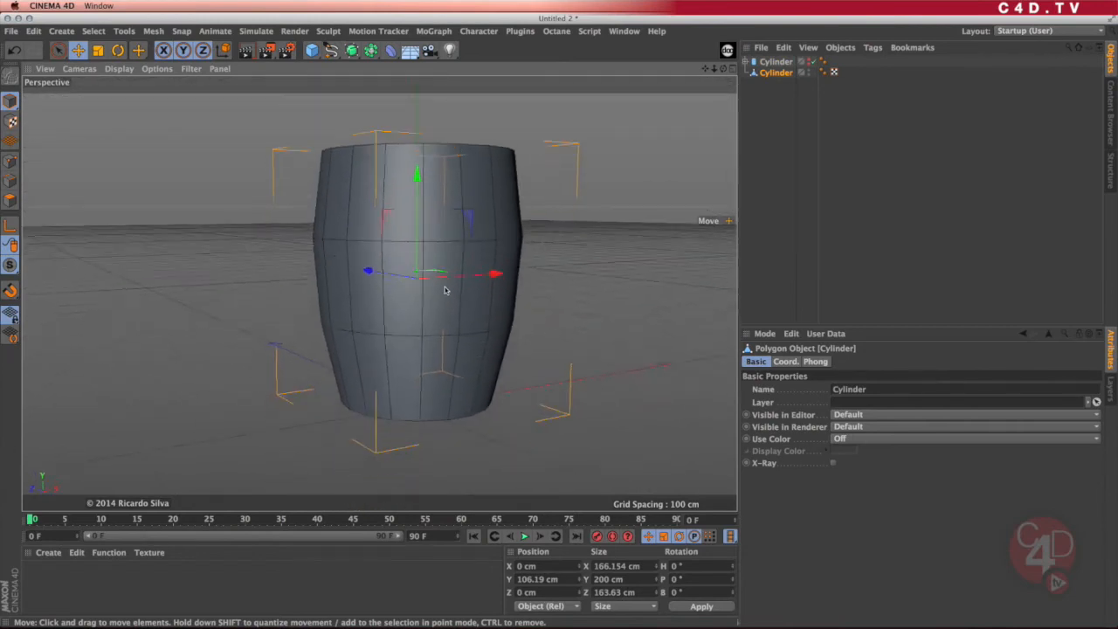
- Orbit beneath the baked body and move in close to its open bottom rim
drag(420, 279, 463, 349)
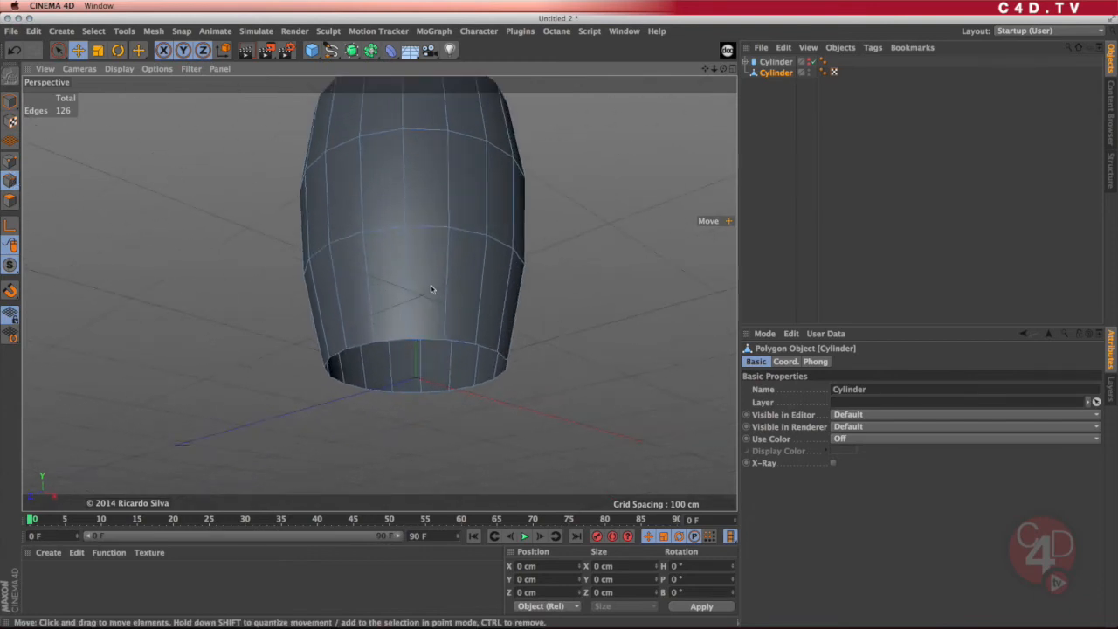
drag(428, 289, 441, 293)
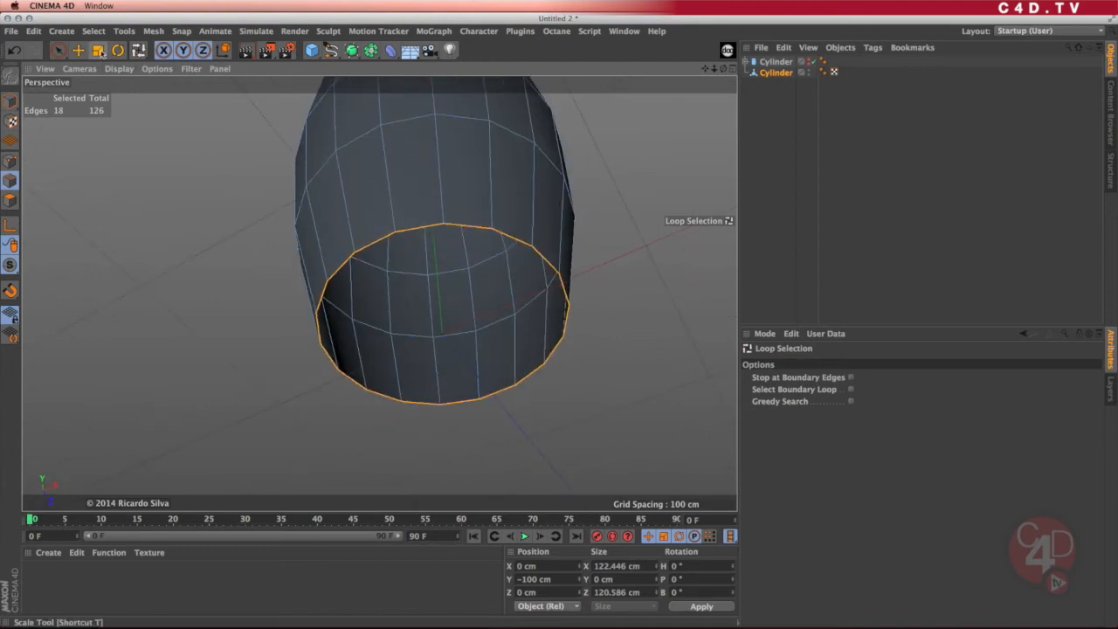
- Extrude the bottom edge loop inward, scaling the new ring to about 105 cm and lowering it
click(98, 50)
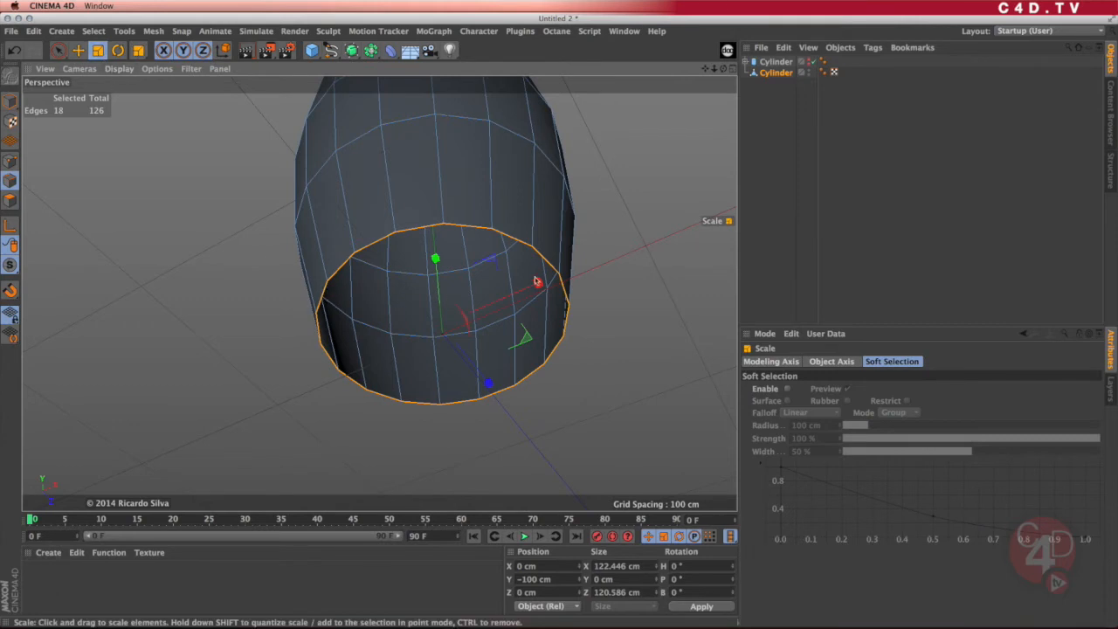
drag(537, 280, 602, 218)
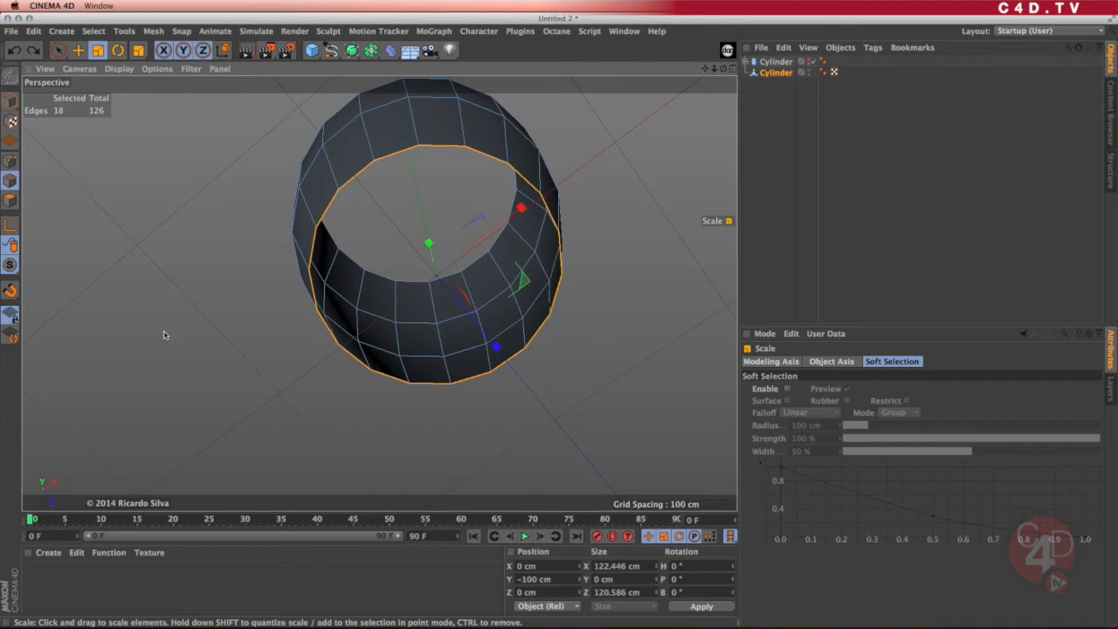
mouse_move(199, 234)
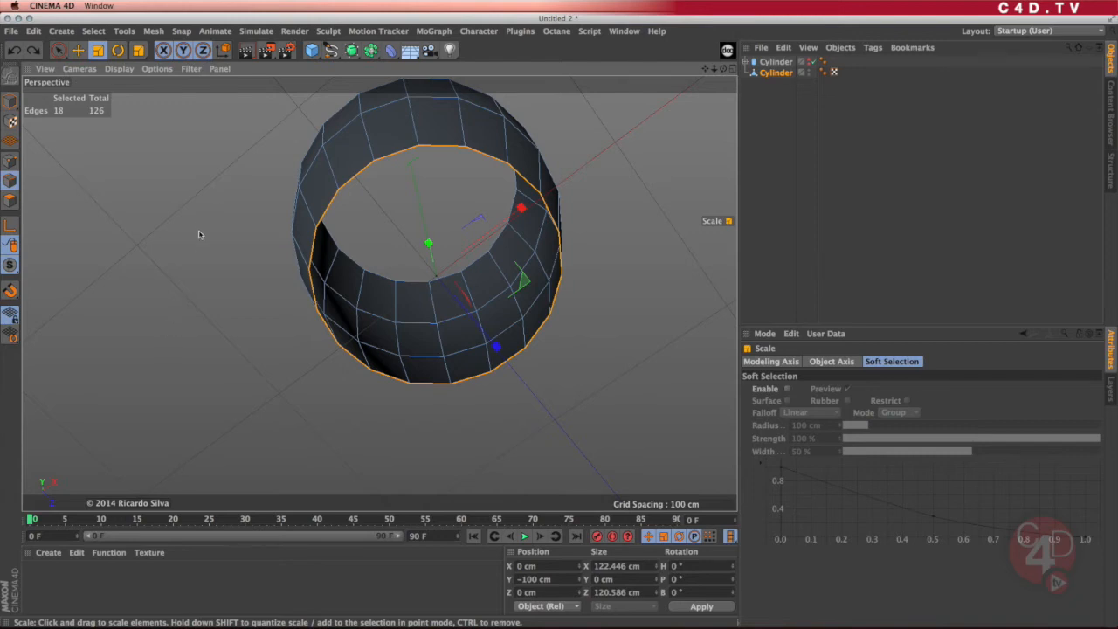
mouse_move(199, 239)
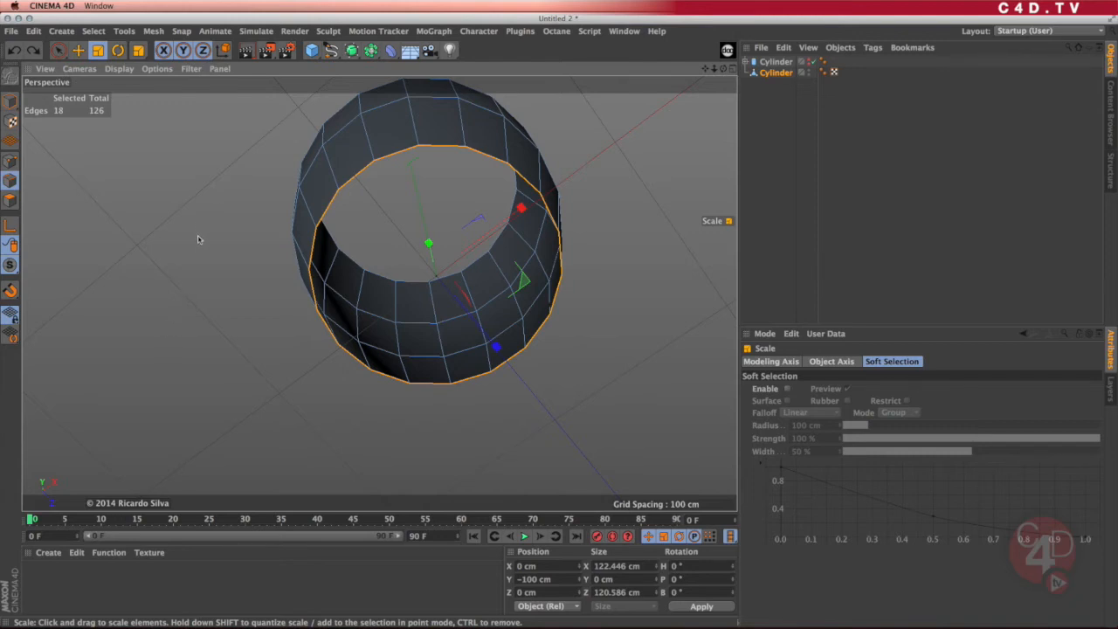
mouse_move(208, 254)
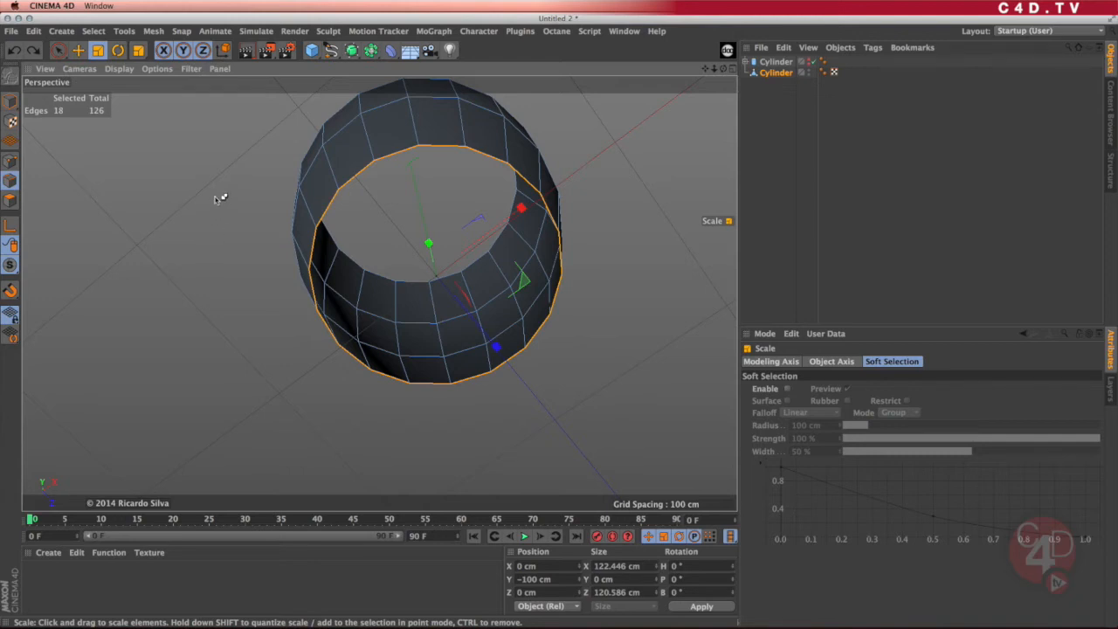
mouse_move(191, 193)
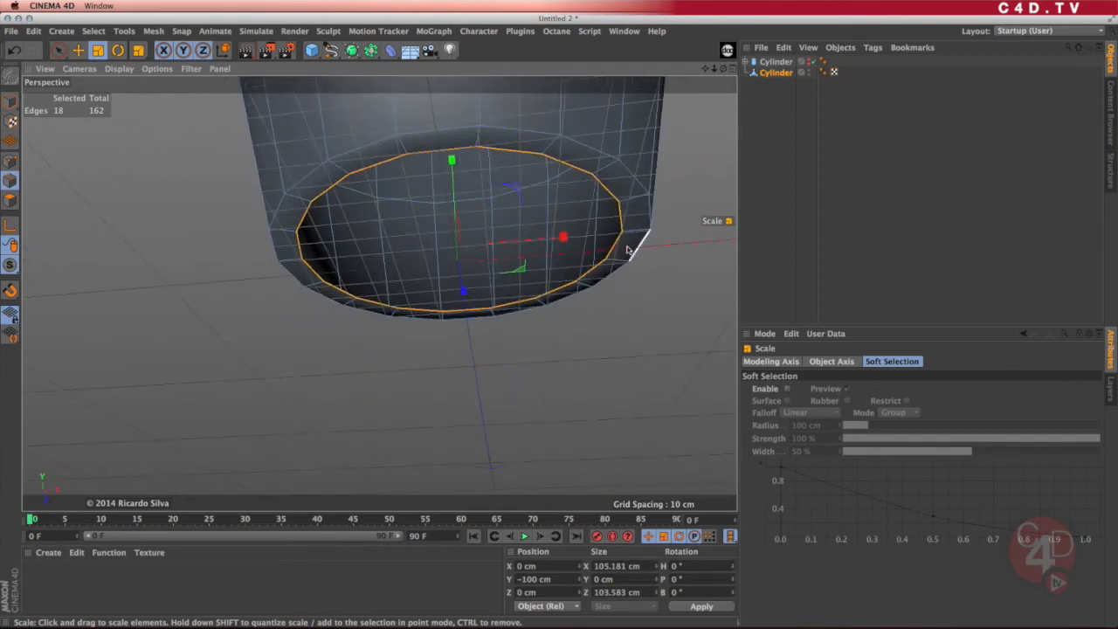
drag(629, 251, 602, 279)
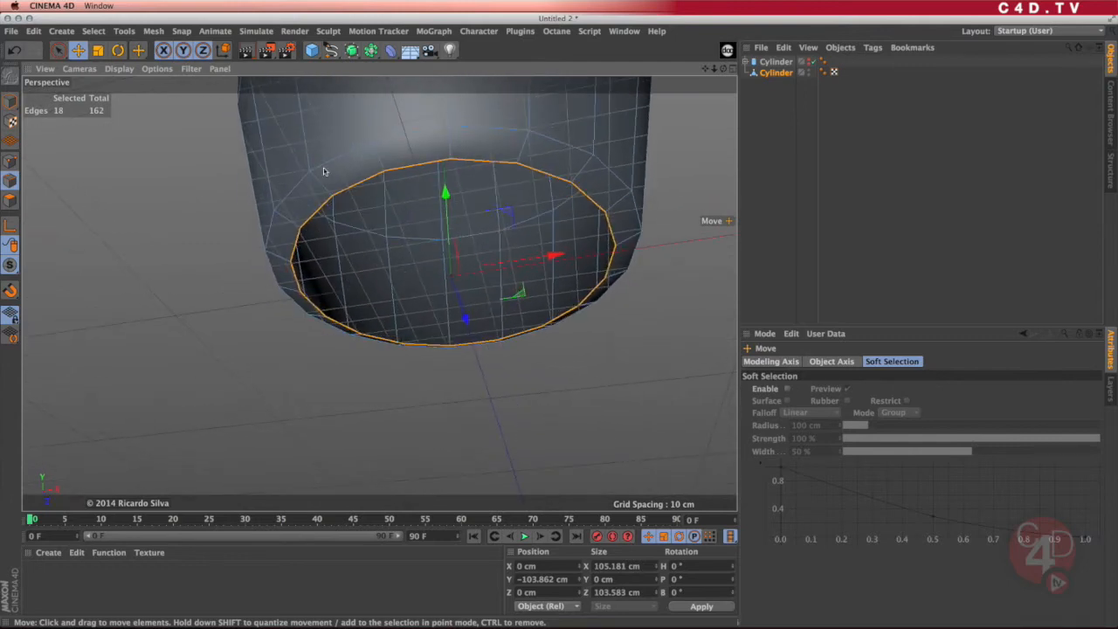
click(98, 50)
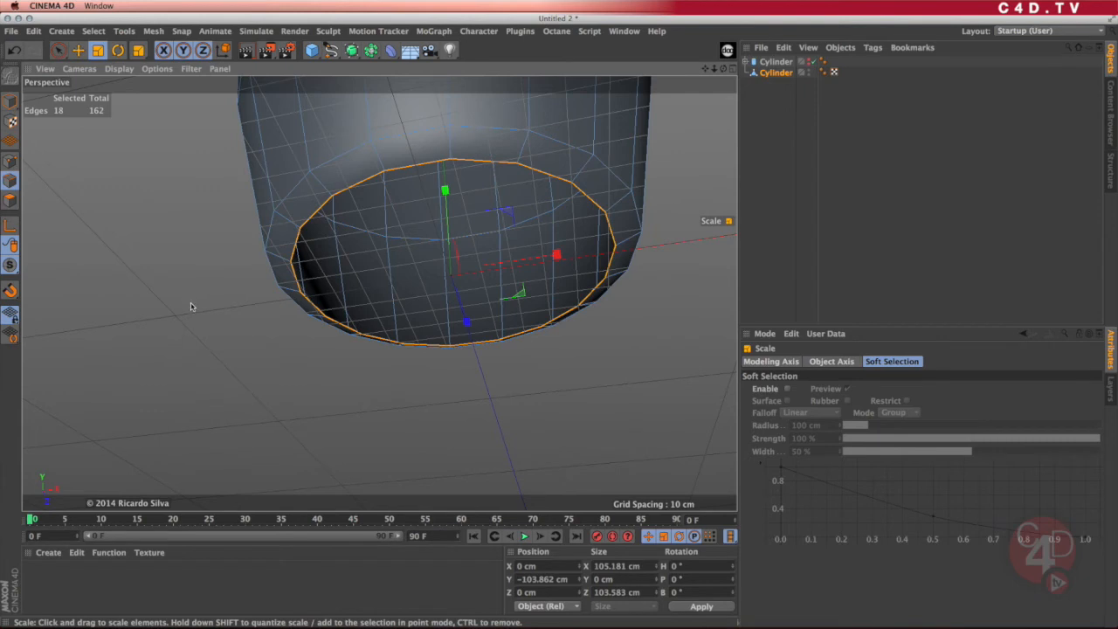
mouse_move(194, 343)
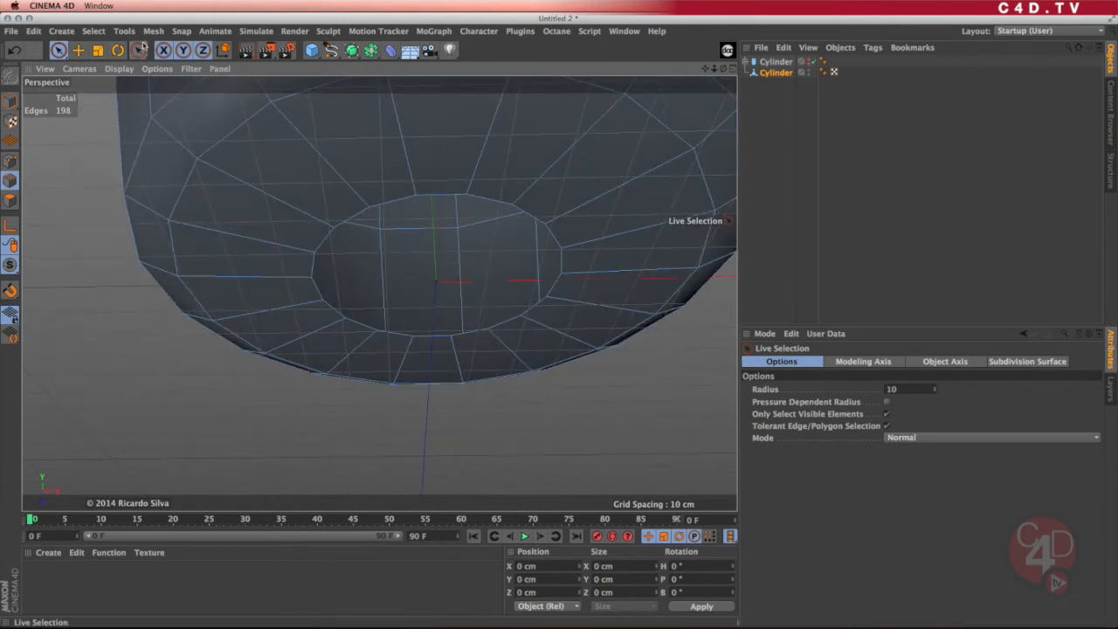
- Pick Close Polygon Hole from the Mesh menu to cap the bottom hole
click(153, 31)
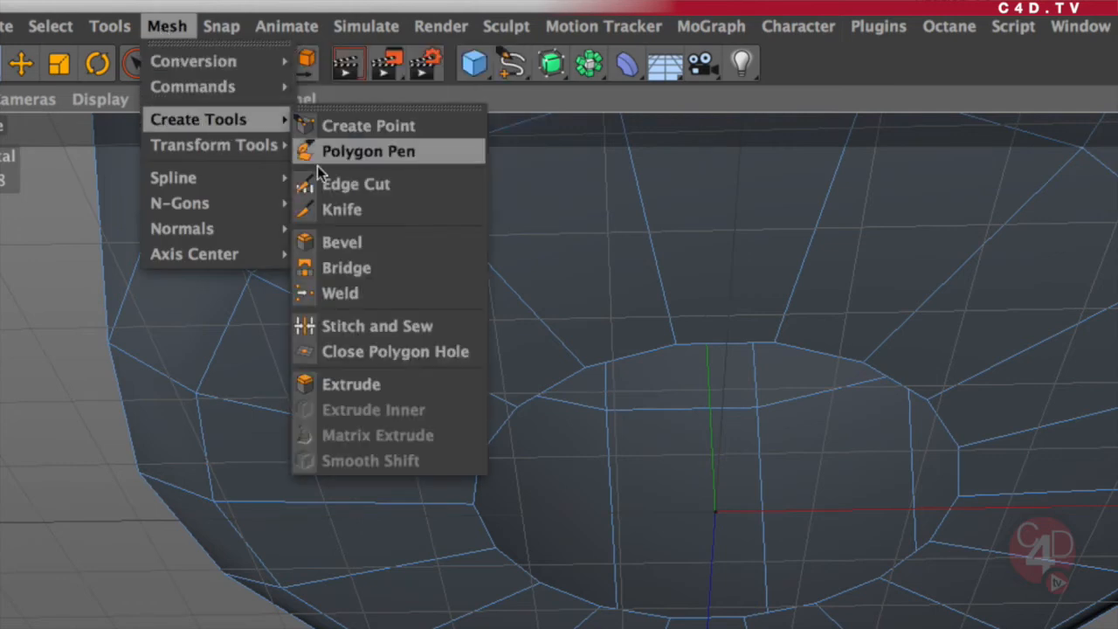
mouse_move(394, 352)
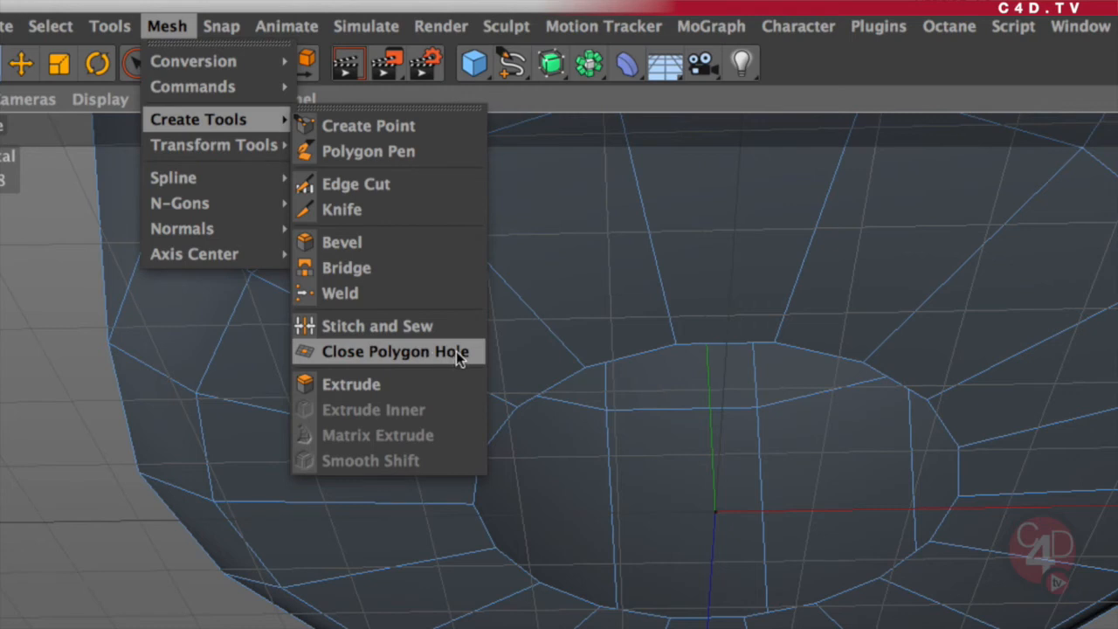
click(395, 351)
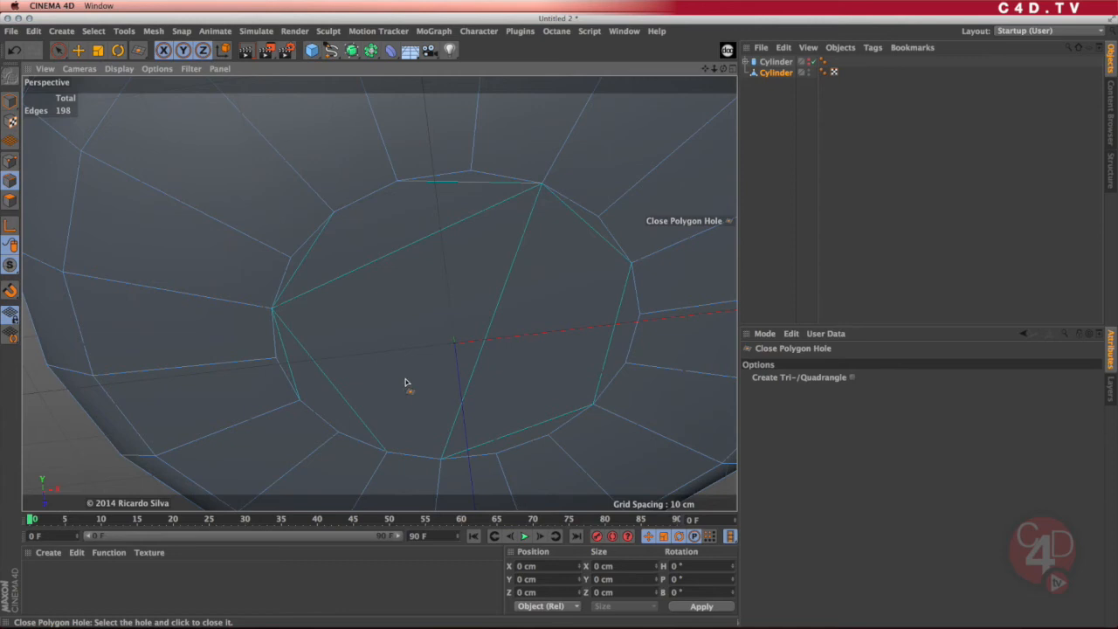
mouse_move(510, 295)
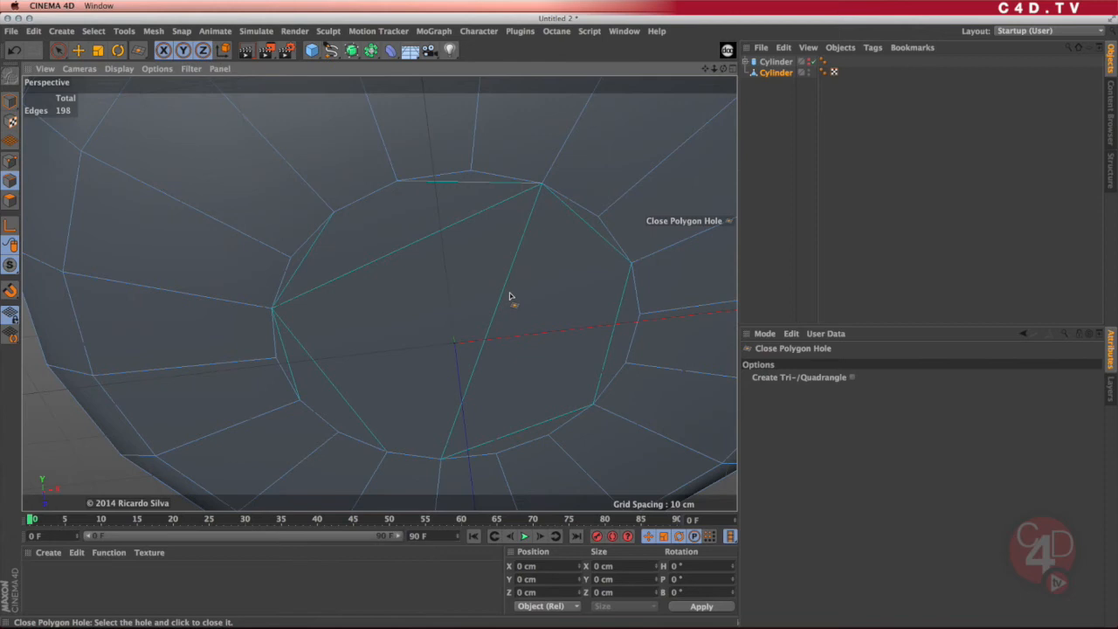
mouse_move(515, 327)
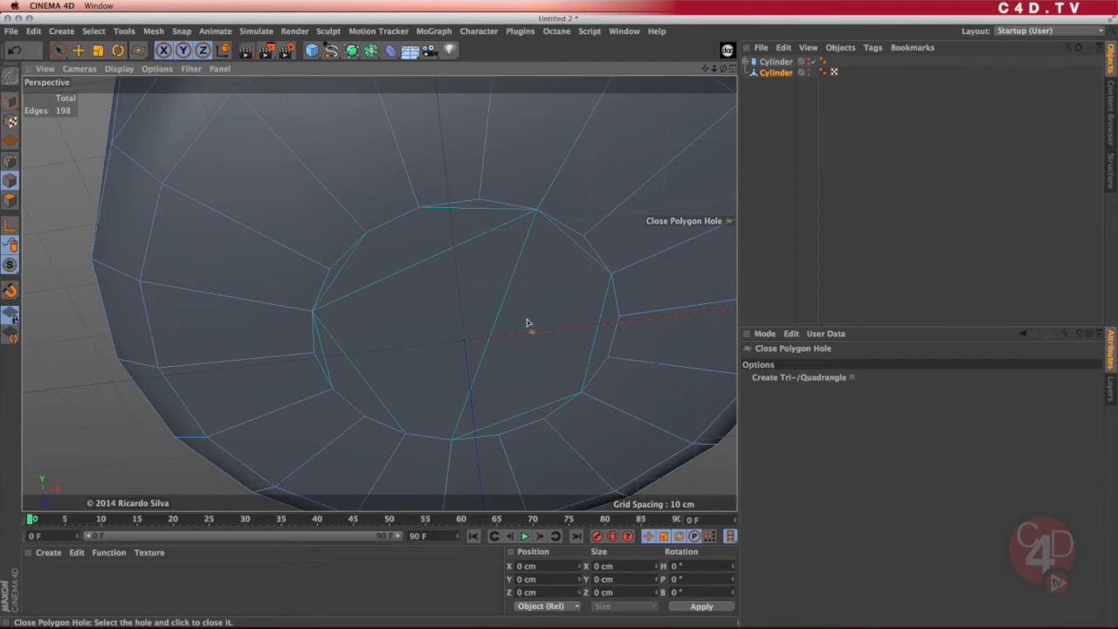
mouse_move(526, 310)
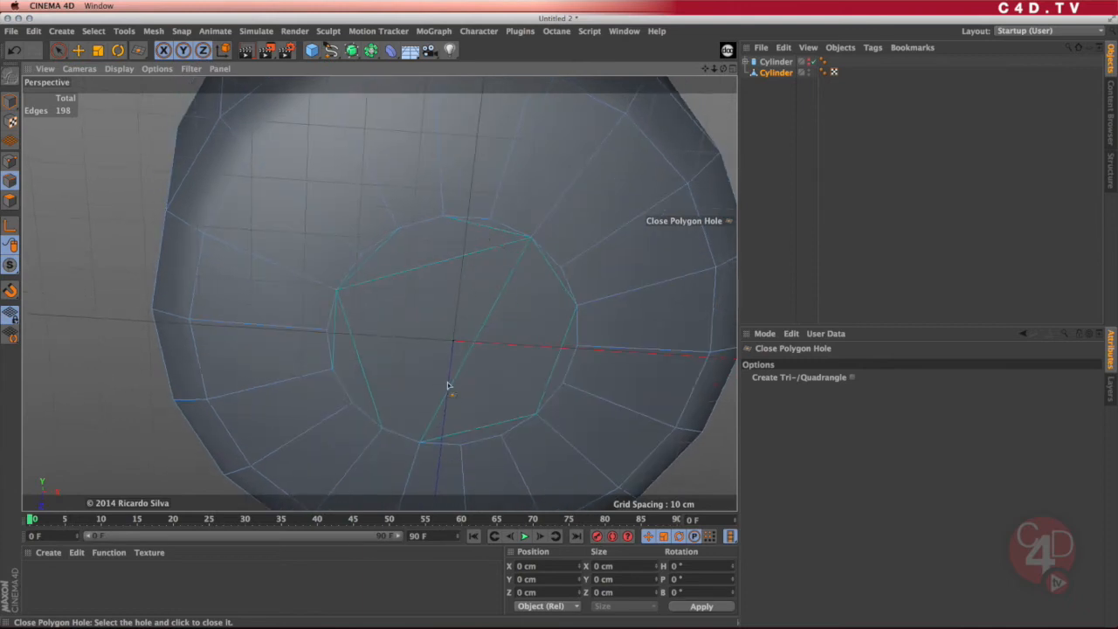
mouse_move(483, 381)
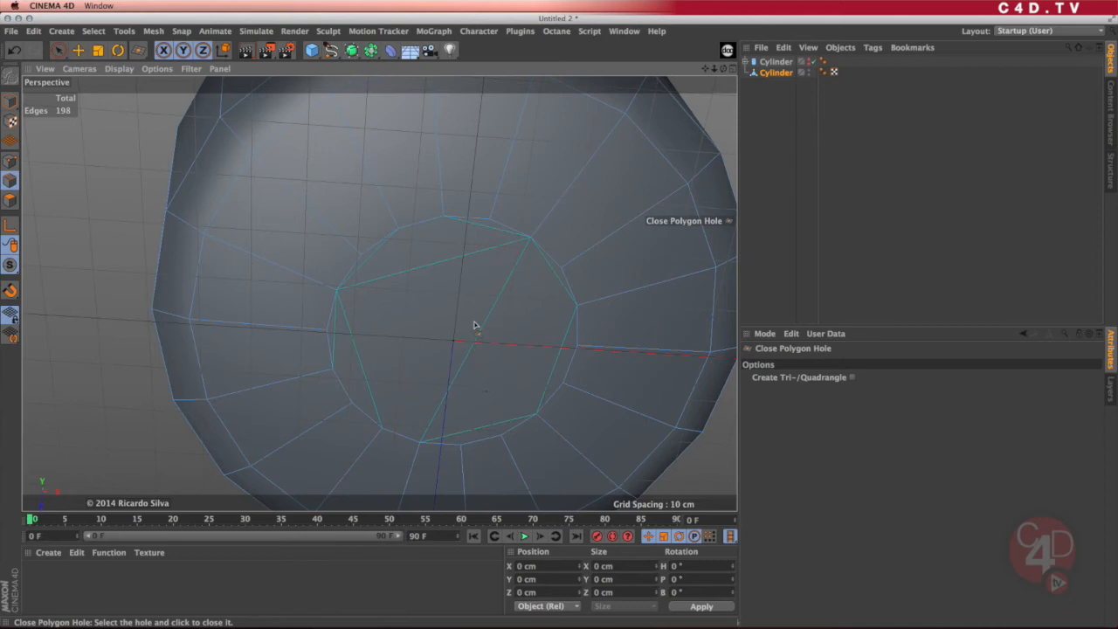
mouse_move(461, 338)
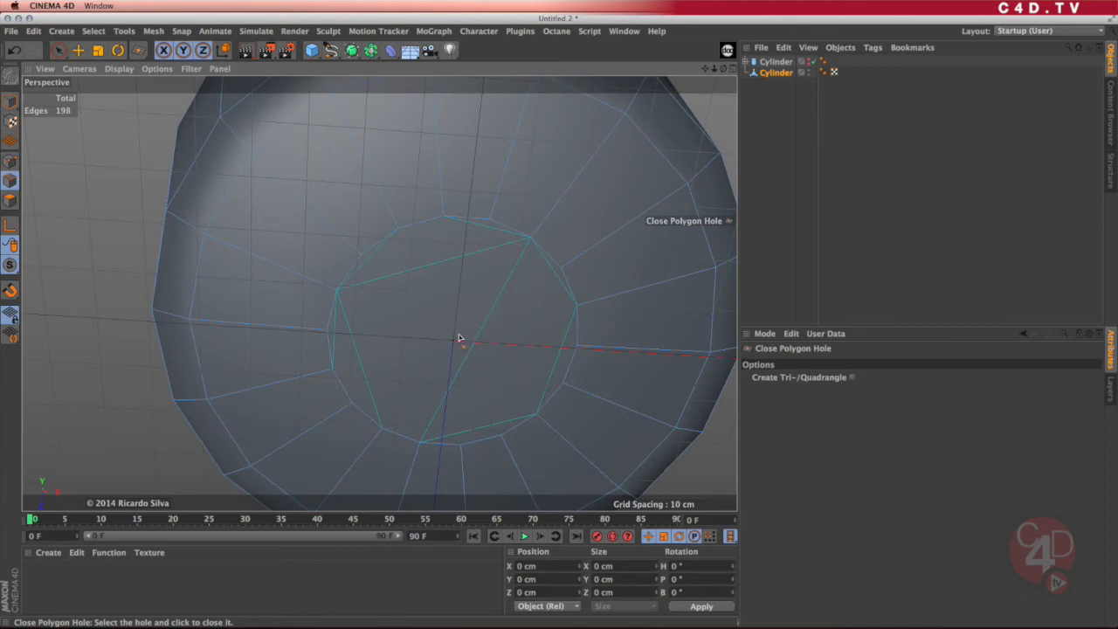
mouse_move(336, 226)
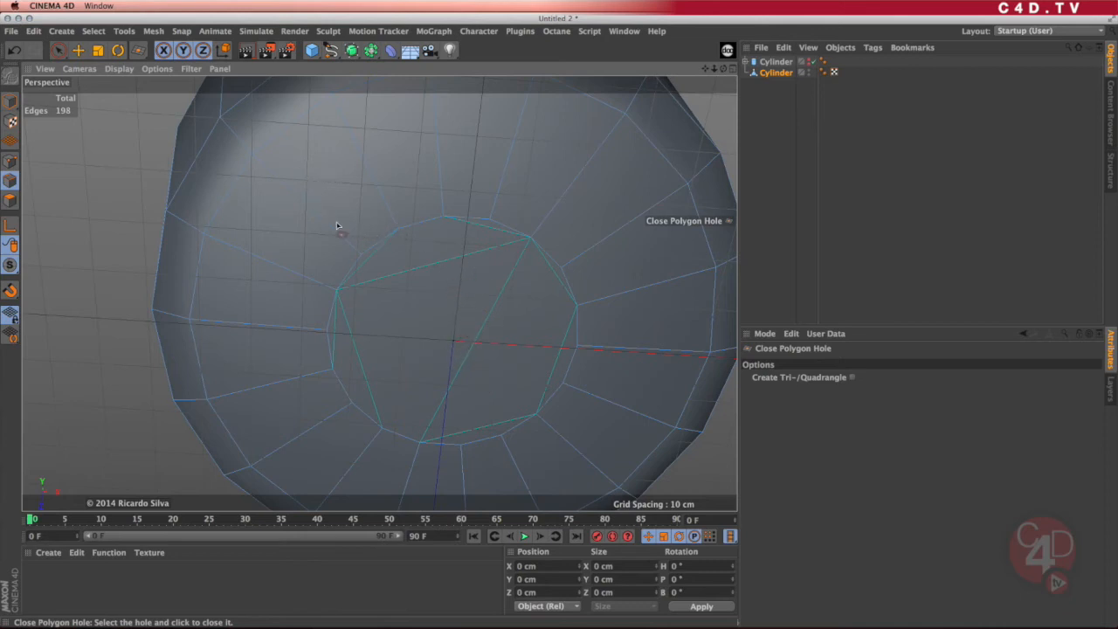
mouse_move(355, 227)
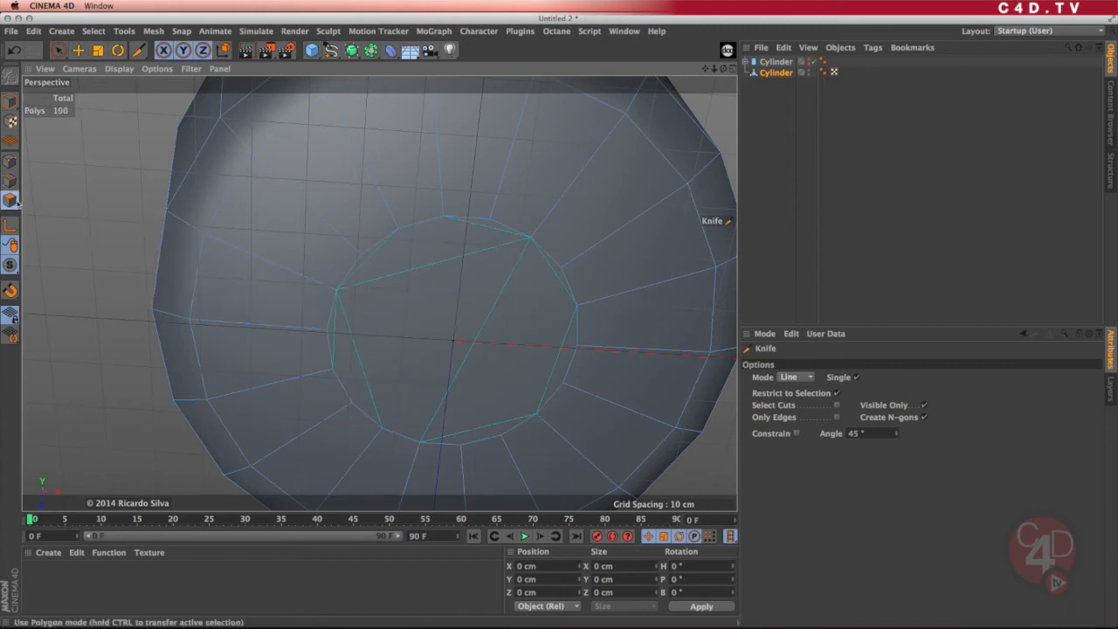
mouse_move(73, 218)
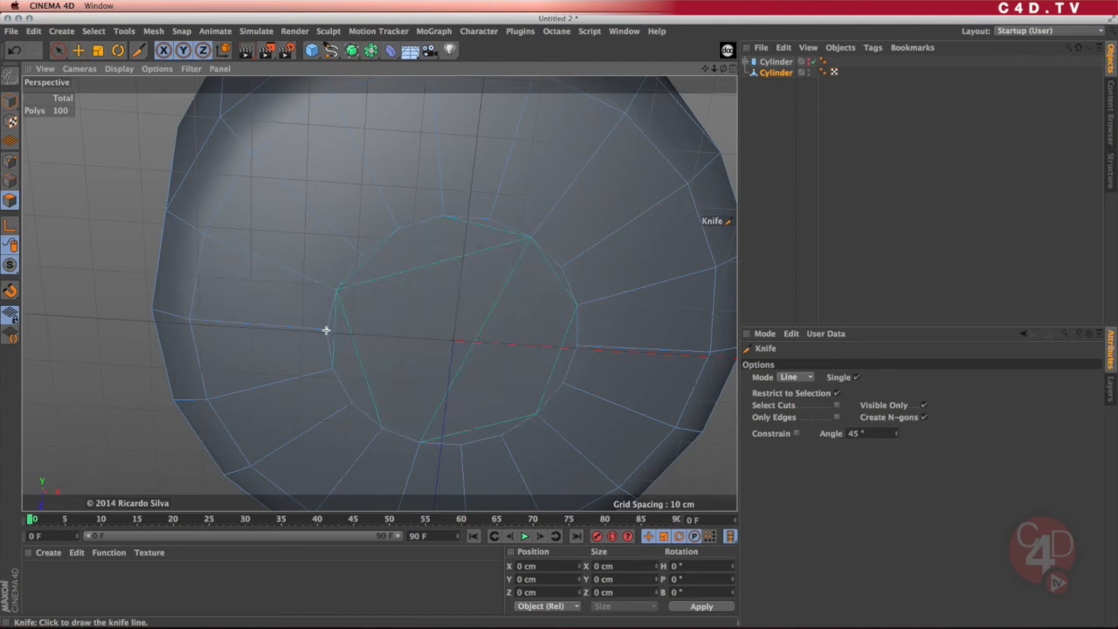
- Knife the bottom cap with horizontal and vertical straight cuts into smaller faces
drag(326, 330, 577, 345)
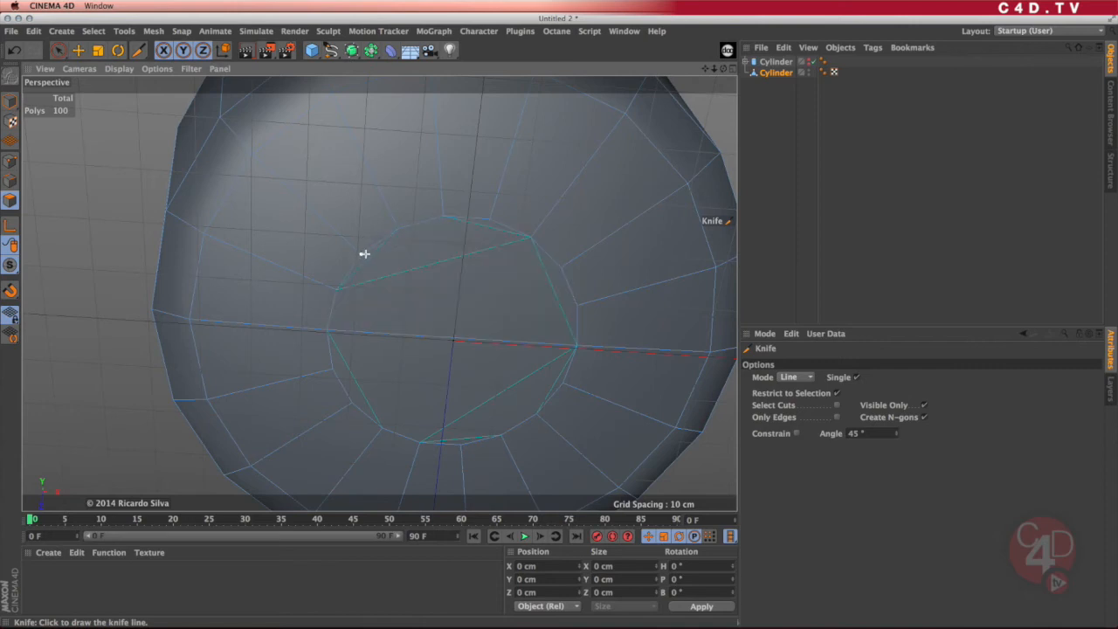
drag(363, 255, 558, 267)
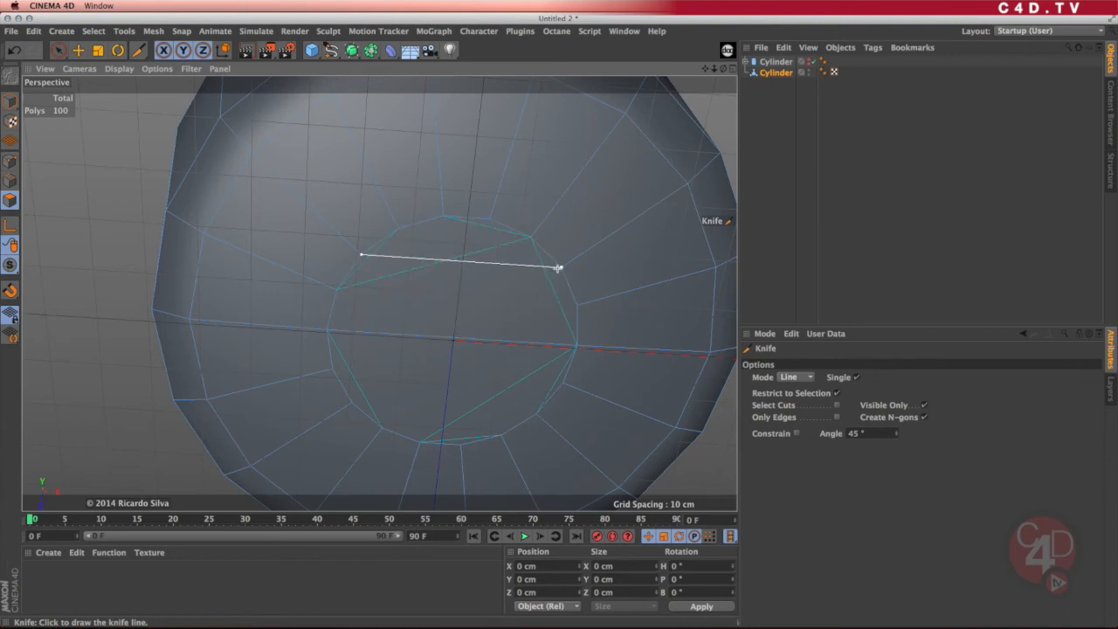
click(557, 267)
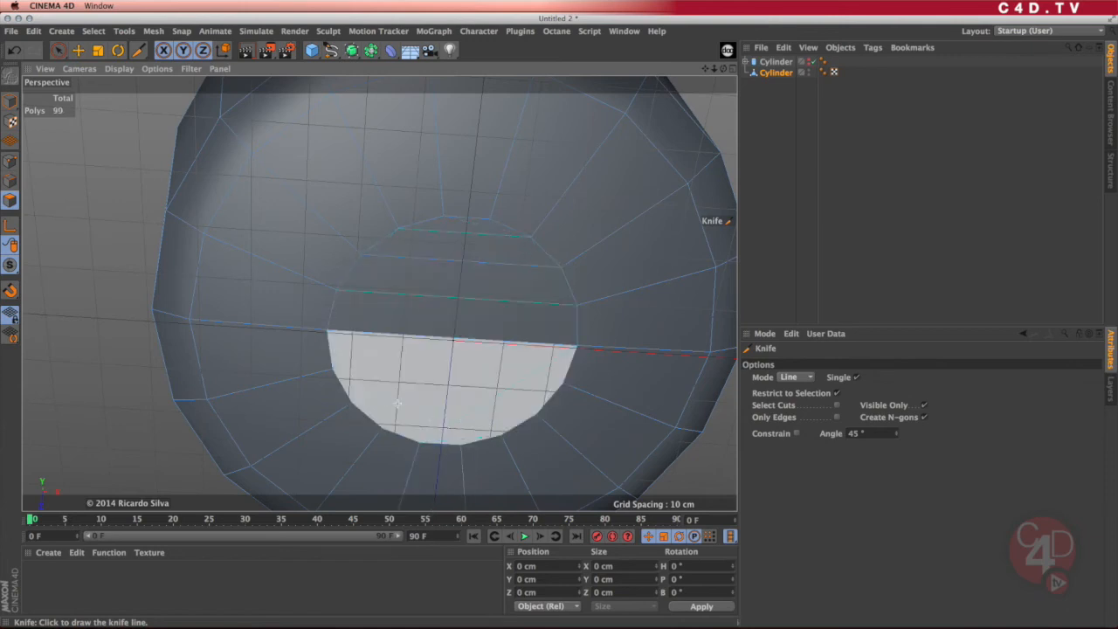
drag(351, 403, 487, 407)
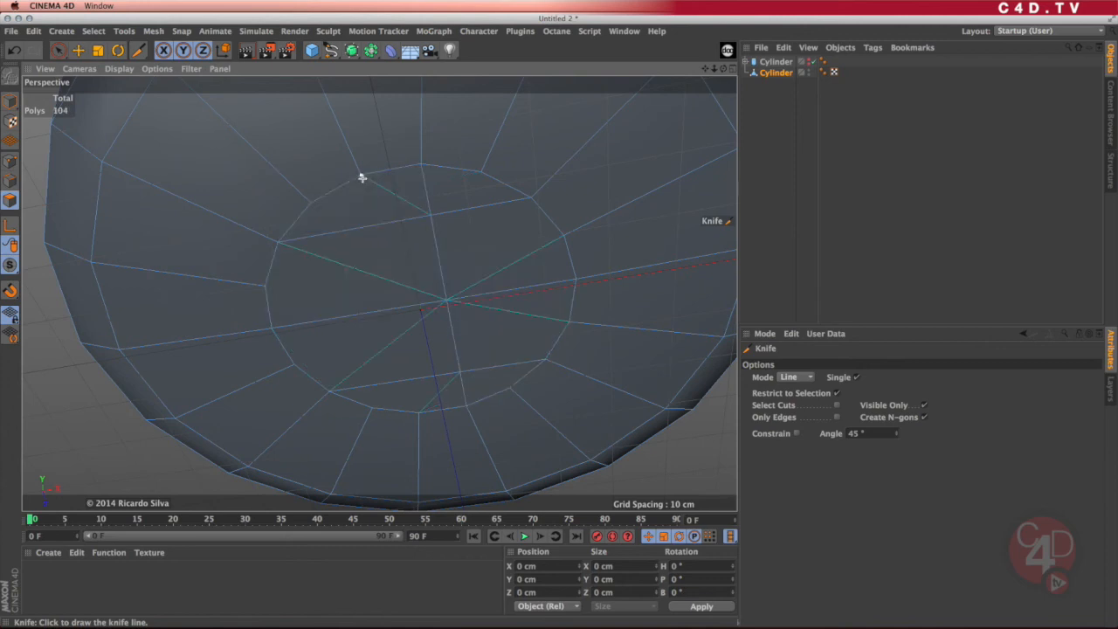
drag(363, 179, 419, 411)
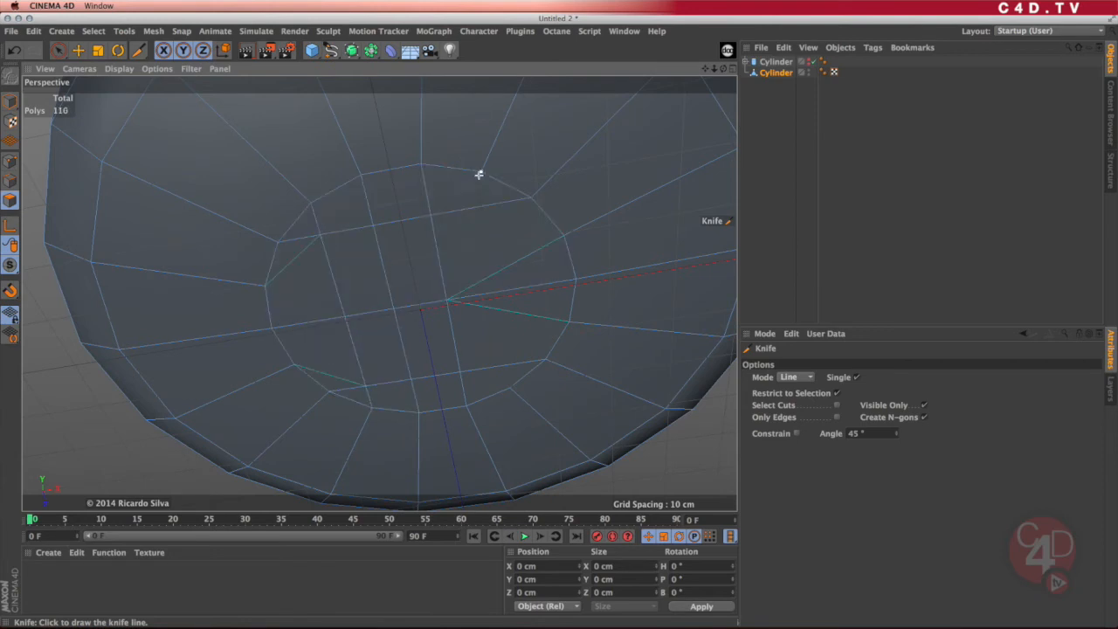
drag(481, 173, 511, 386)
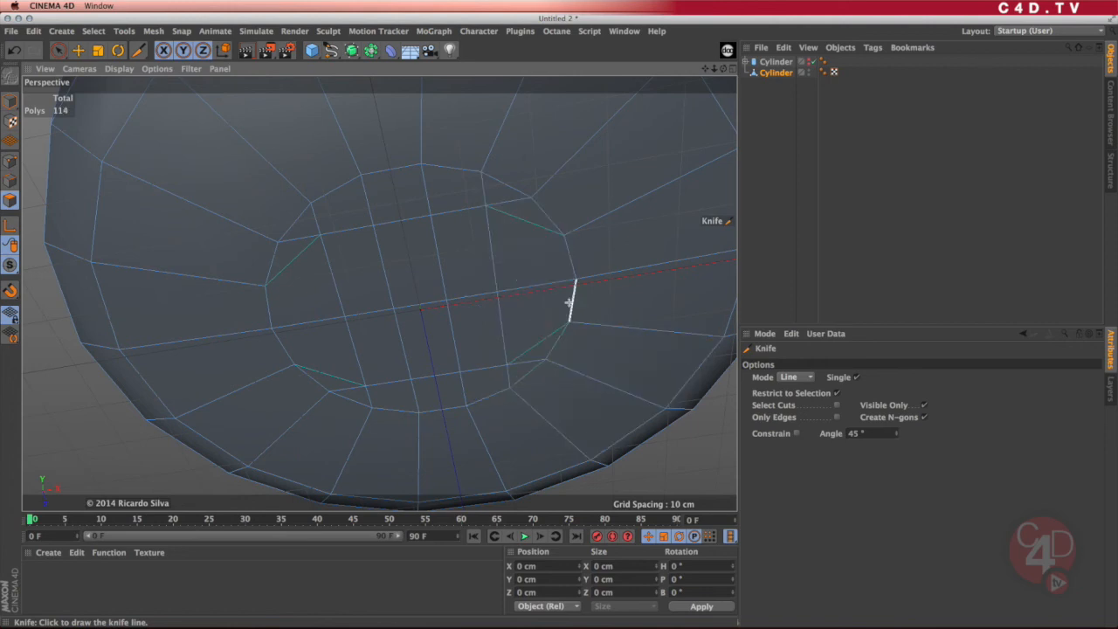
click(481, 336)
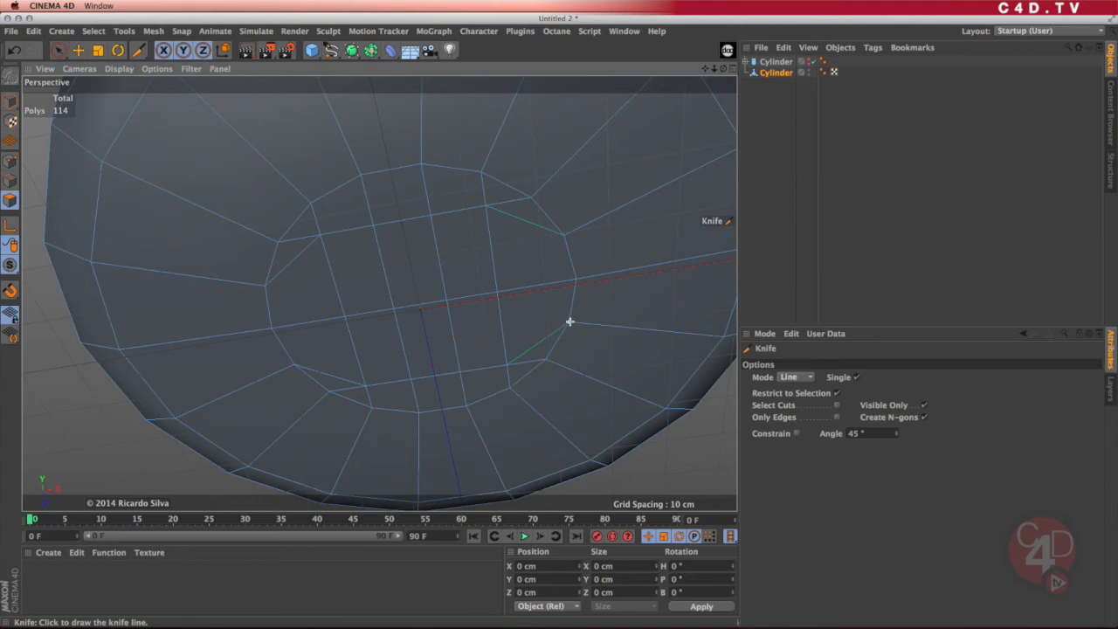
mouse_move(507, 363)
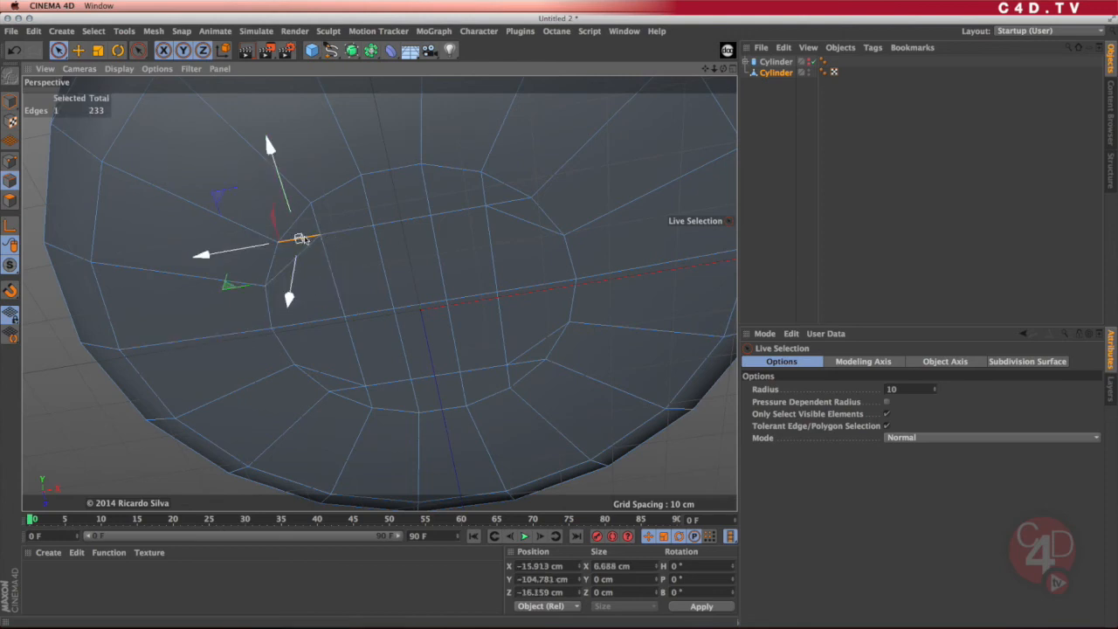
- Dissolve the stray edges on the left, lower right and lower left of the cap
right_click(306, 238)
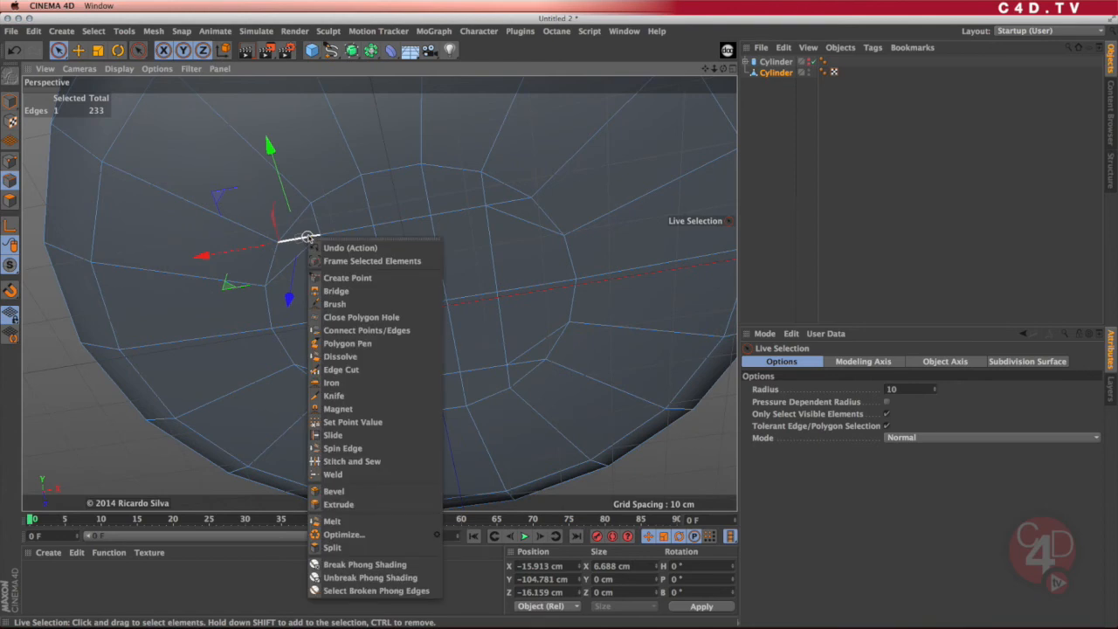
mouse_move(341, 356)
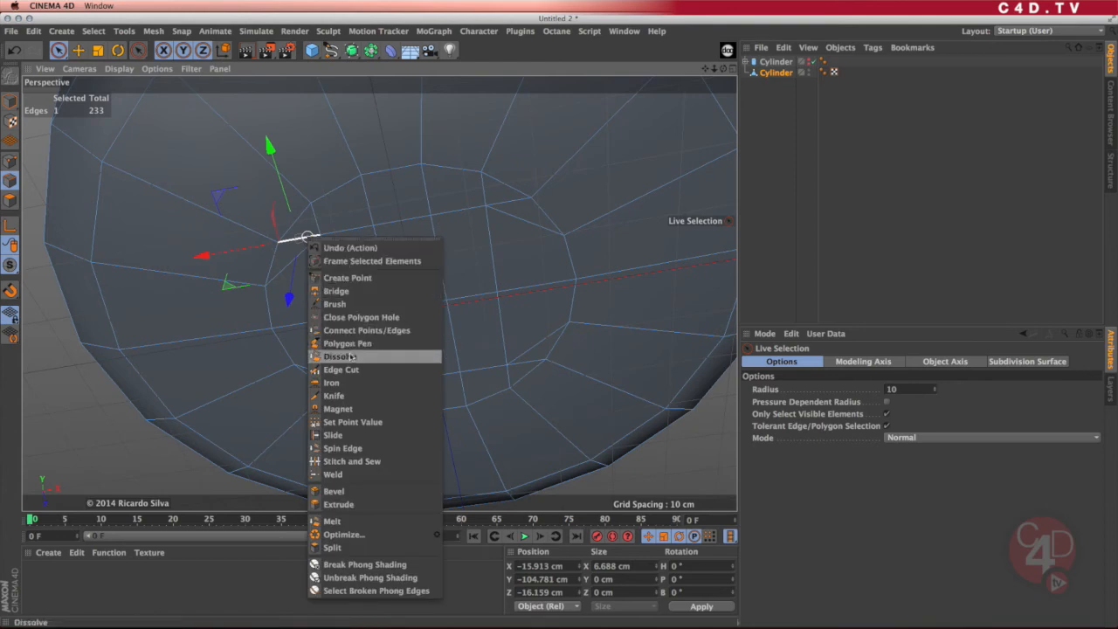
click(340, 356)
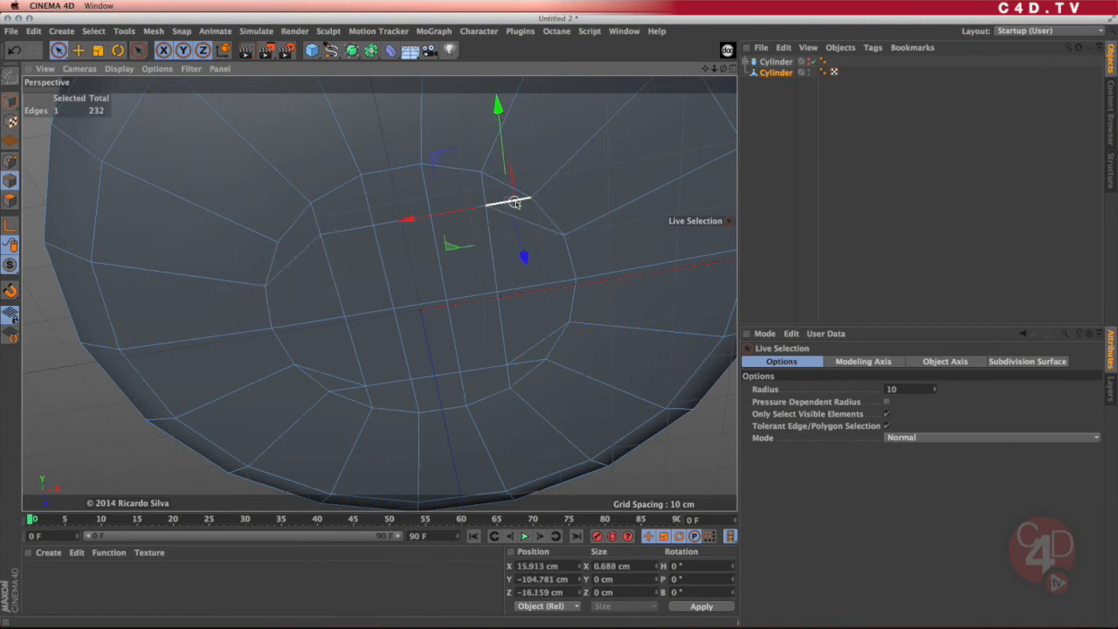
right_click(516, 201)
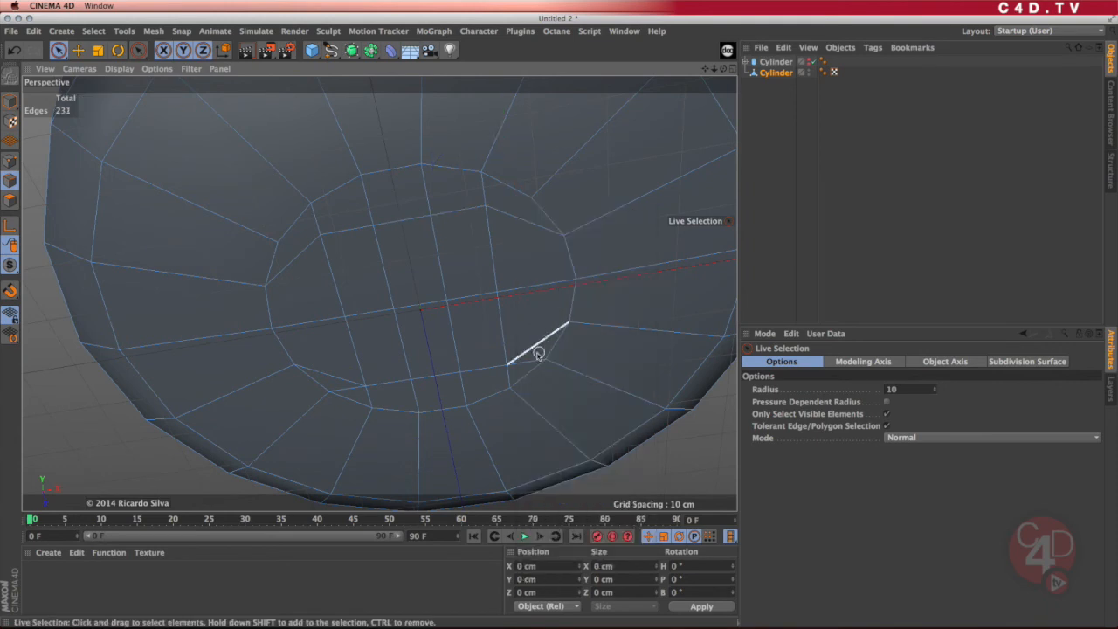
click(535, 353)
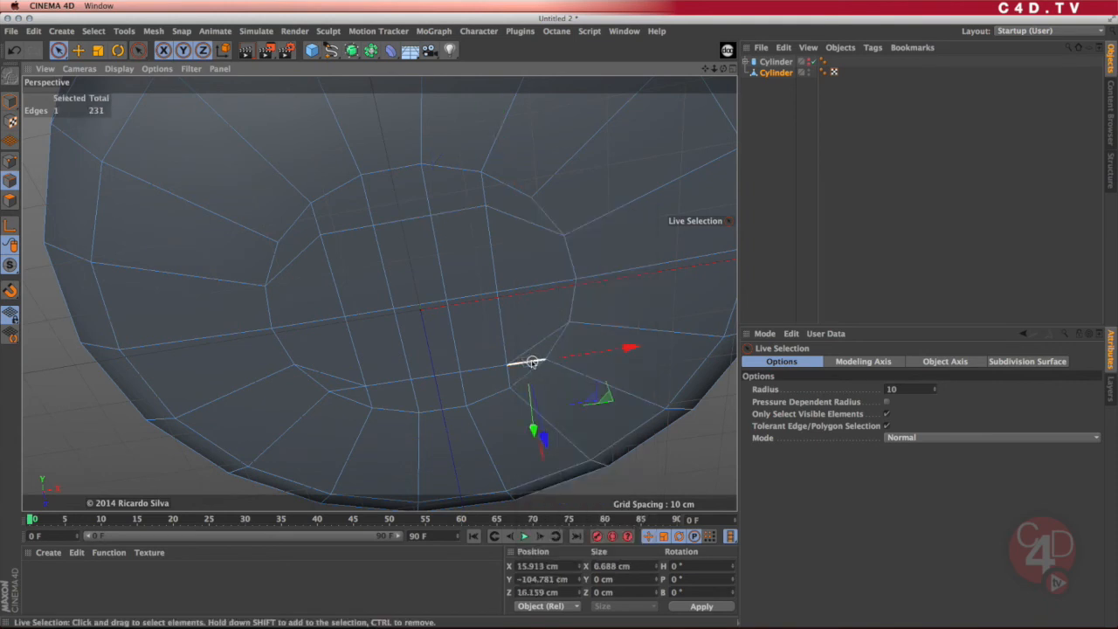
right_click(533, 362)
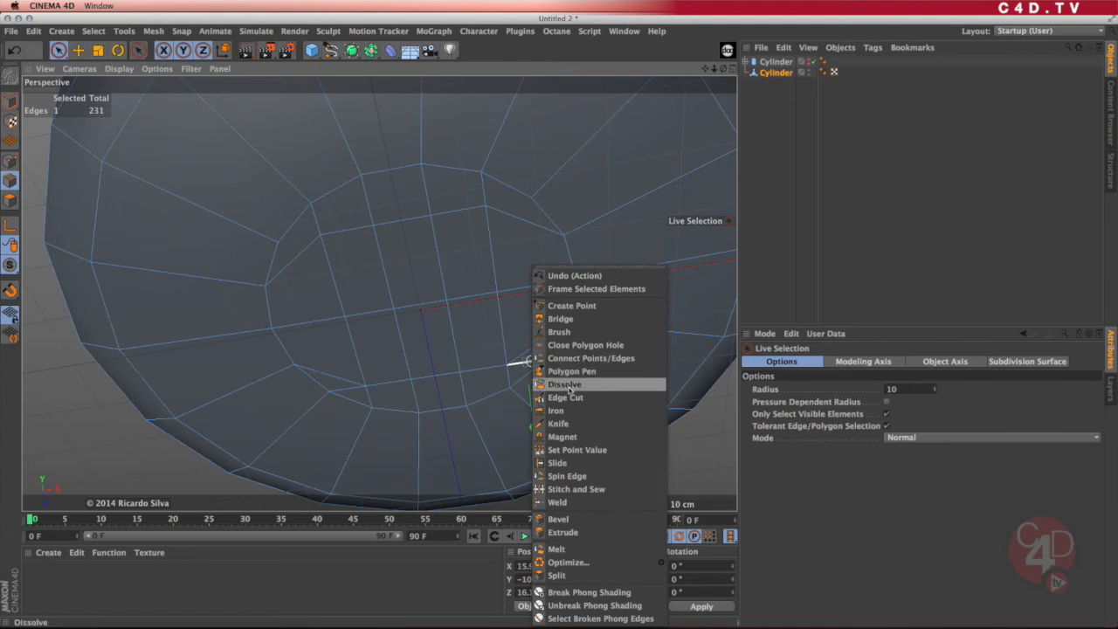
click(564, 384)
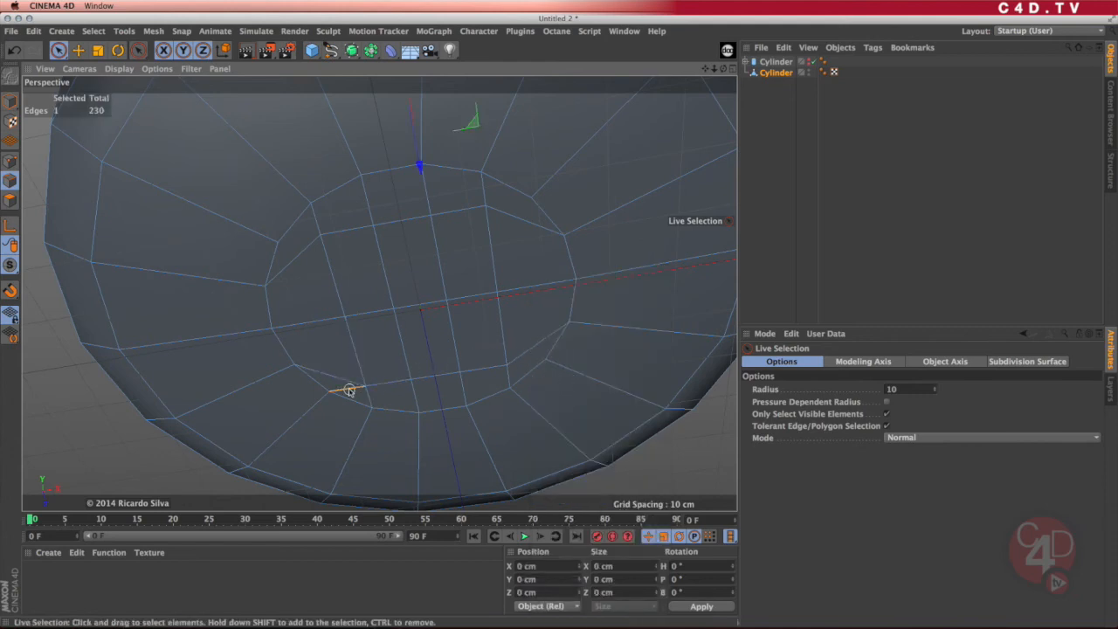
right_click(347, 390)
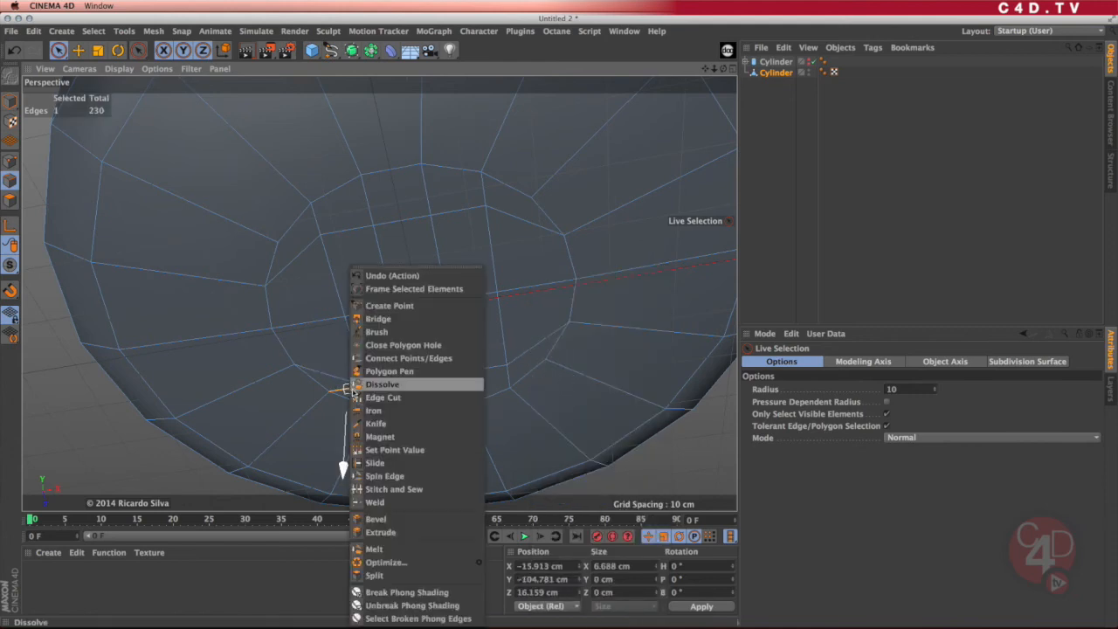
click(382, 384)
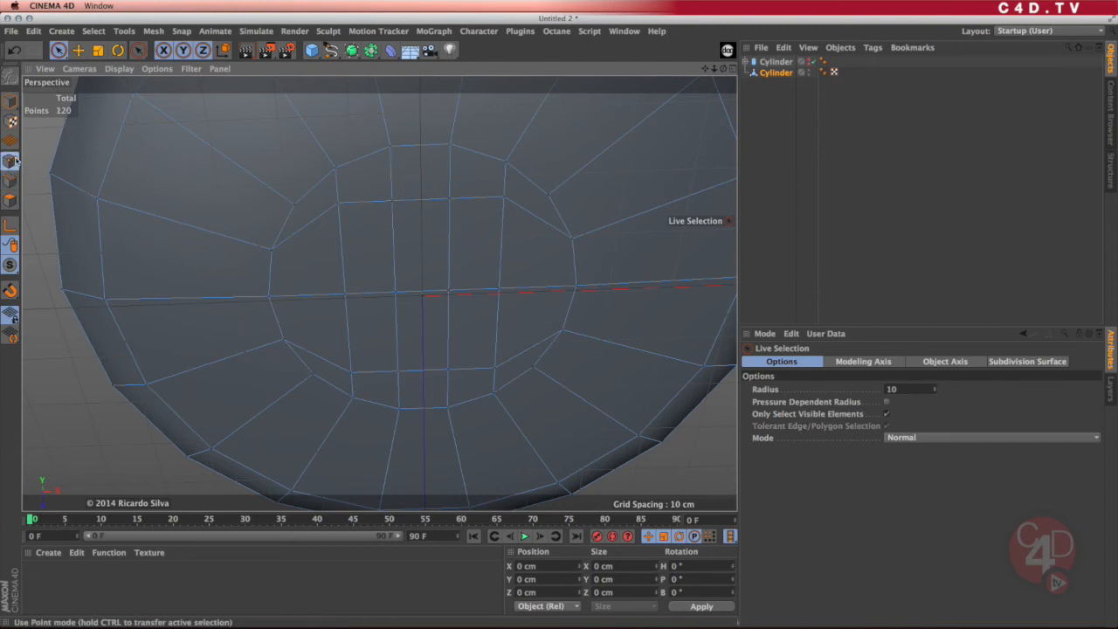
- Select a single vertex on the bottom cap ring in Point mode
click(338, 203)
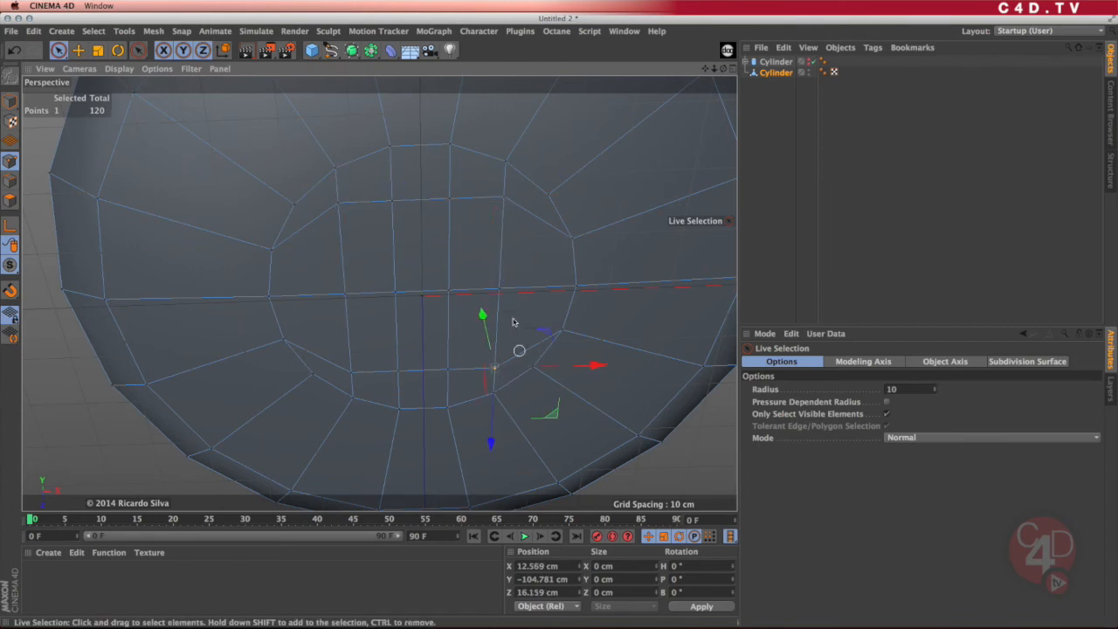
mouse_move(528, 313)
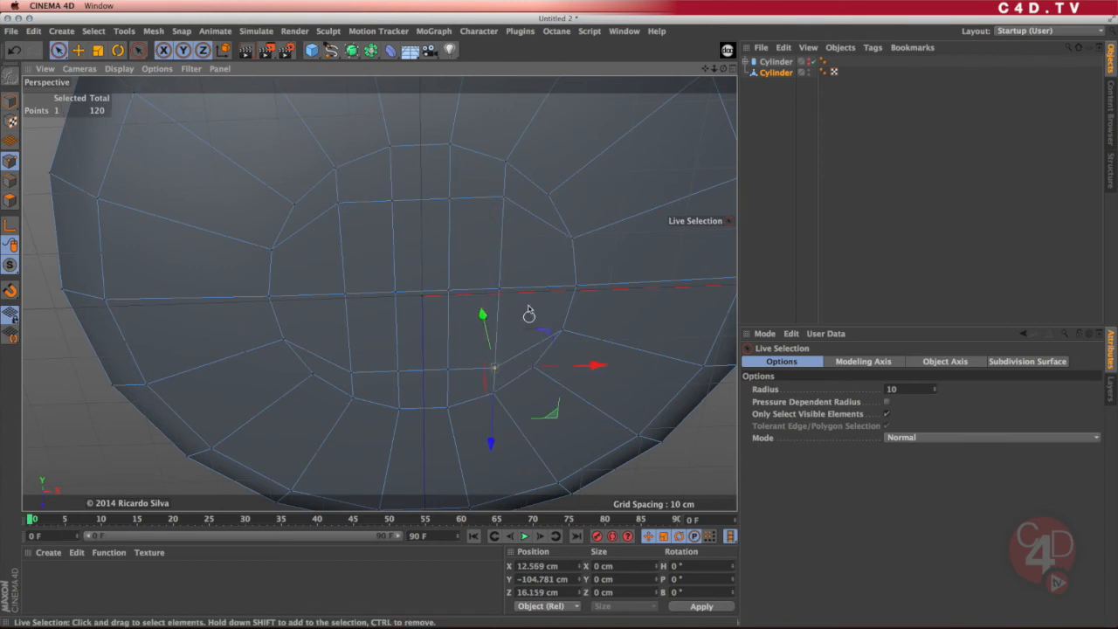
mouse_move(510, 290)
text(-16.159)
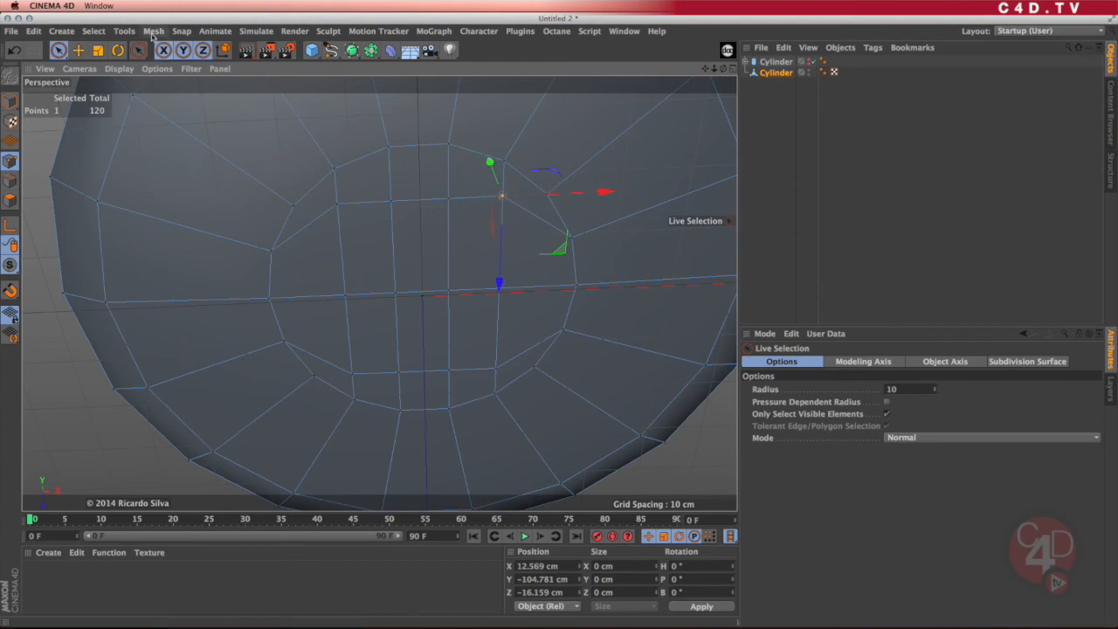
- Activate the Slide tool from the Mesh transform tools
click(124, 31)
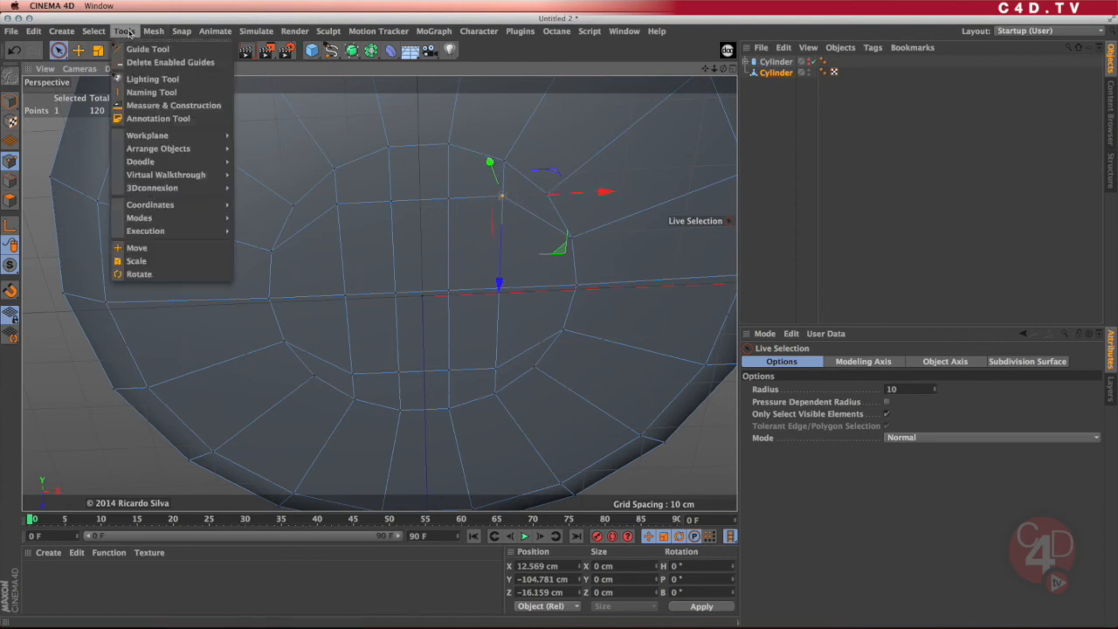
click(153, 31)
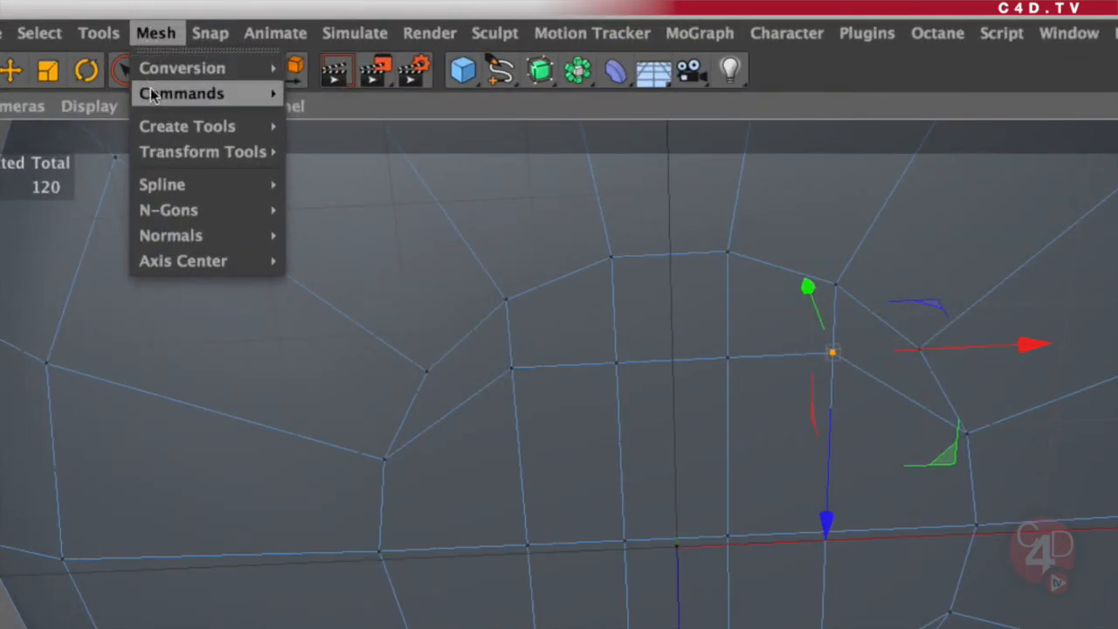
mouse_move(204, 151)
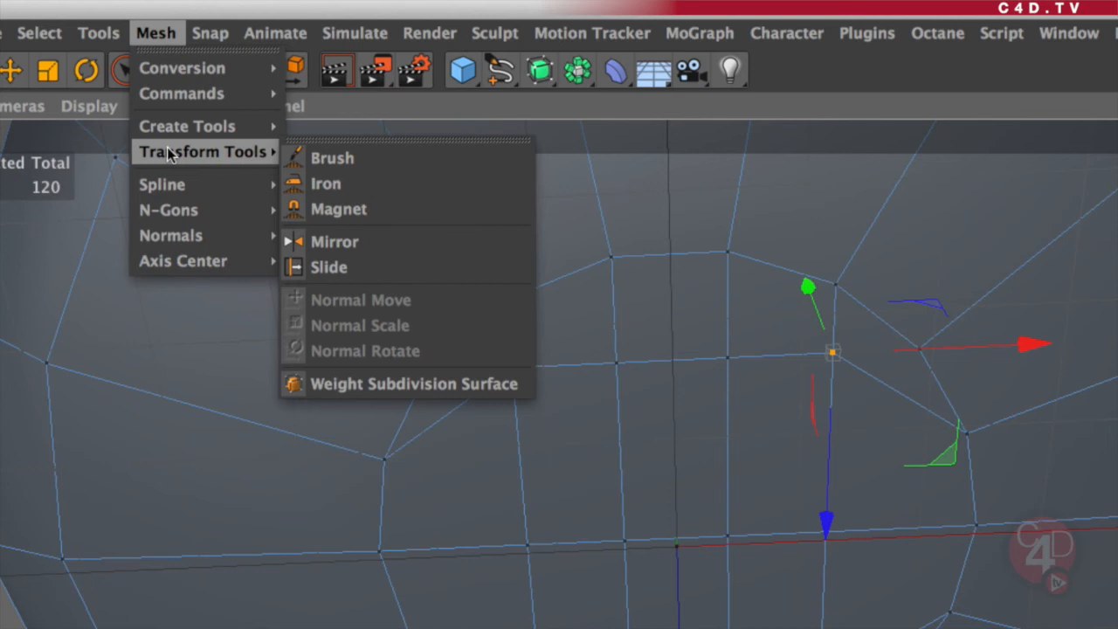
mouse_move(383, 268)
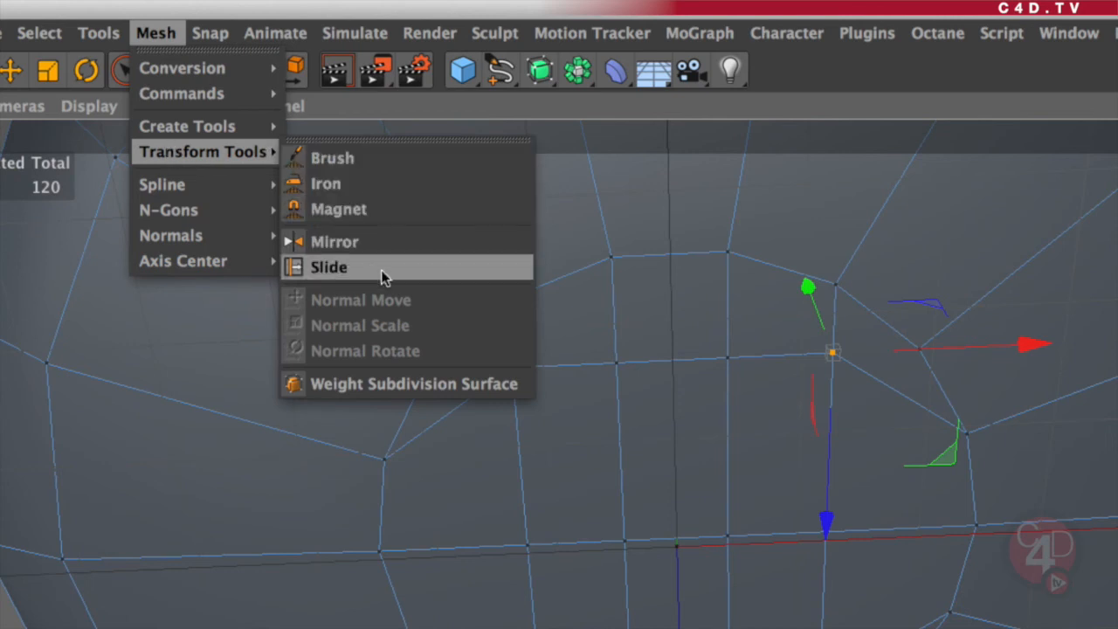
mouse_move(365, 272)
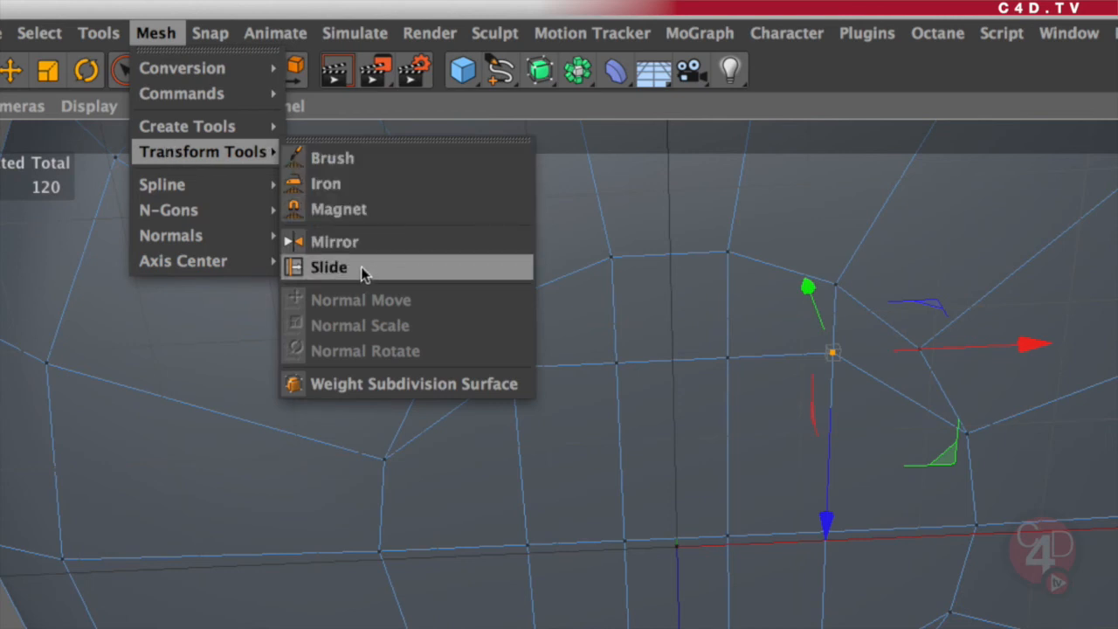
click(330, 268)
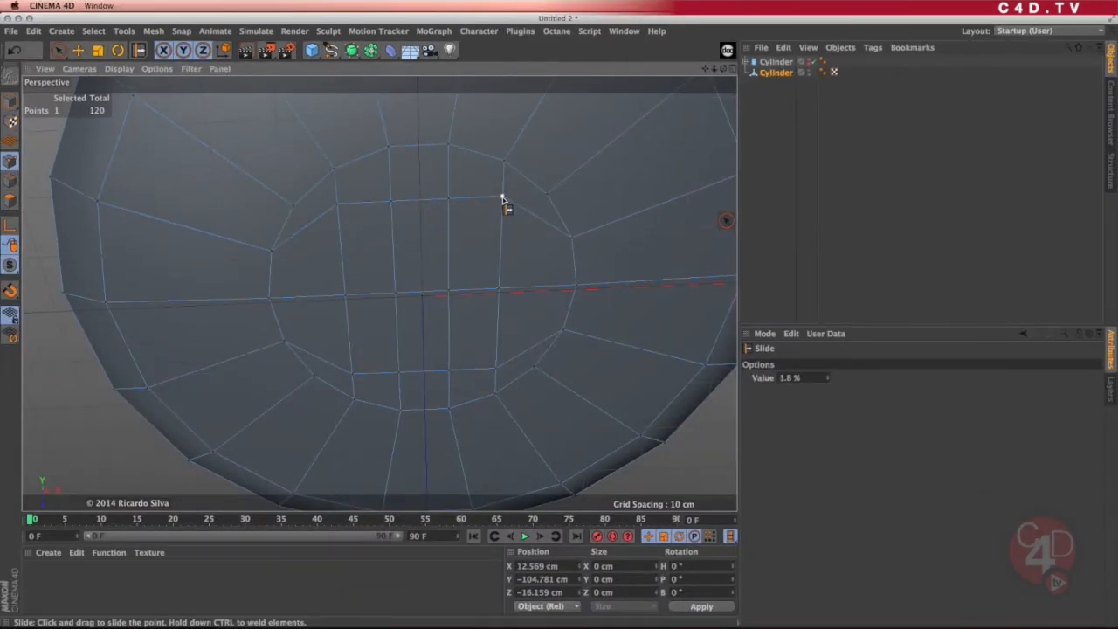
- Slide seven bottom-cap points along their edges to even out the quad grid
drag(503, 196, 511, 327)
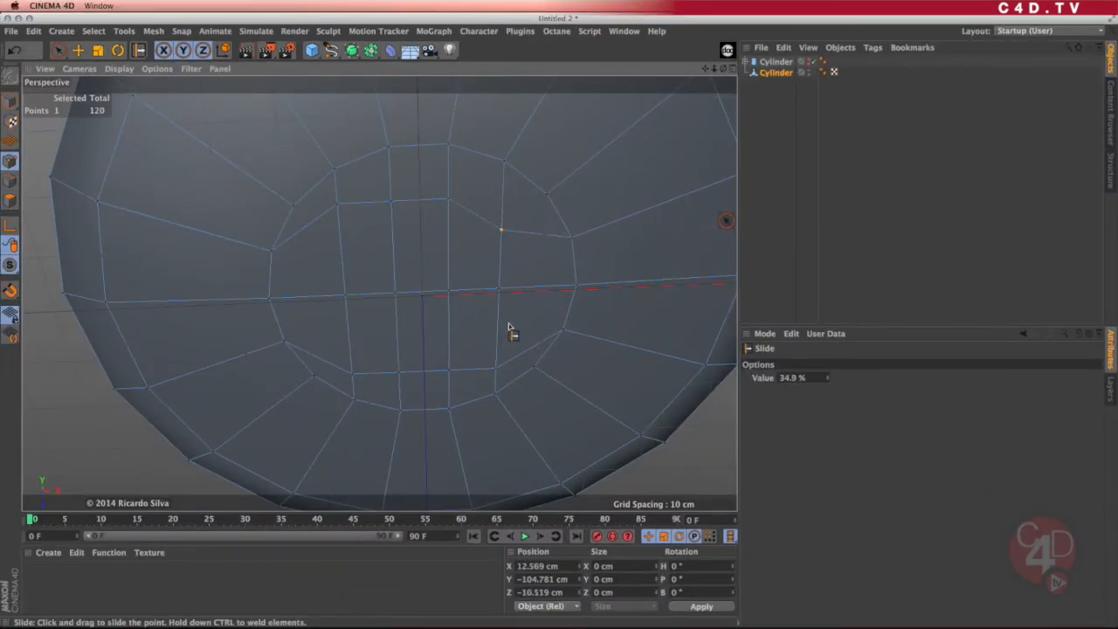
drag(511, 330, 520, 365)
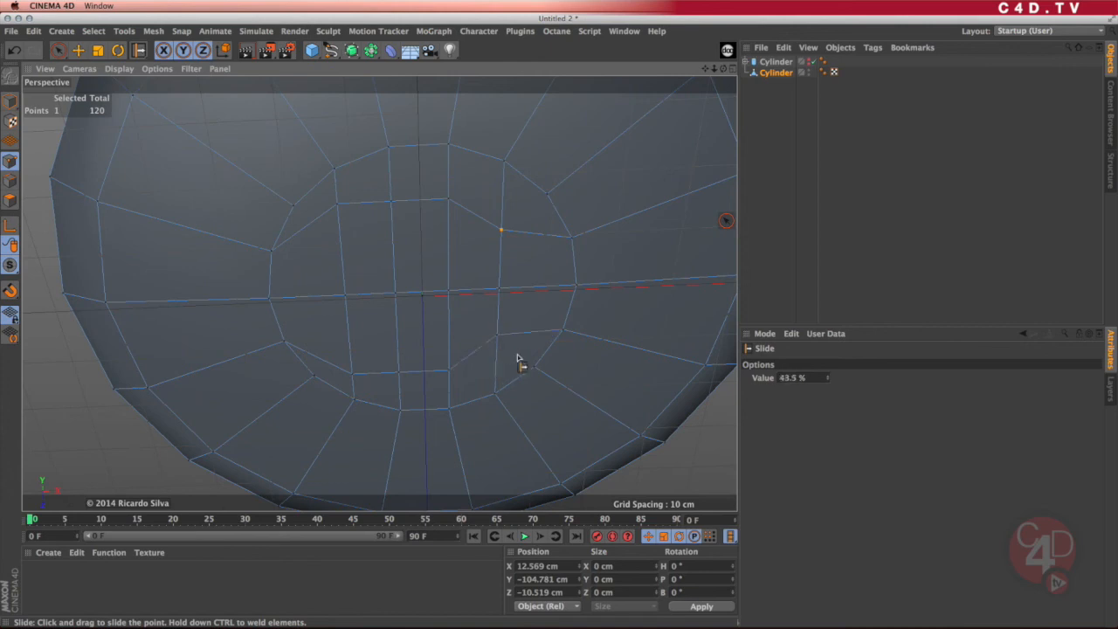
drag(518, 359, 380, 332)
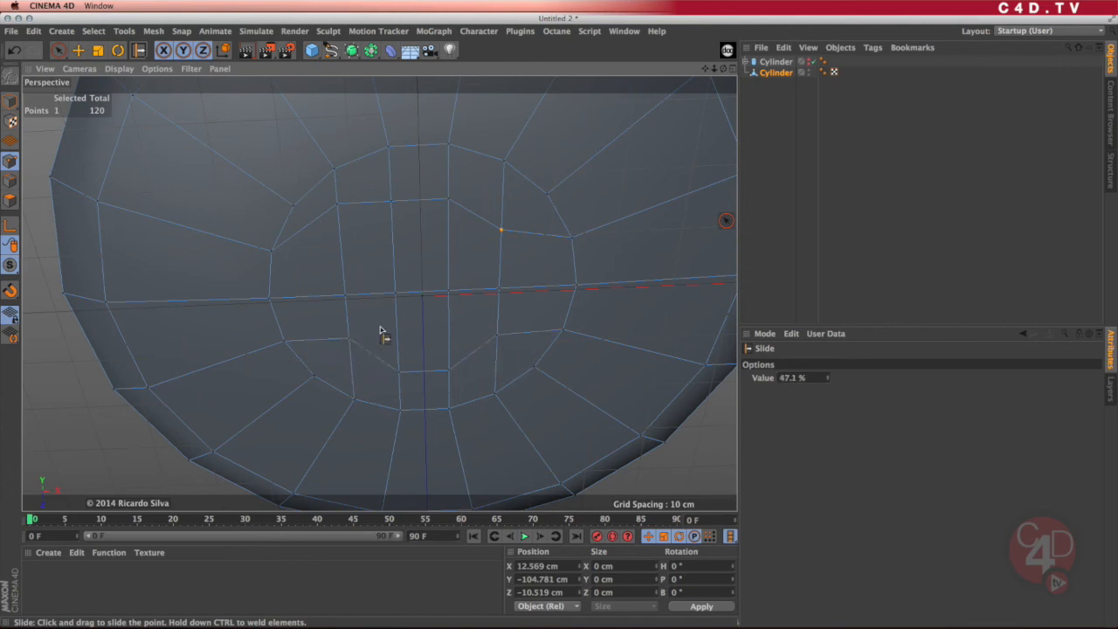
drag(379, 330, 340, 308)
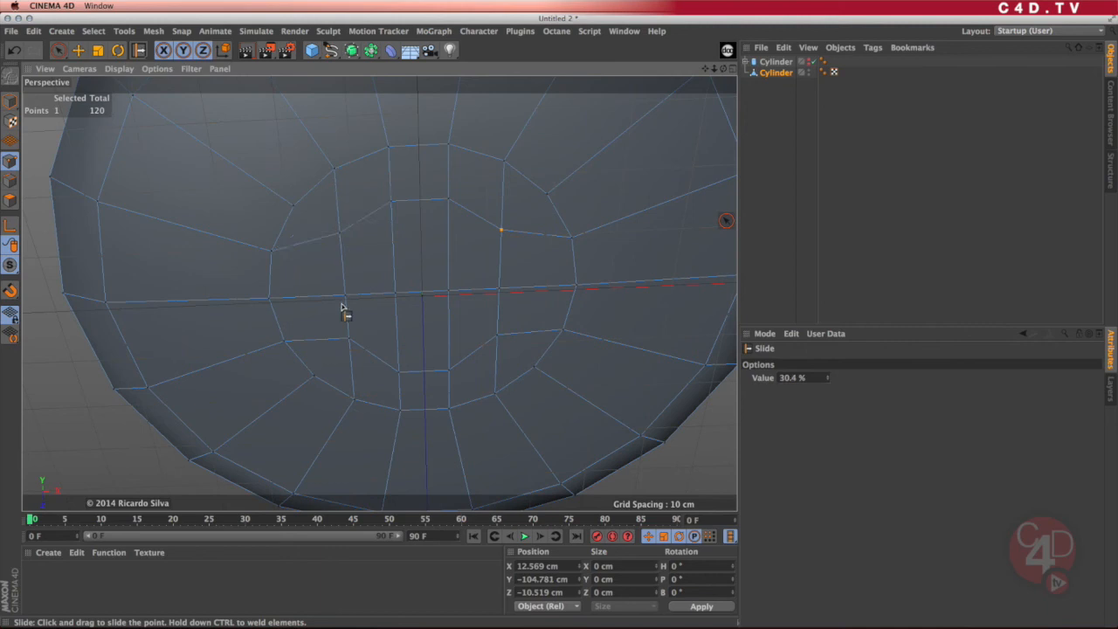
drag(341, 307, 375, 258)
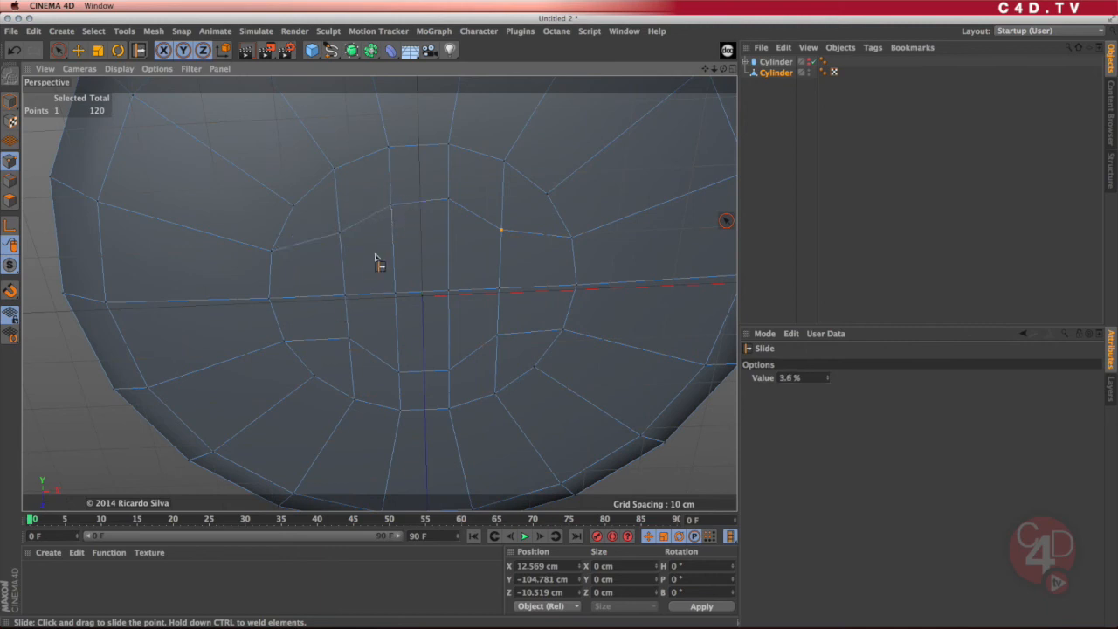
drag(378, 261, 504, 291)
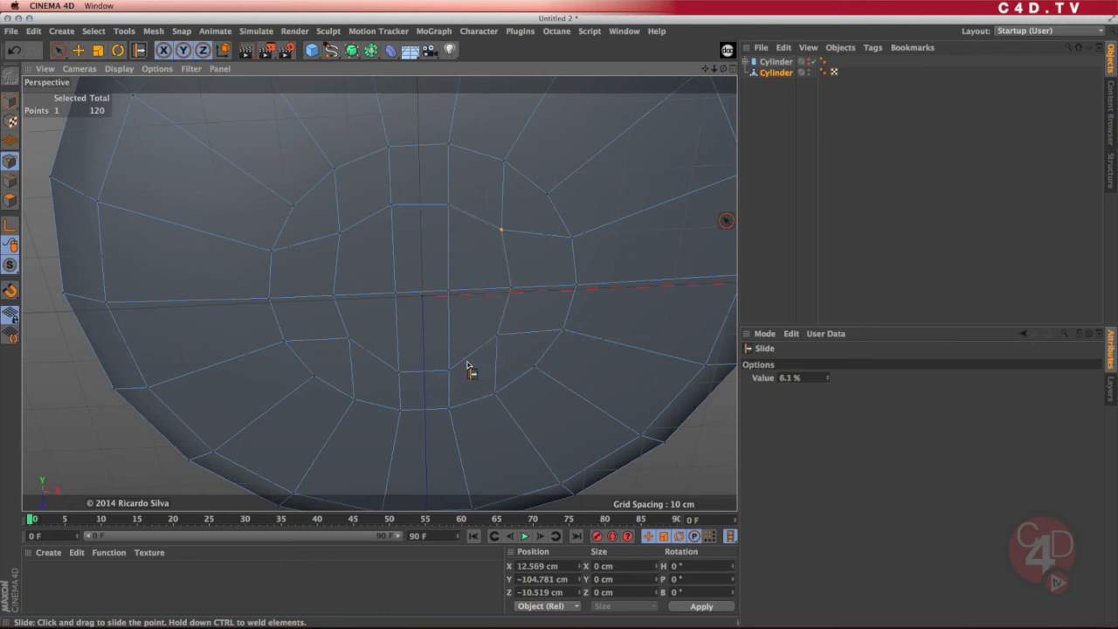
drag(467, 365, 397, 371)
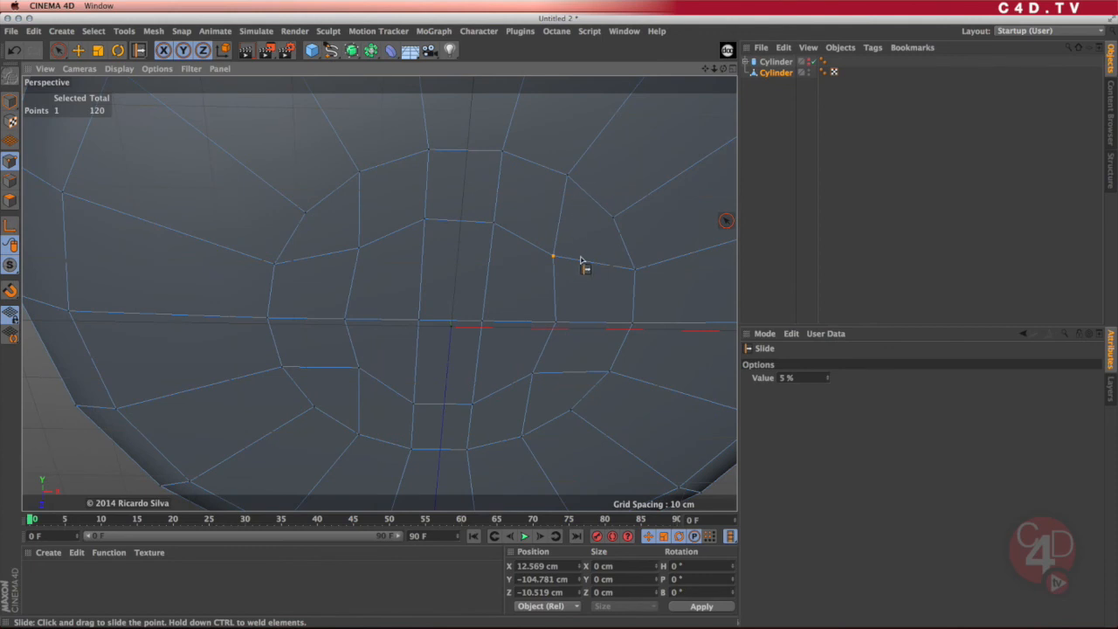
mouse_move(522, 312)
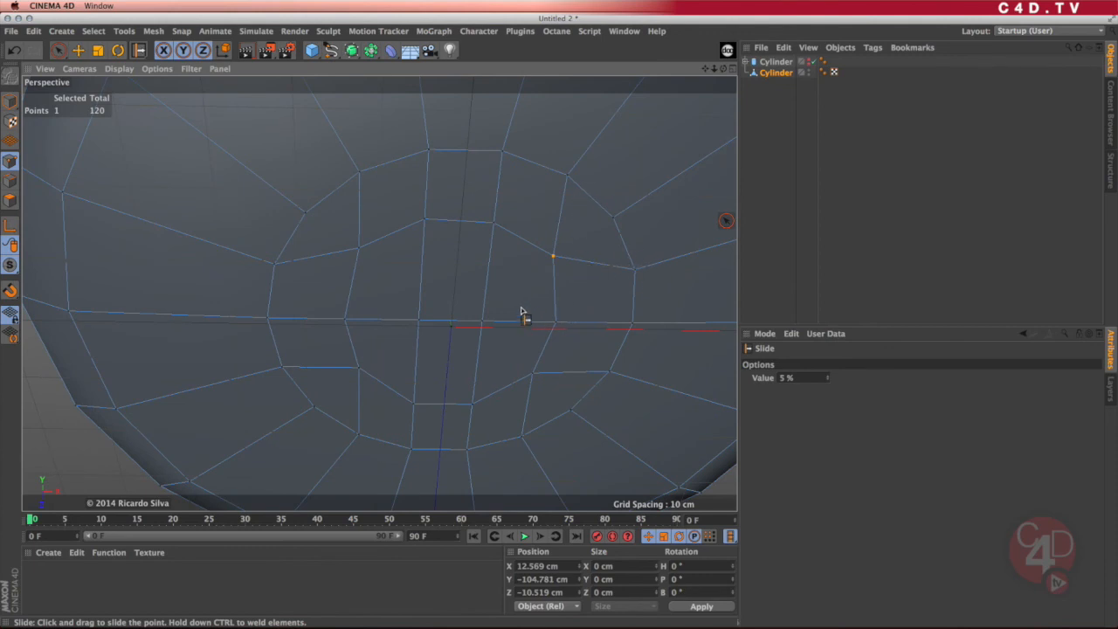
mouse_move(502, 242)
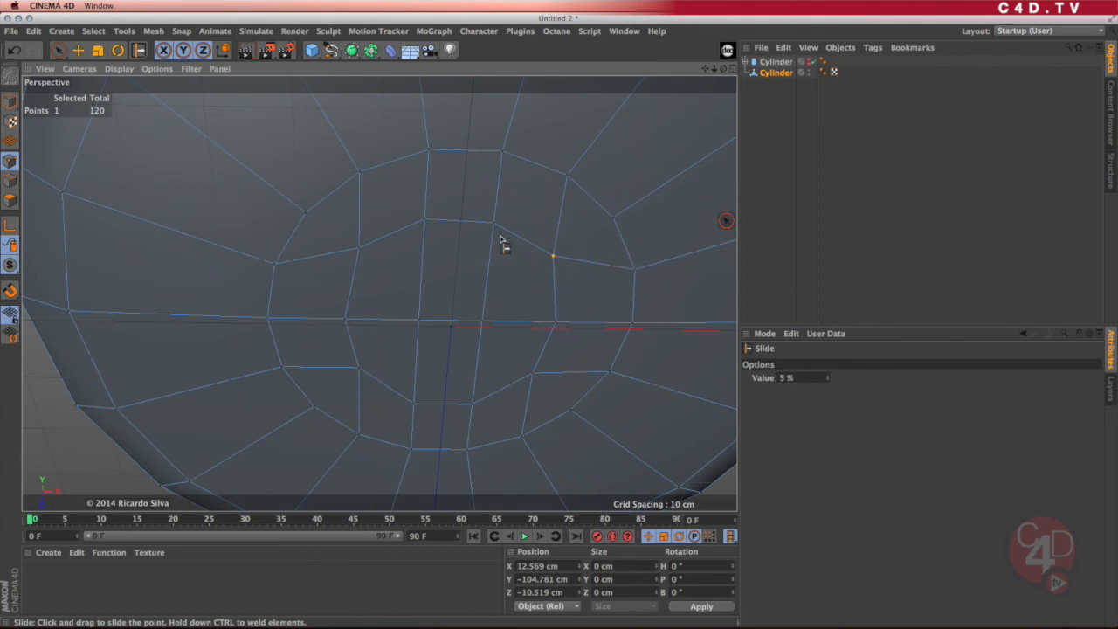
mouse_move(598, 352)
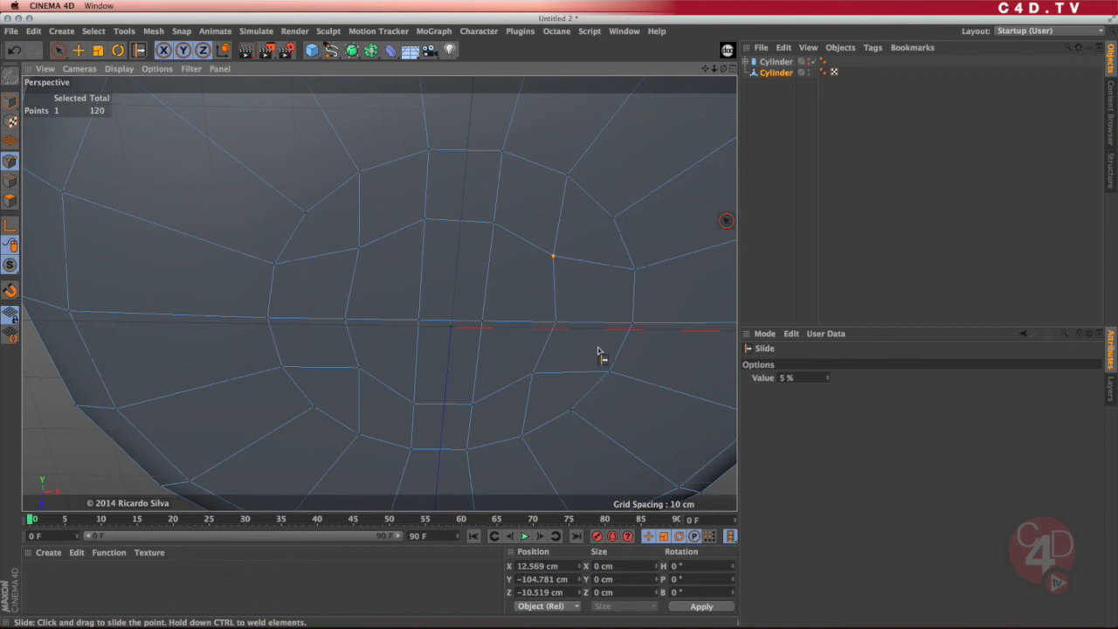
mouse_move(509, 378)
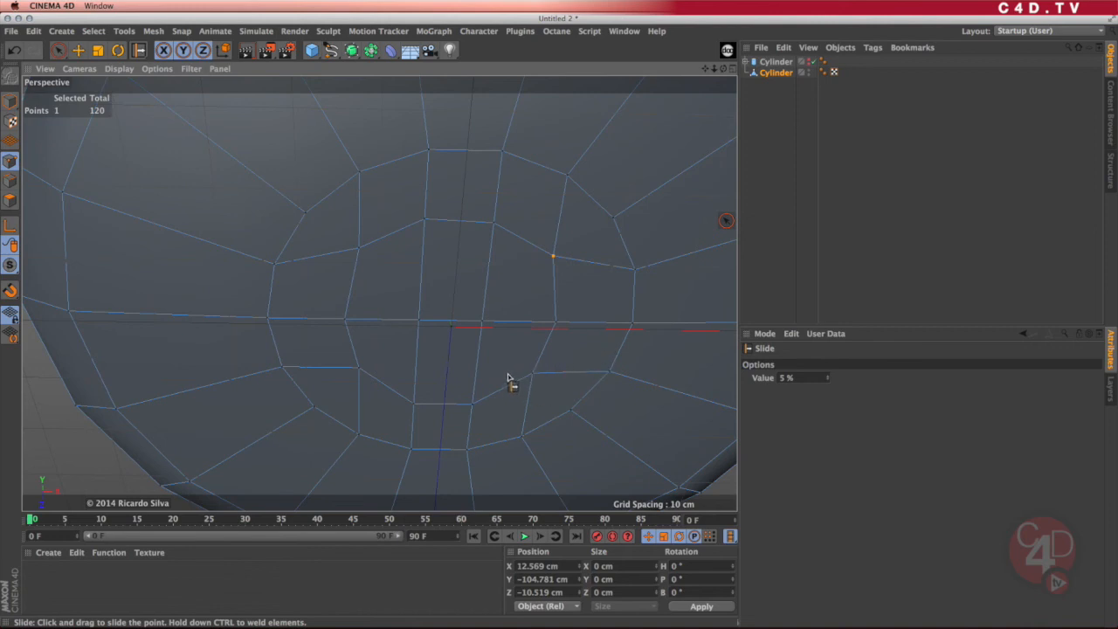
mouse_move(513, 362)
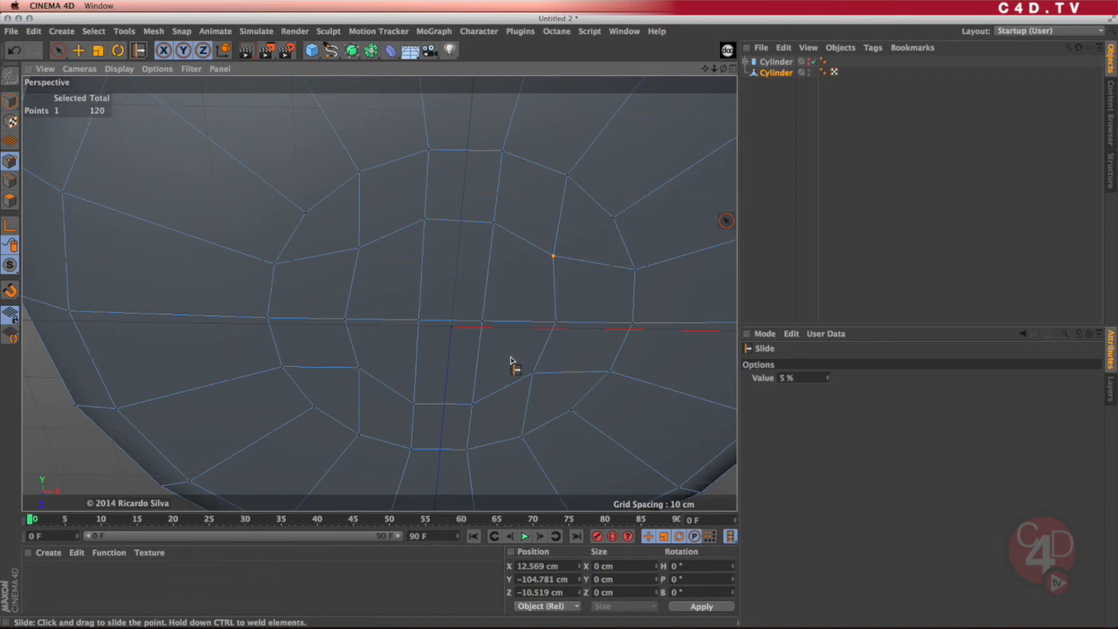
scroll(down, 3)
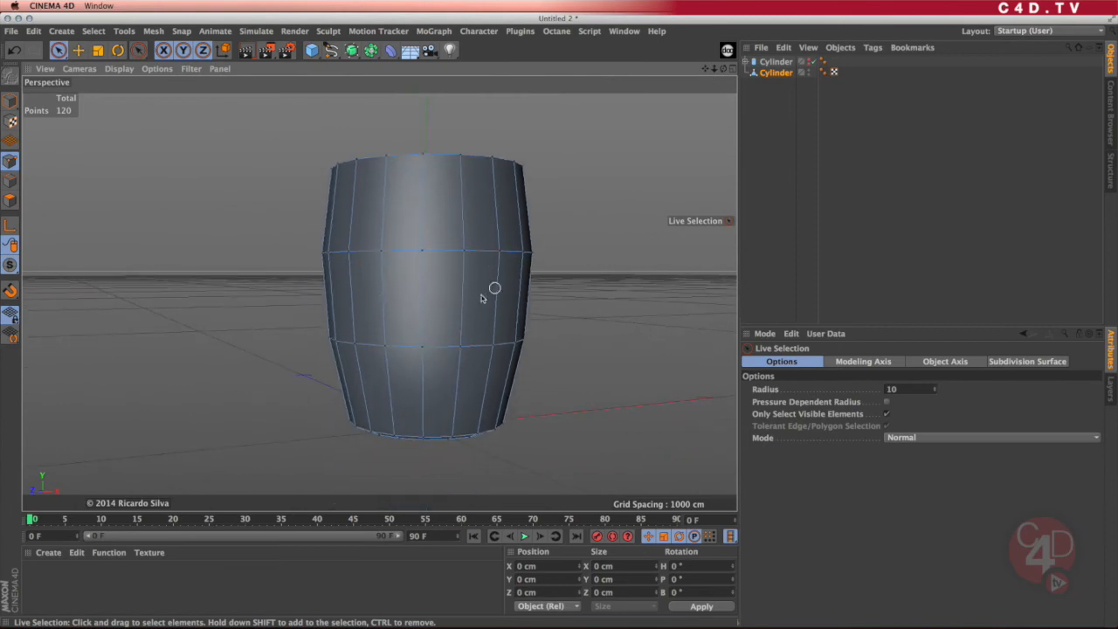
- Orbit the view around the cup body to look inside it
drag(489, 288, 463, 305)
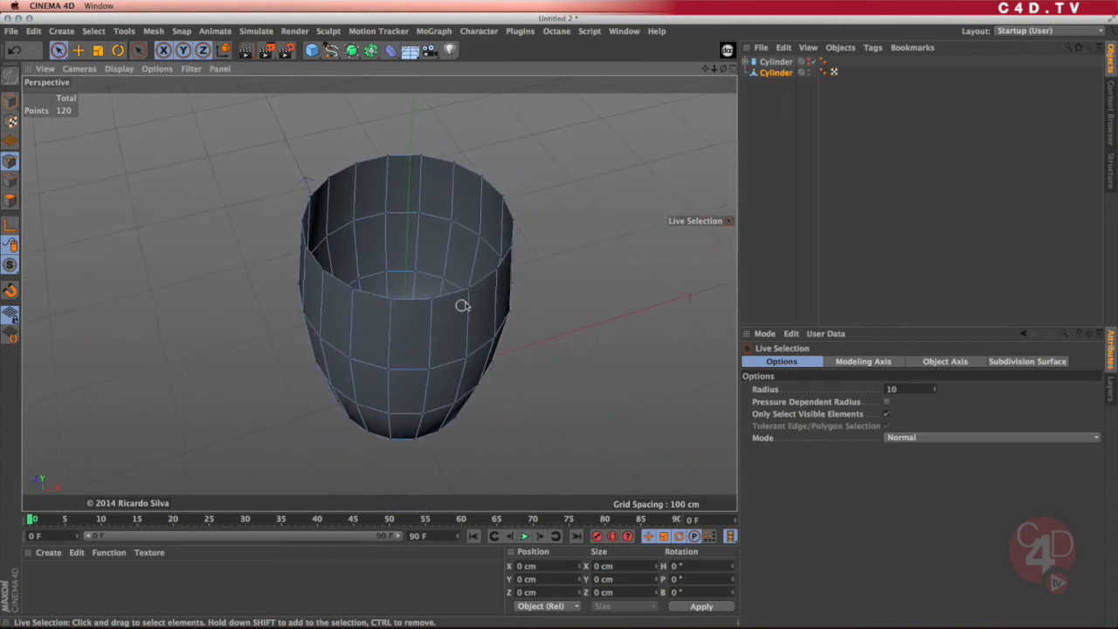
drag(463, 305, 448, 335)
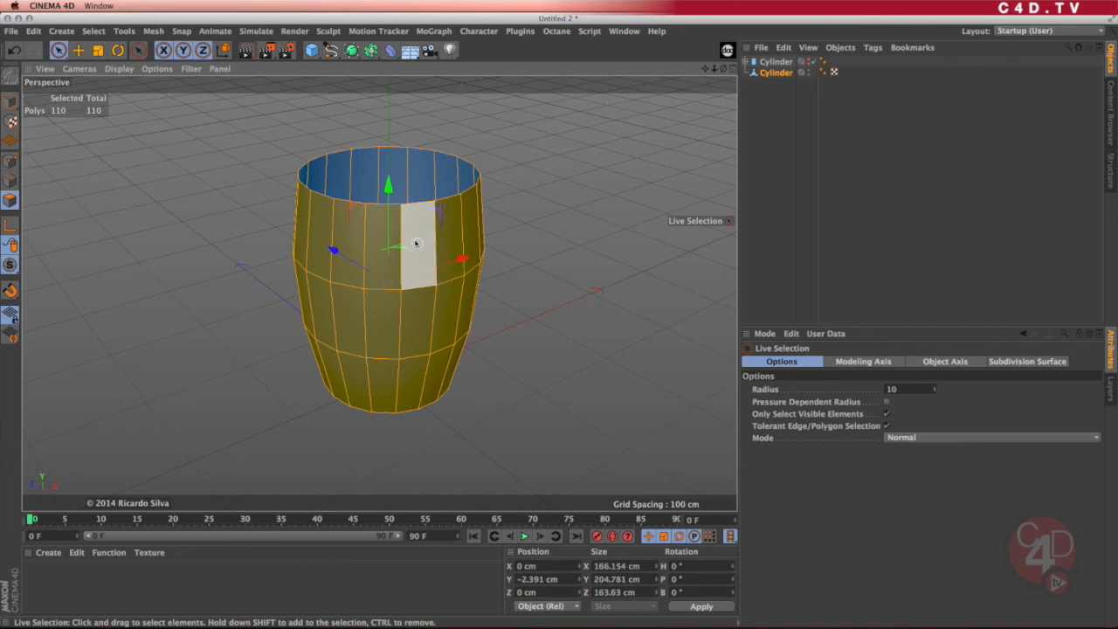
click(94, 30)
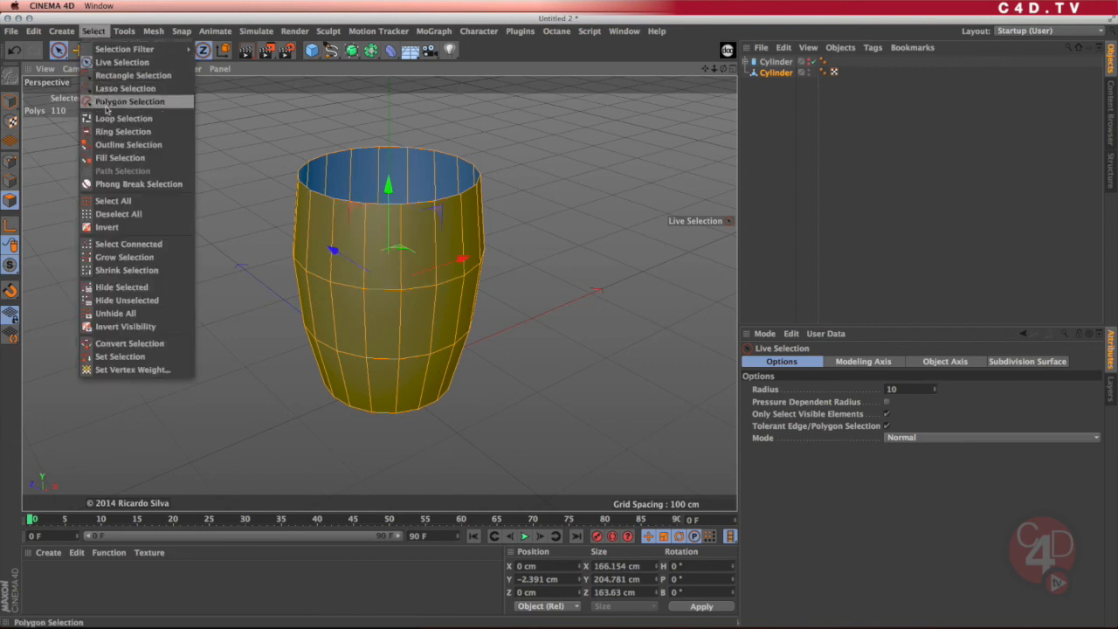
mouse_move(114, 201)
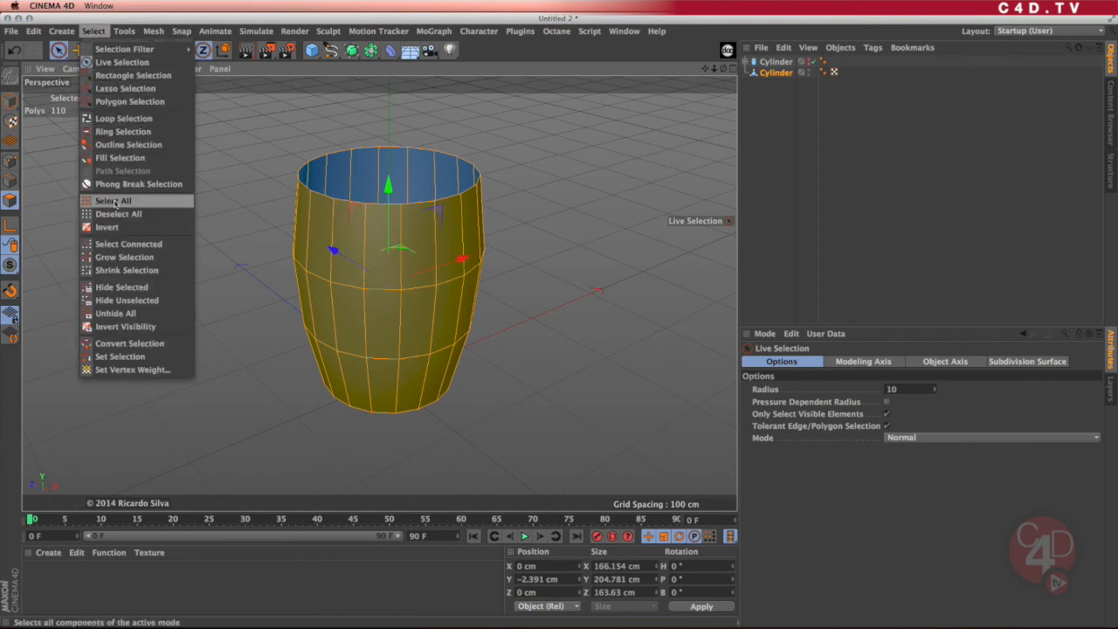
click(112, 200)
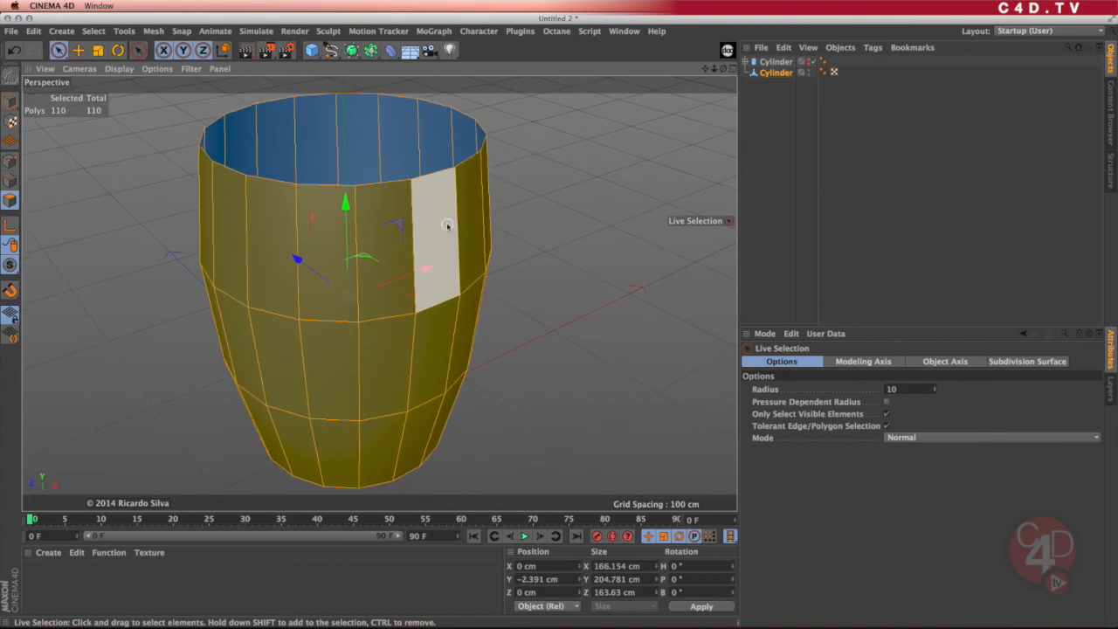
- Start extruding the selected cup polygons
key(m)
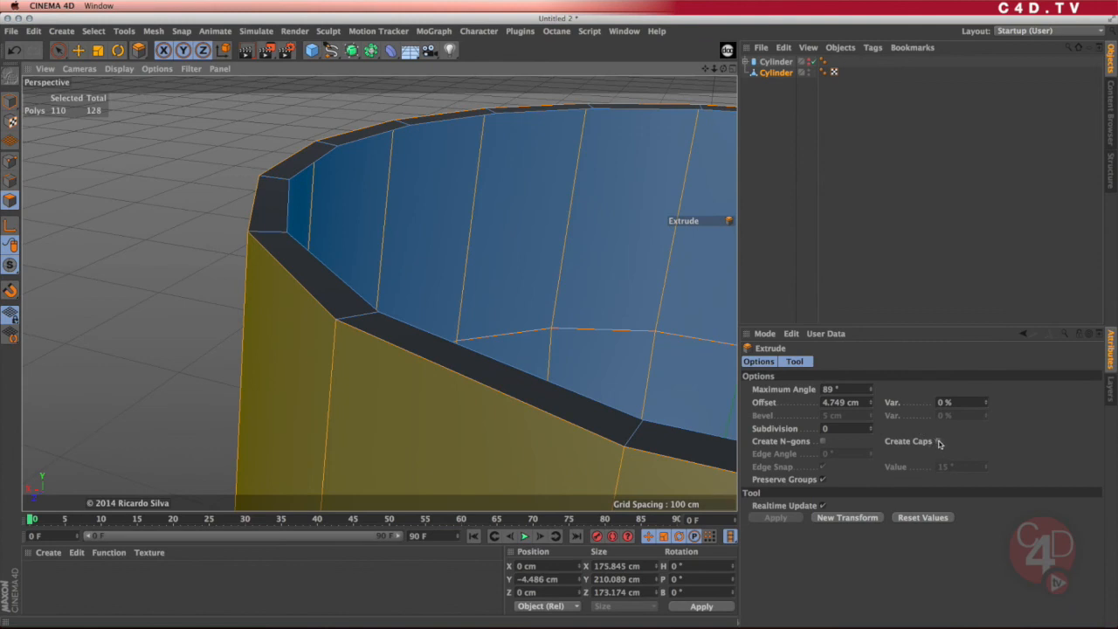
mouse_move(939, 446)
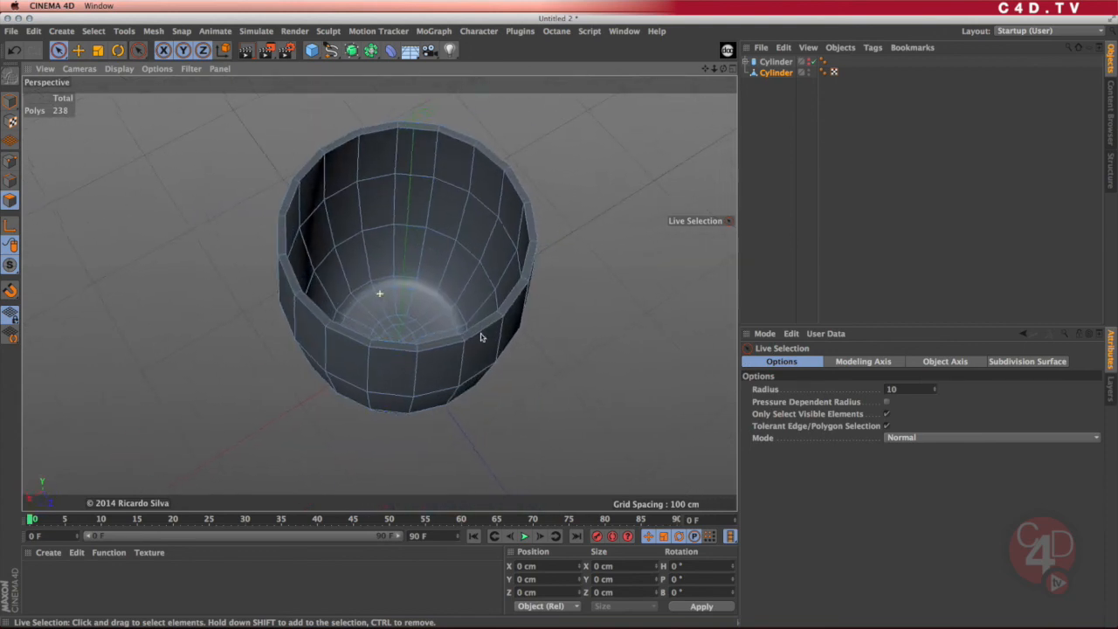
drag(481, 338, 511, 240)
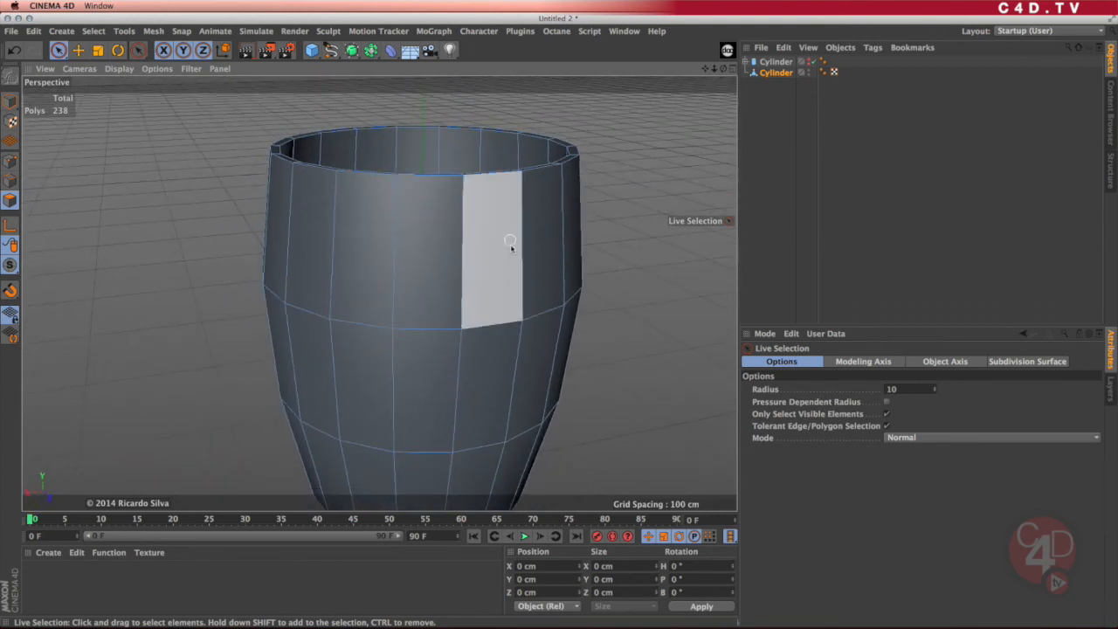